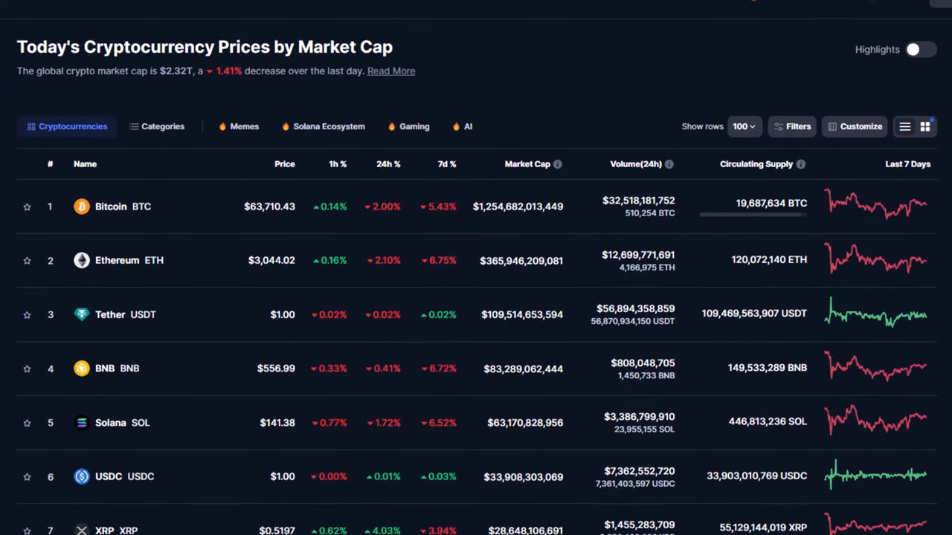
Scroll down CoinMarketCap's crypto price rankings table by market cap.
scroll(down, 3)
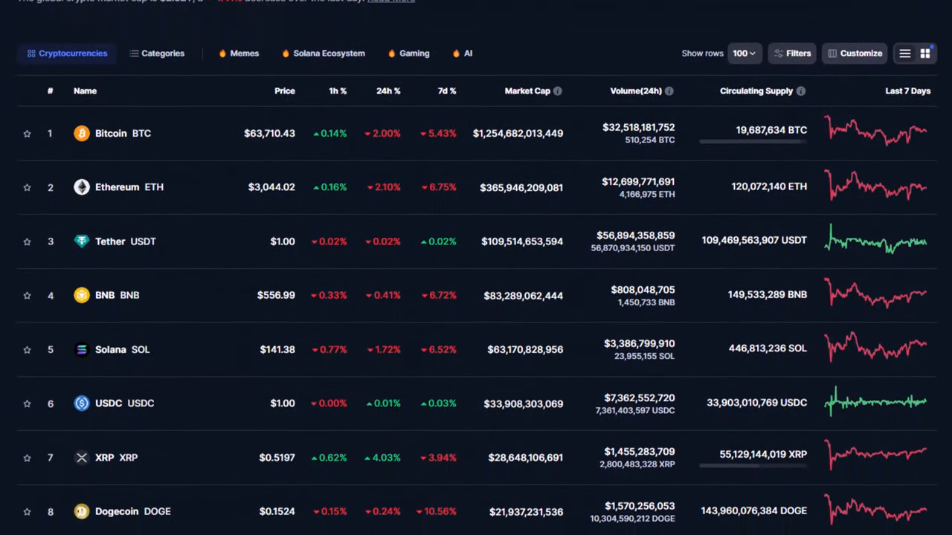
scroll(down, 3)
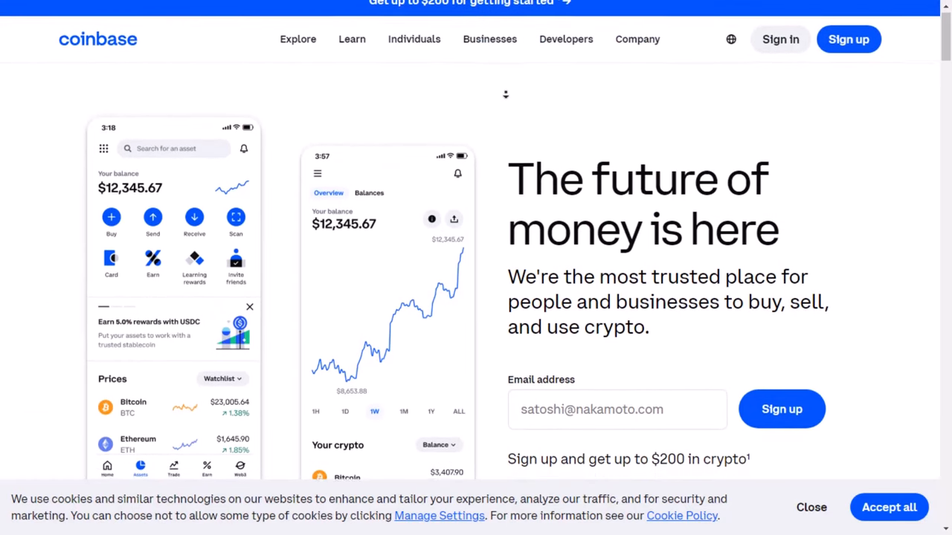
scroll(down, 3)
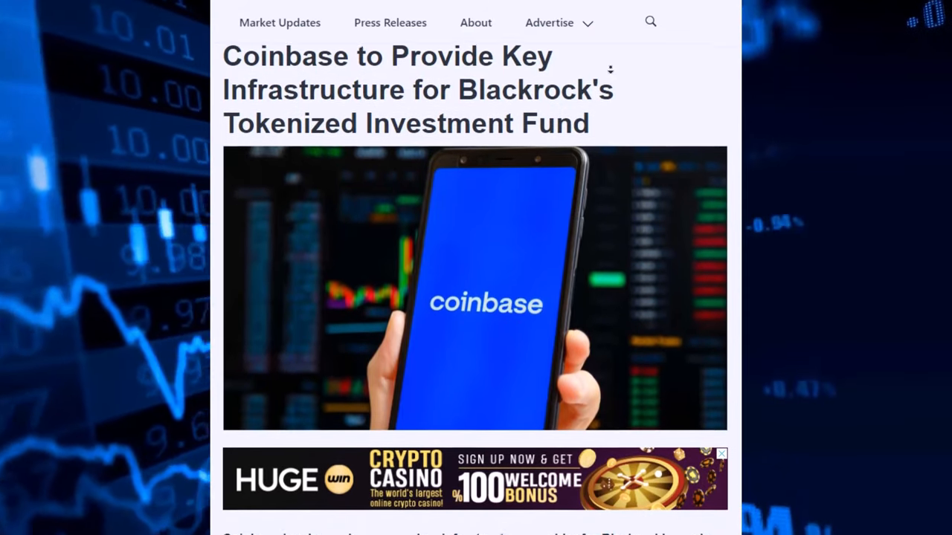
Scroll through the Coinbase–BlackRock tokenized fund article down to its body text.
scroll(down, 3)
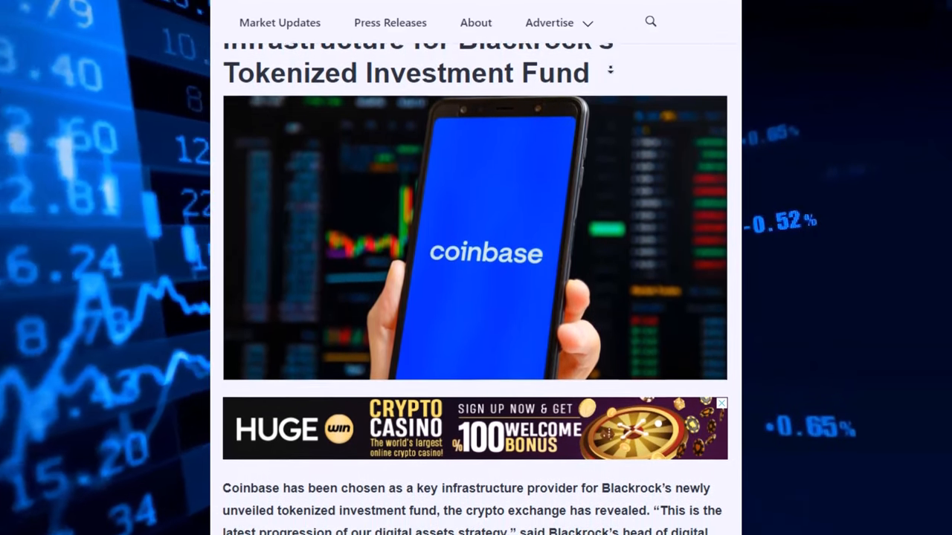
scroll(down, 3)
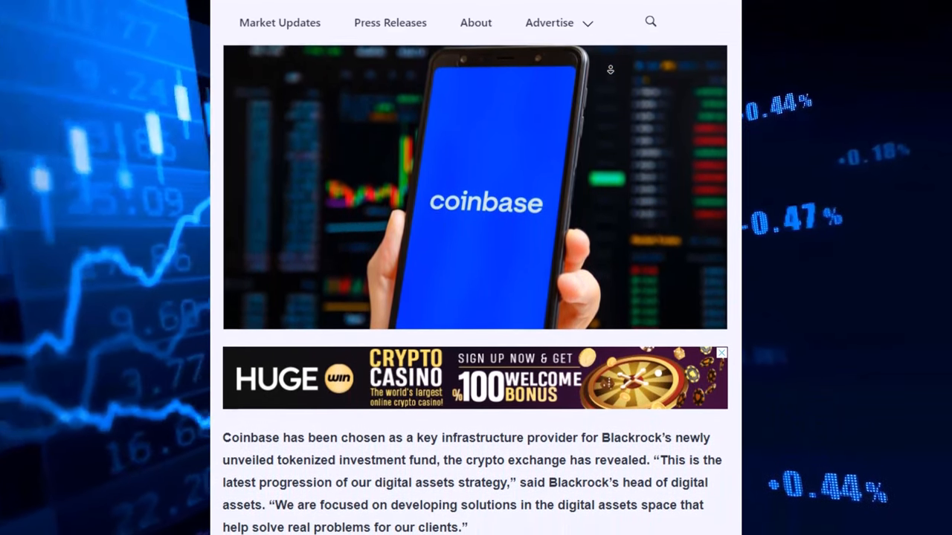
scroll(down, 3)
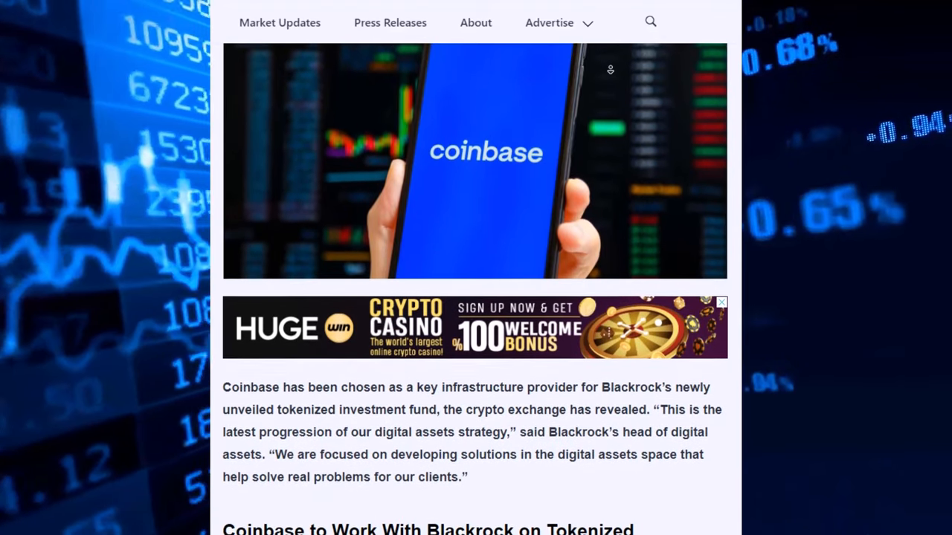
scroll(down, 3)
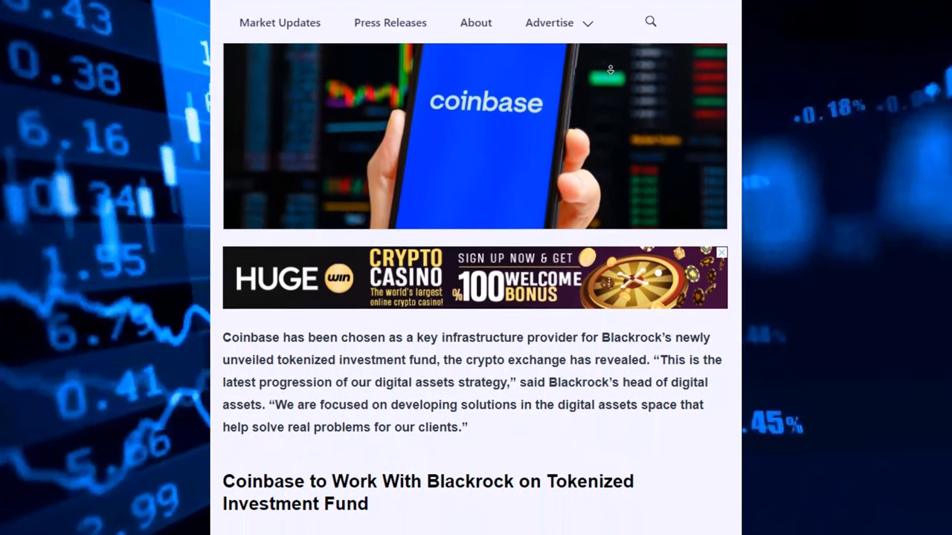
scroll(down, 3)
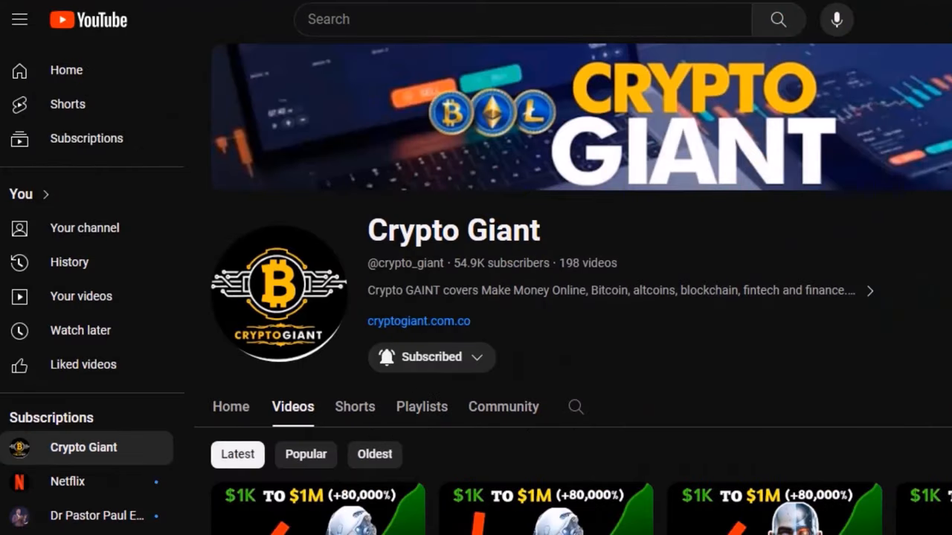
Scroll the YouTube results and select the Crypto Giant channel's Videos listing.
scroll(down, 3)
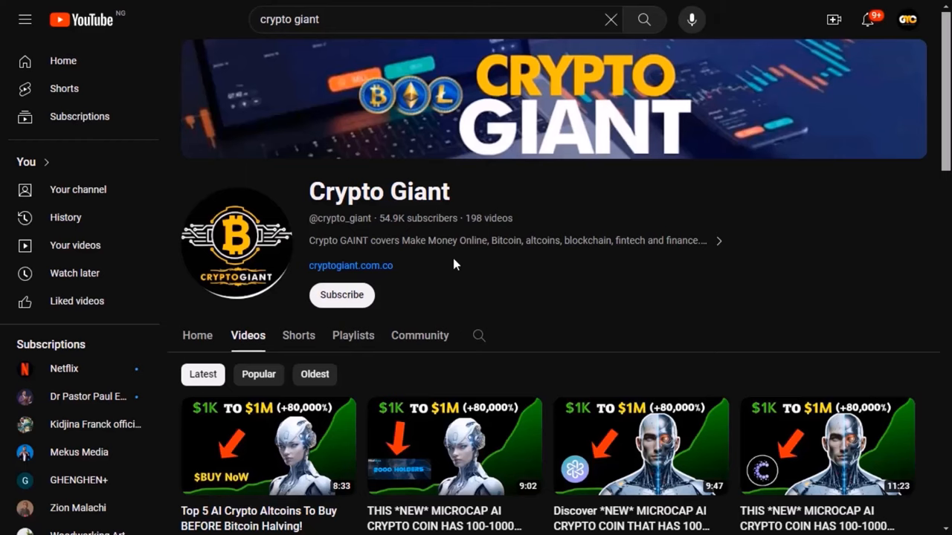
click(341, 295)
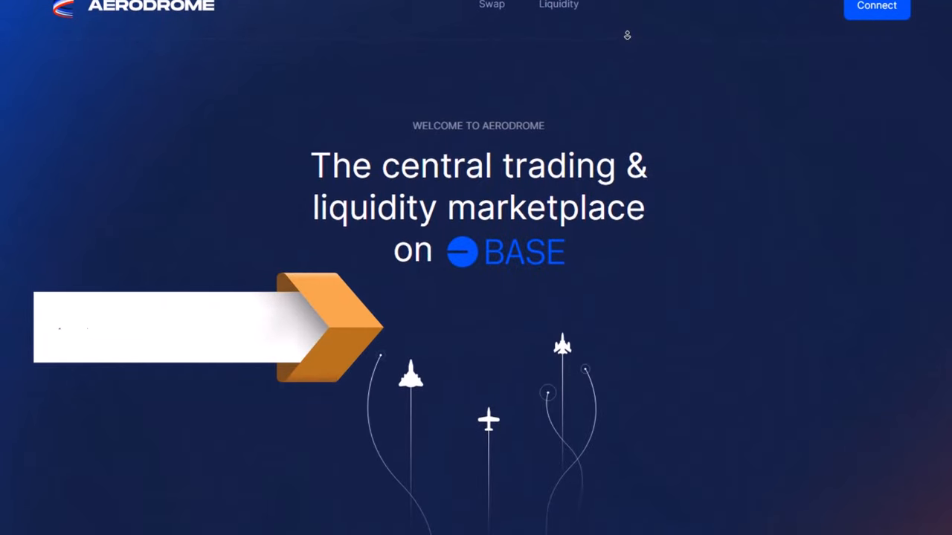
Scroll past Aerodrome's hero intro describing it as Base's central liquidity hub.
scroll(down, 3)
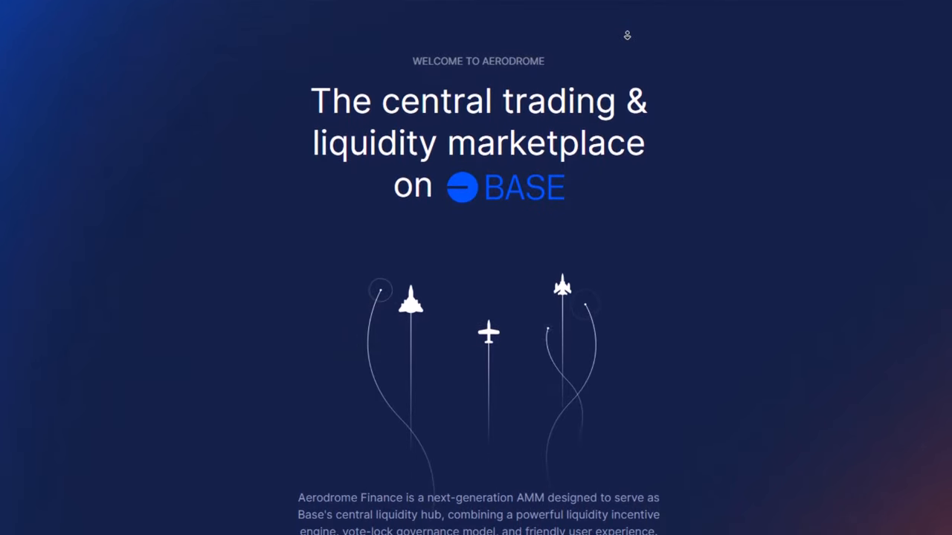
scroll(down, 3)
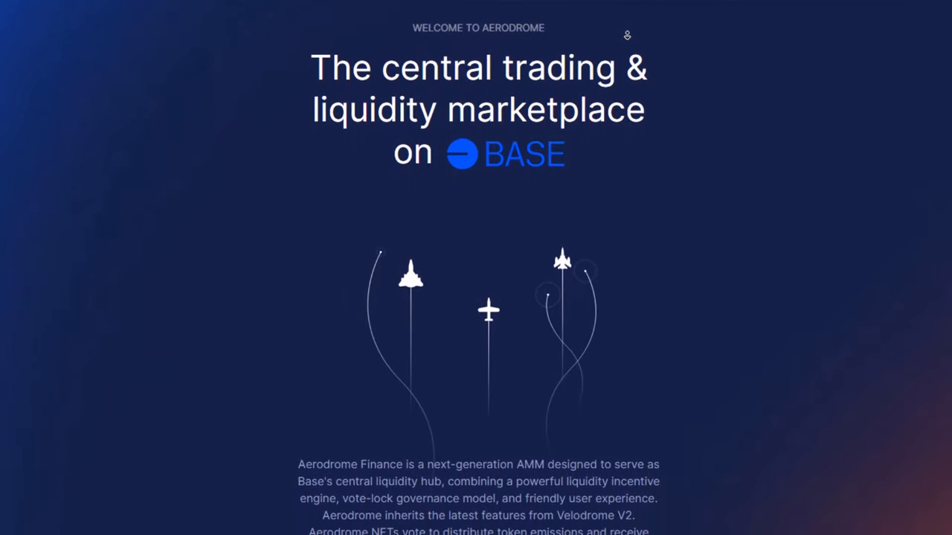
scroll(down, 3)
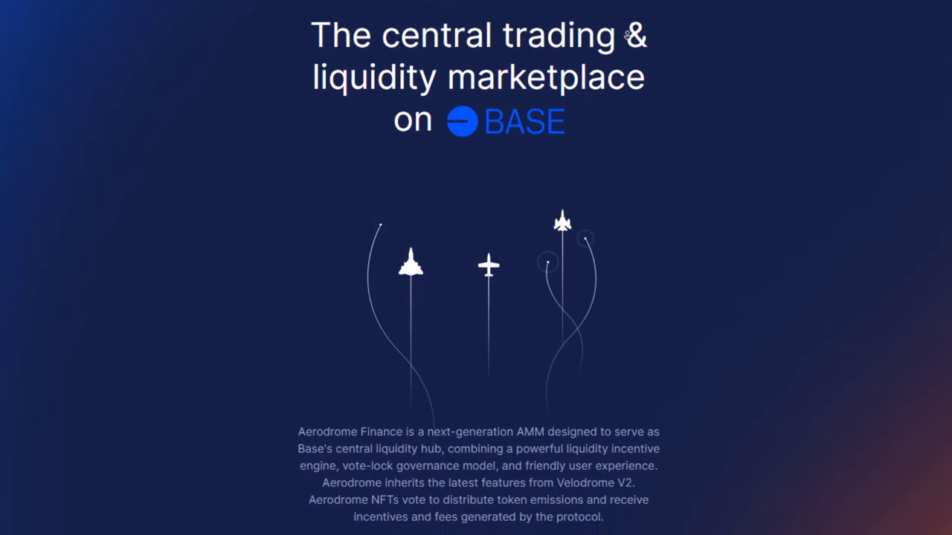
scroll(down, 3)
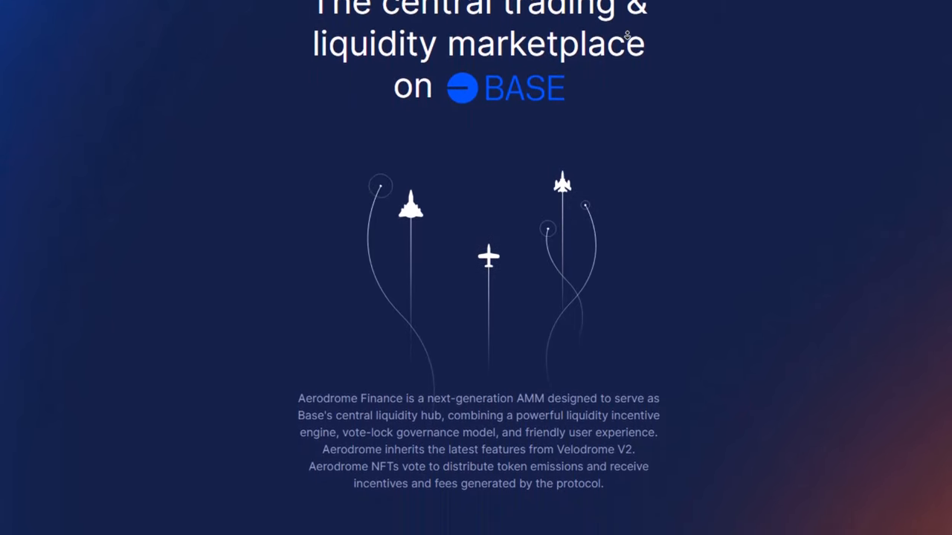
scroll(down, 3)
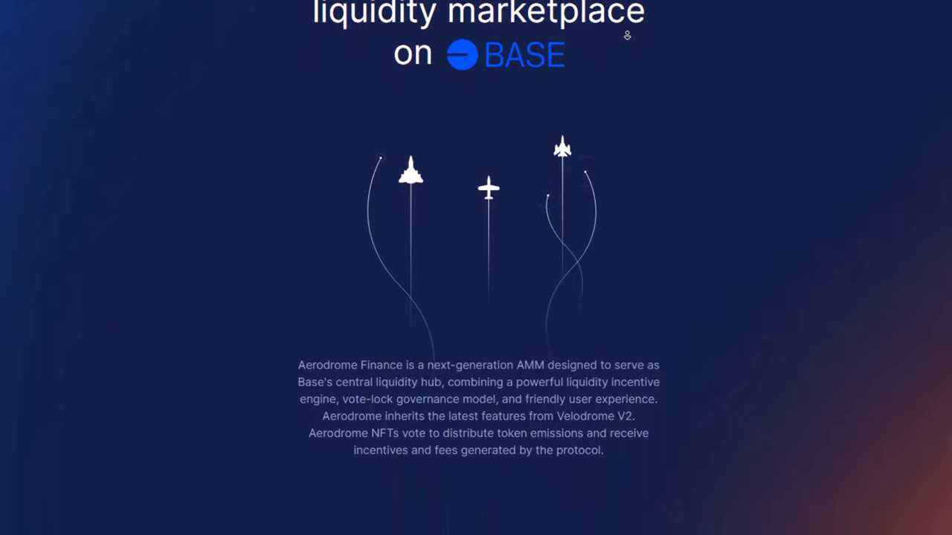
scroll(down, 3)
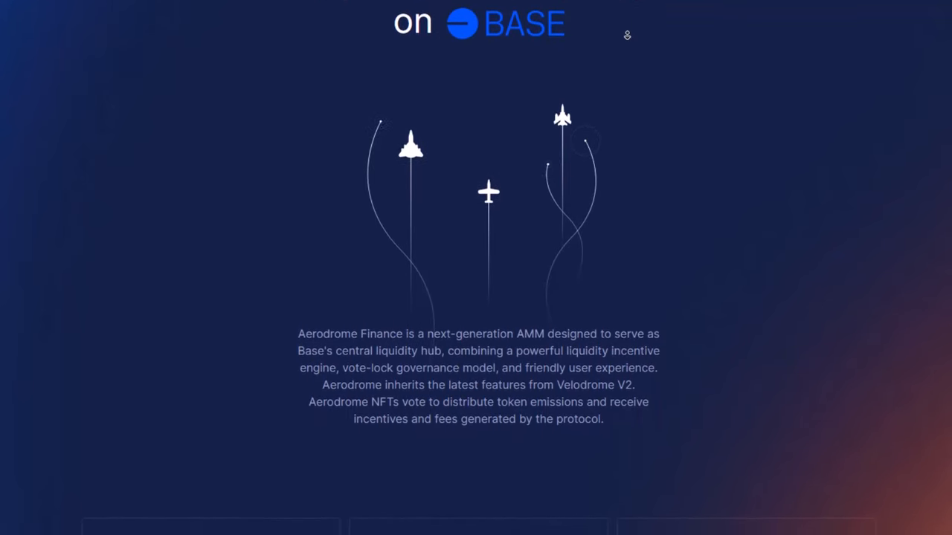
scroll(down, 3)
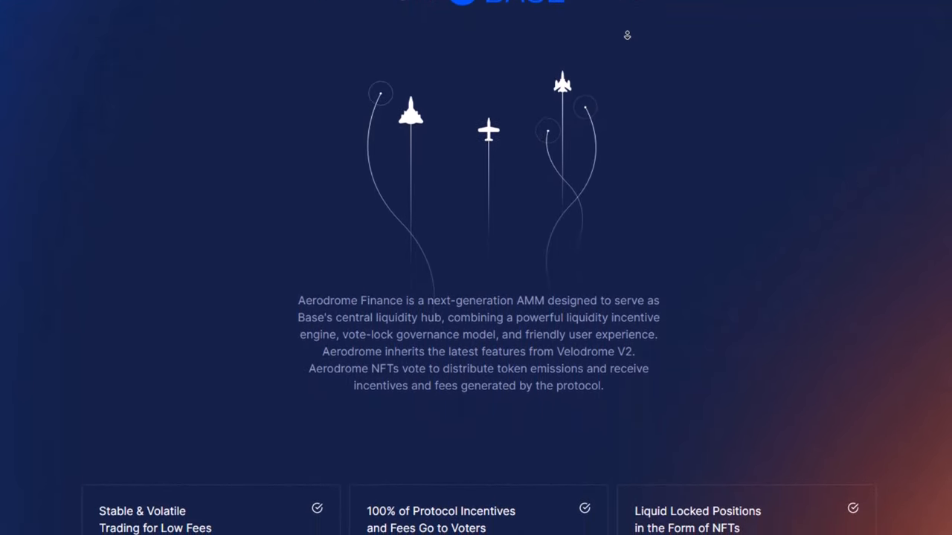
Scroll through Aerodrome's six feature highlight cards down to 'How it works'.
scroll(down, 3)
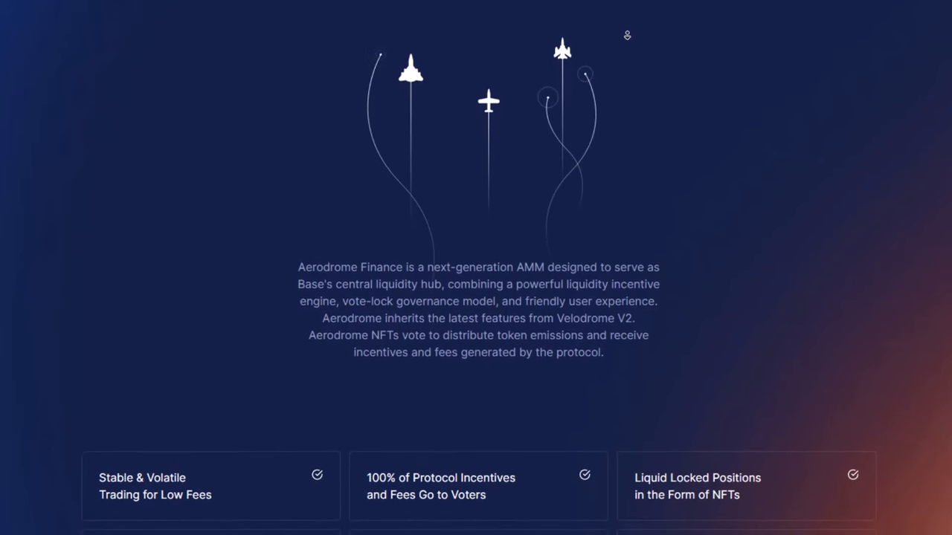
scroll(down, 3)
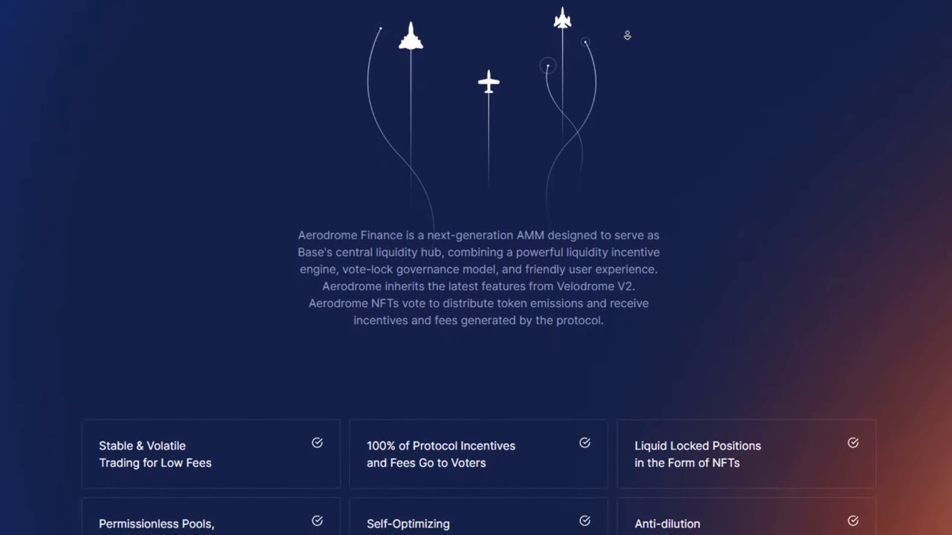
scroll(down, 3)
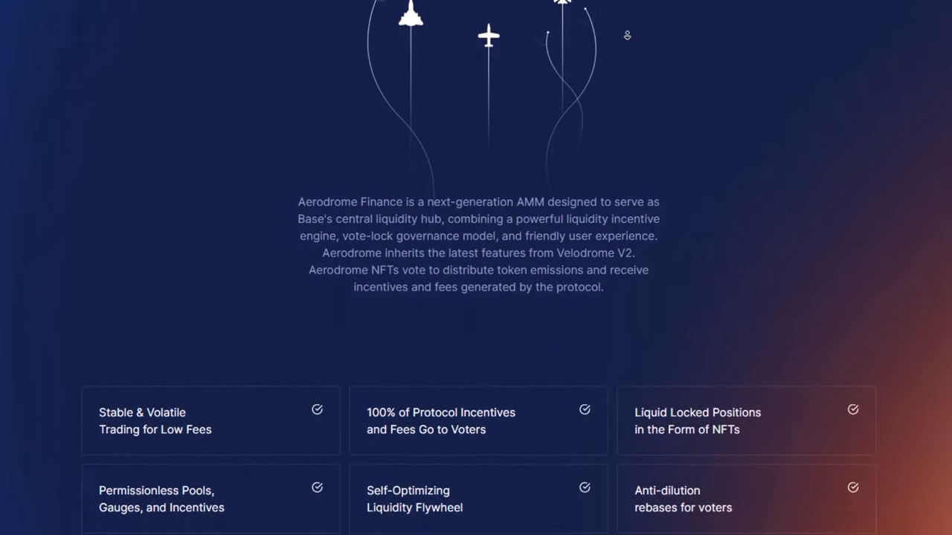
scroll(down, 3)
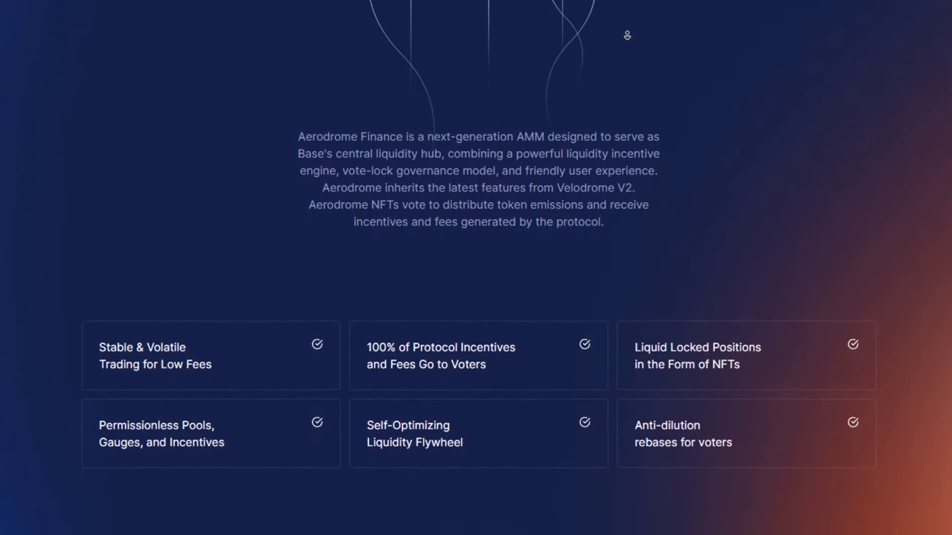
scroll(down, 3)
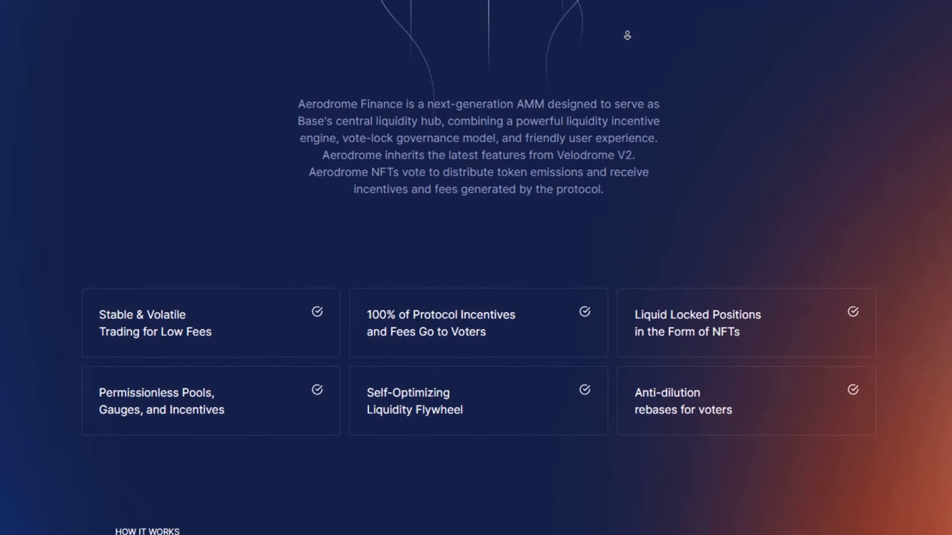
scroll(down, 3)
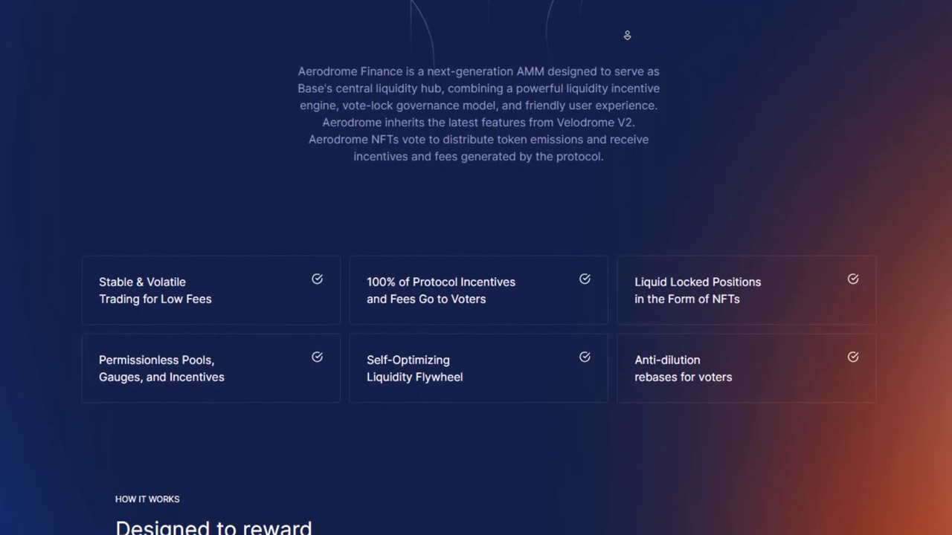
scroll(down, 3)
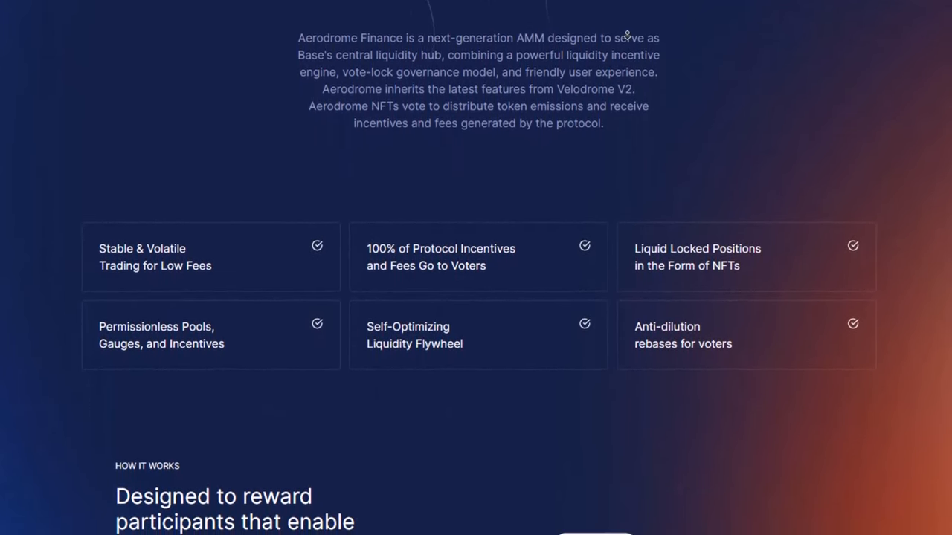
Scroll through Aerodrome's 'How it works' diagram and participant role cards.
scroll(down, 3)
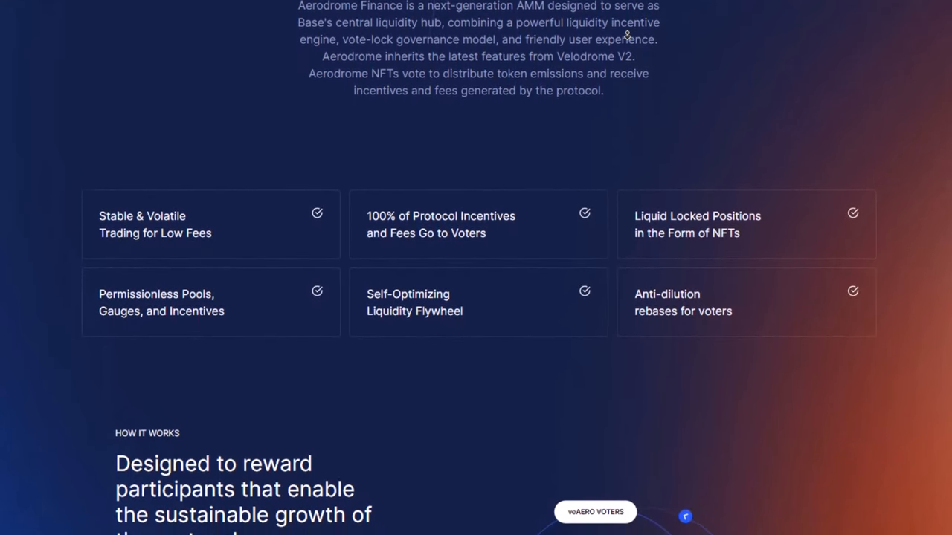
scroll(down, 3)
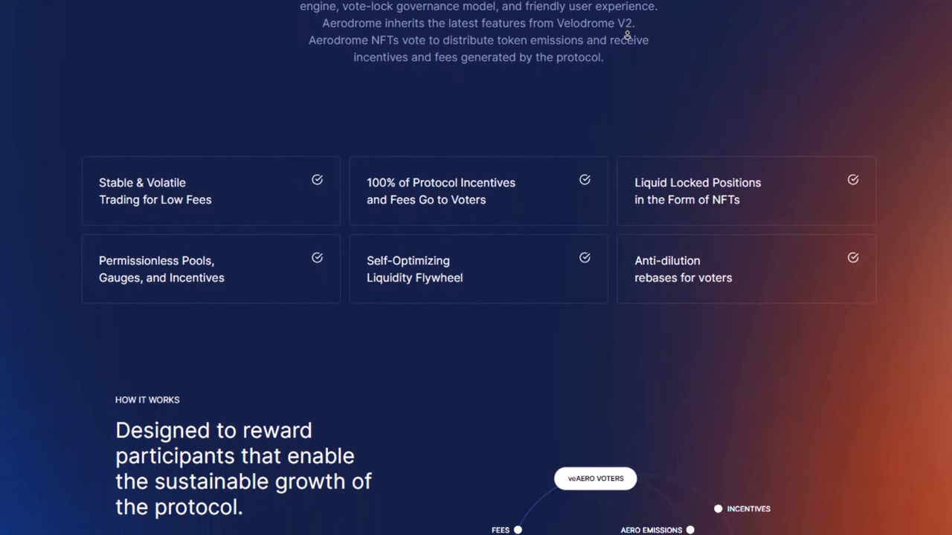
scroll(down, 3)
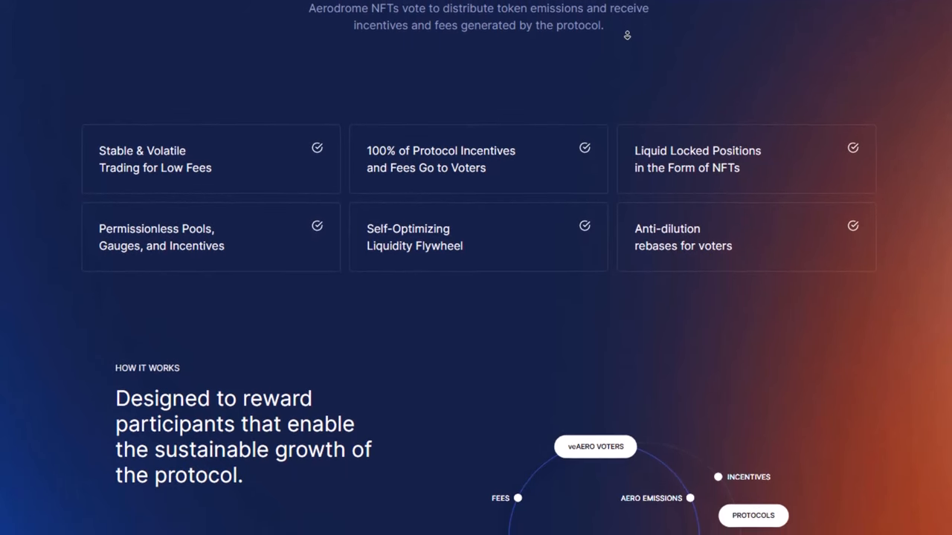
scroll(down, 3)
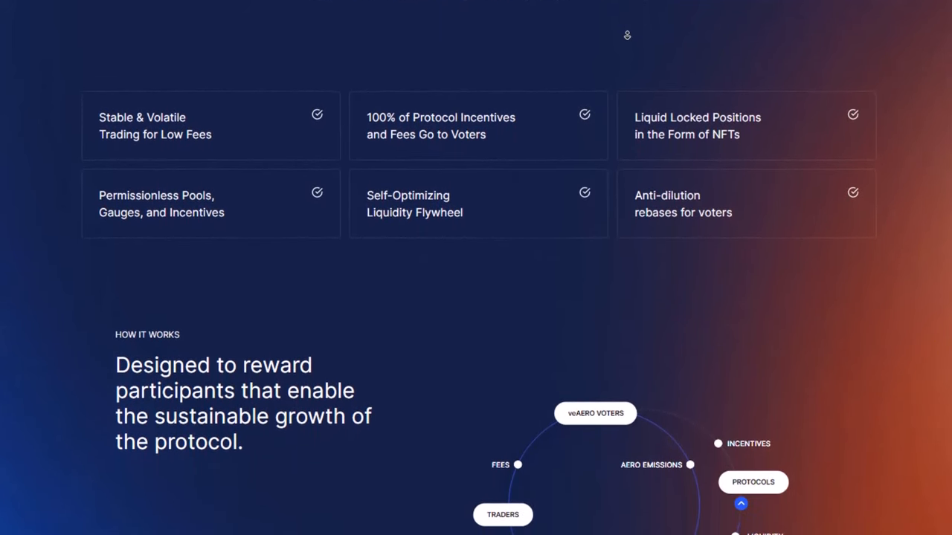
scroll(down, 3)
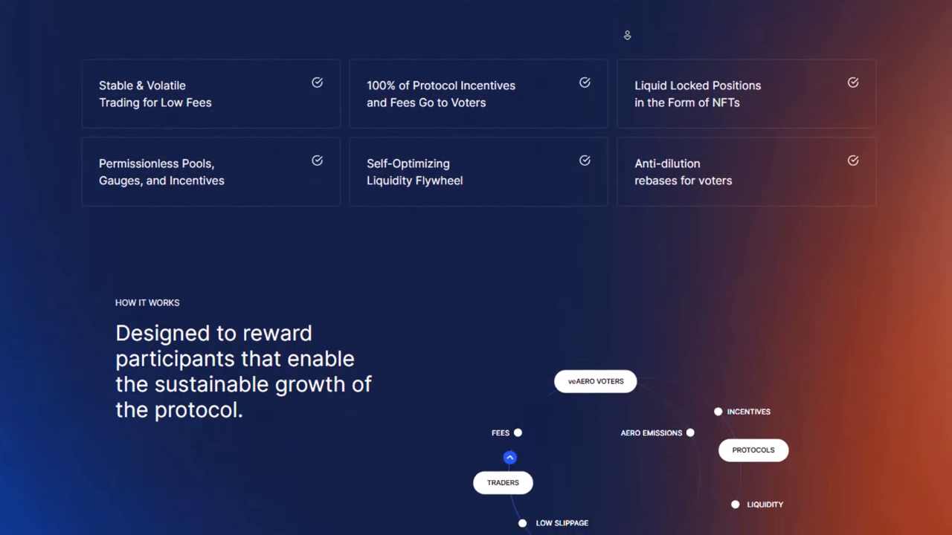
scroll(down, 3)
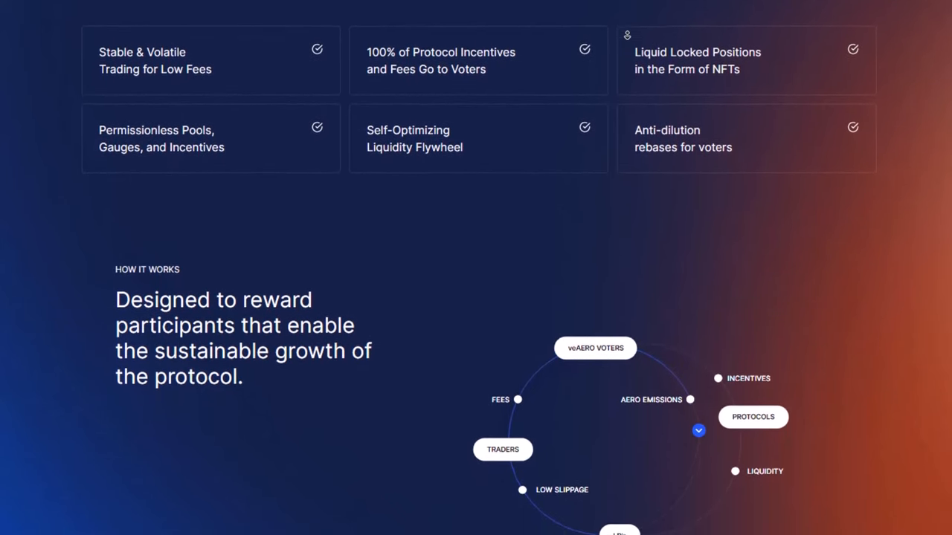
scroll(down, 3)
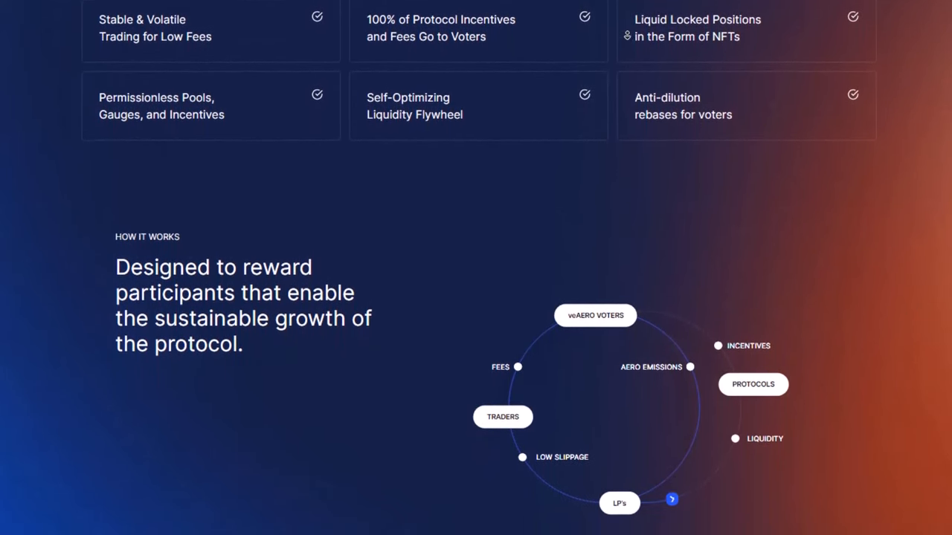
scroll(down, 3)
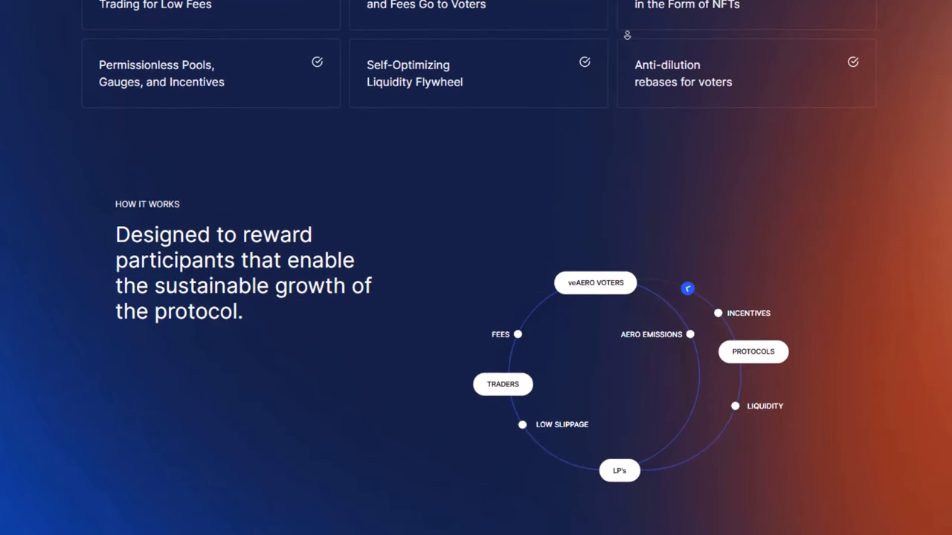
scroll(down, 3)
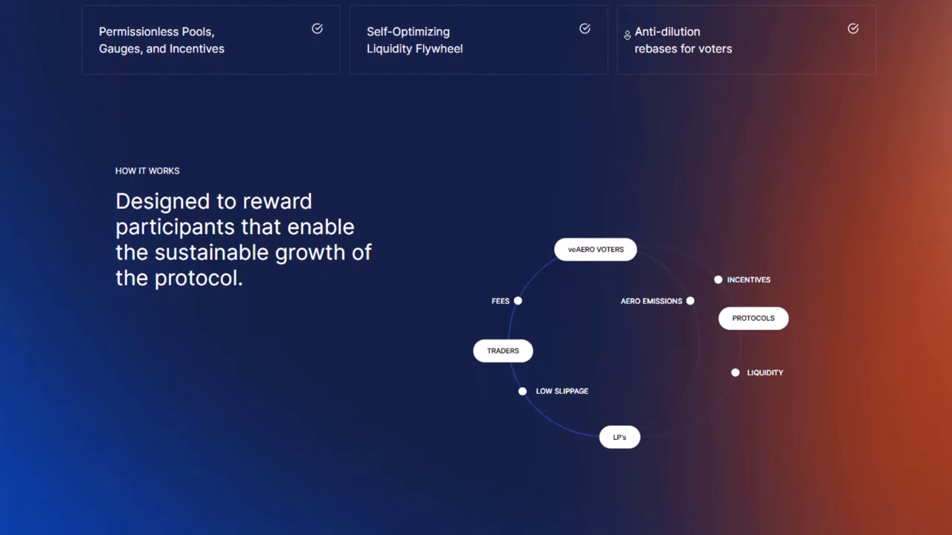
scroll(down, 3)
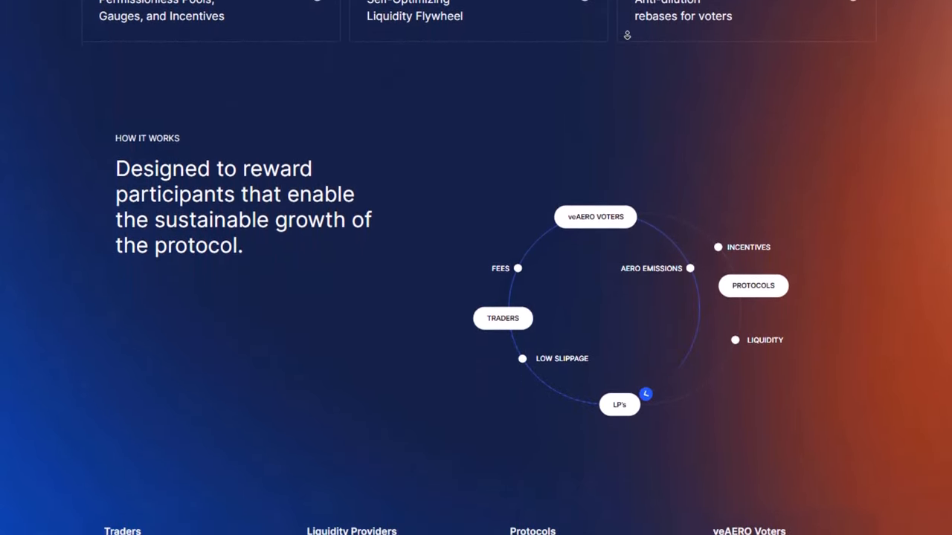
Scroll down to Aerodrome's stats showing $712.07M TVL and $1.53B monthly trading.
scroll(down, 3)
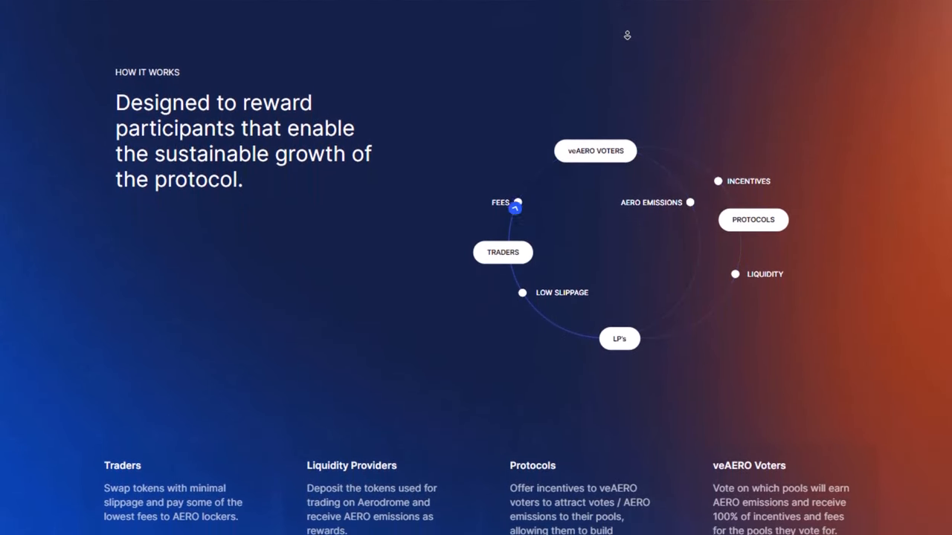
scroll(down, 3)
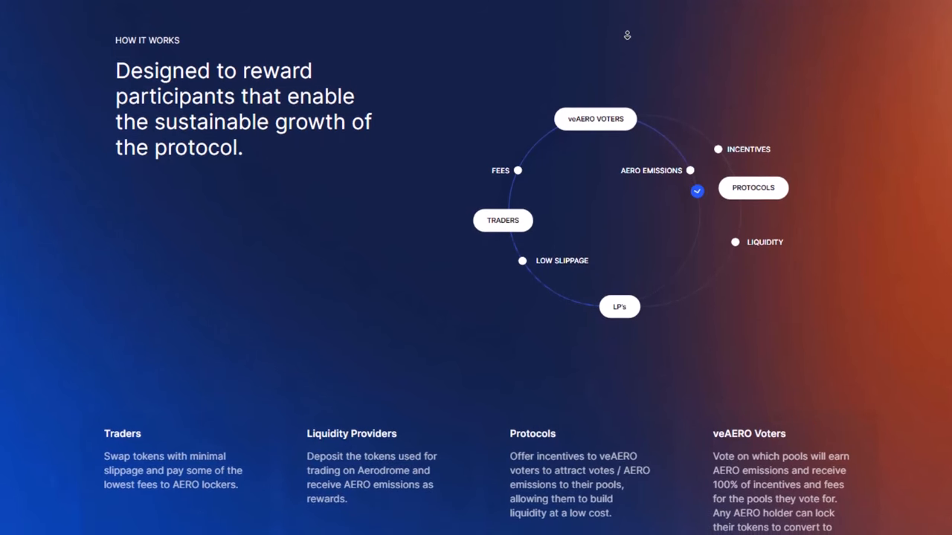
scroll(down, 3)
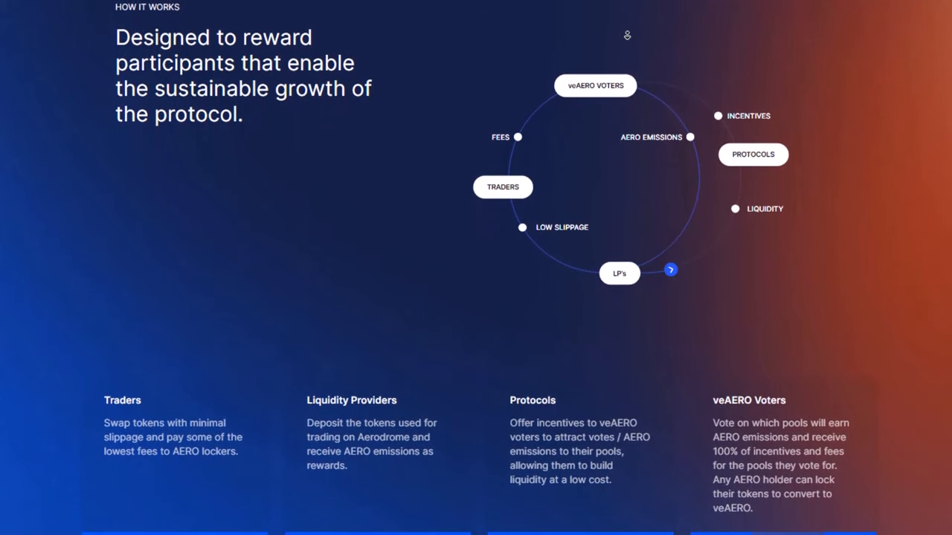
scroll(down, 3)
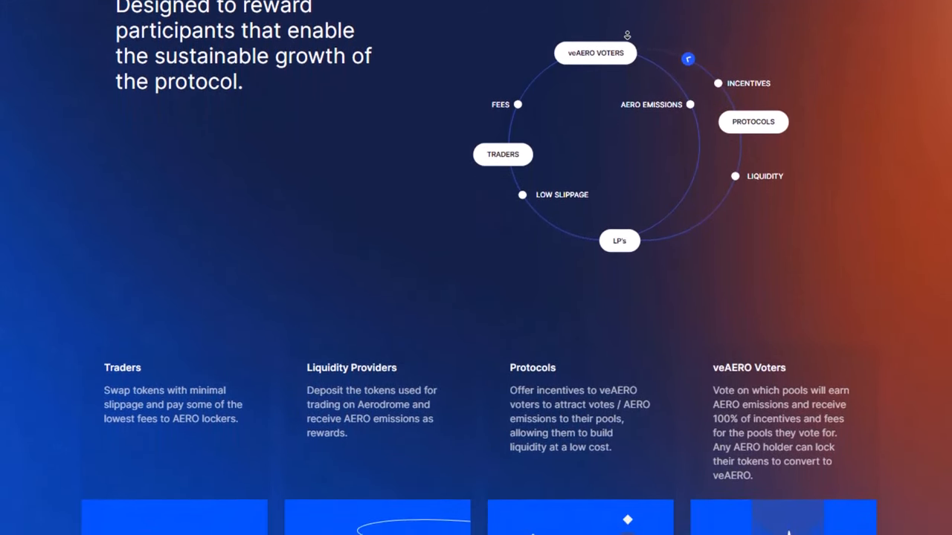
scroll(down, 3)
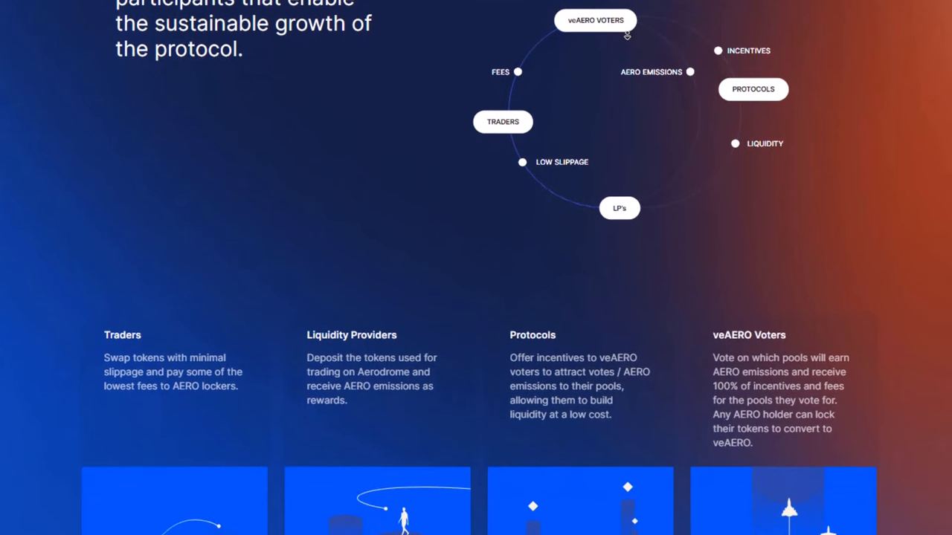
scroll(down, 3)
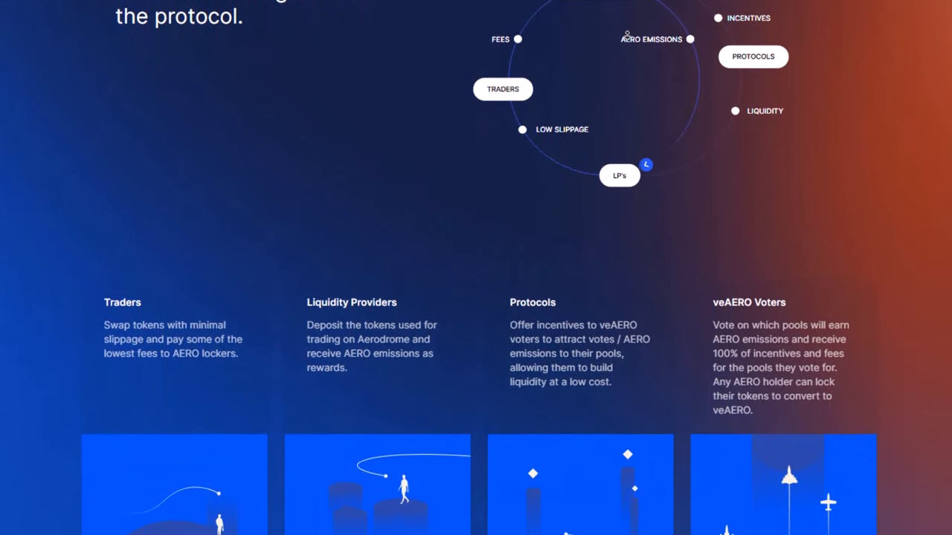
scroll(down, 3)
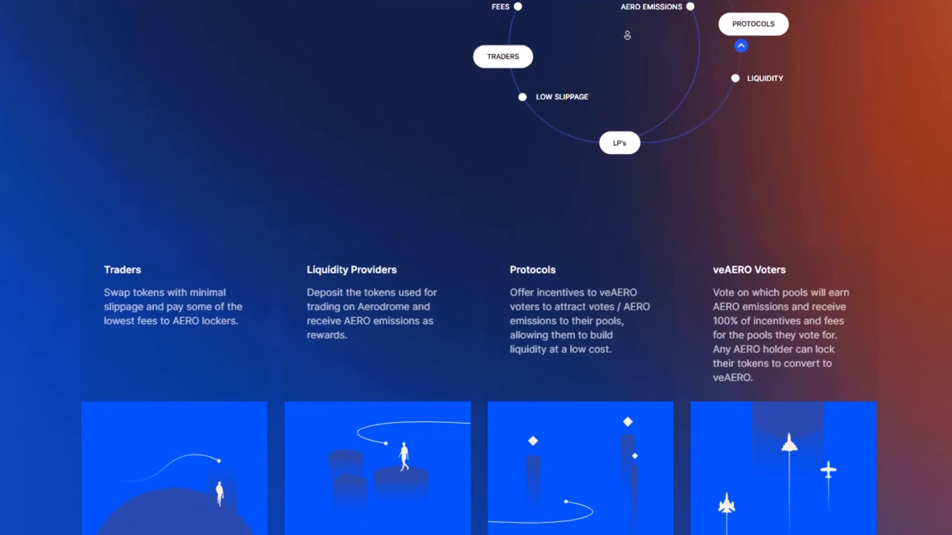
scroll(down, 3)
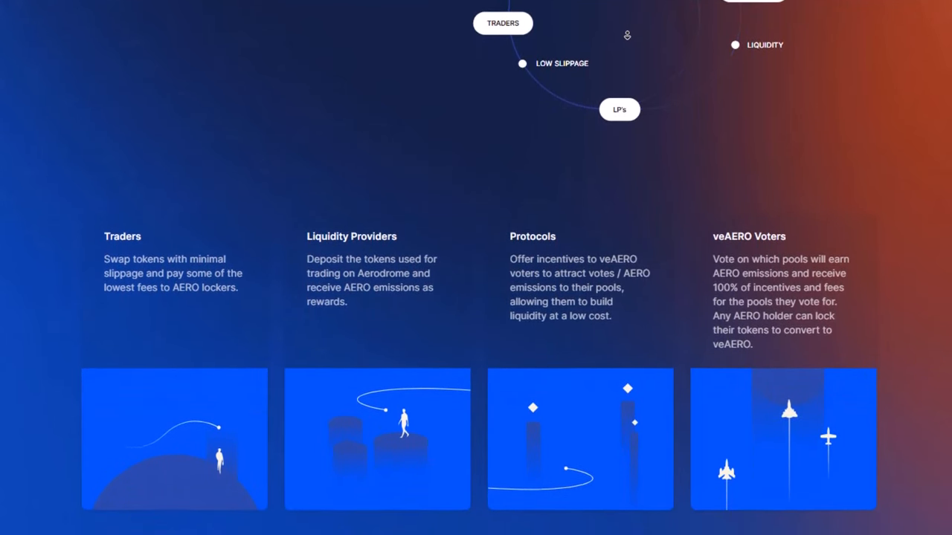
scroll(down, 3)
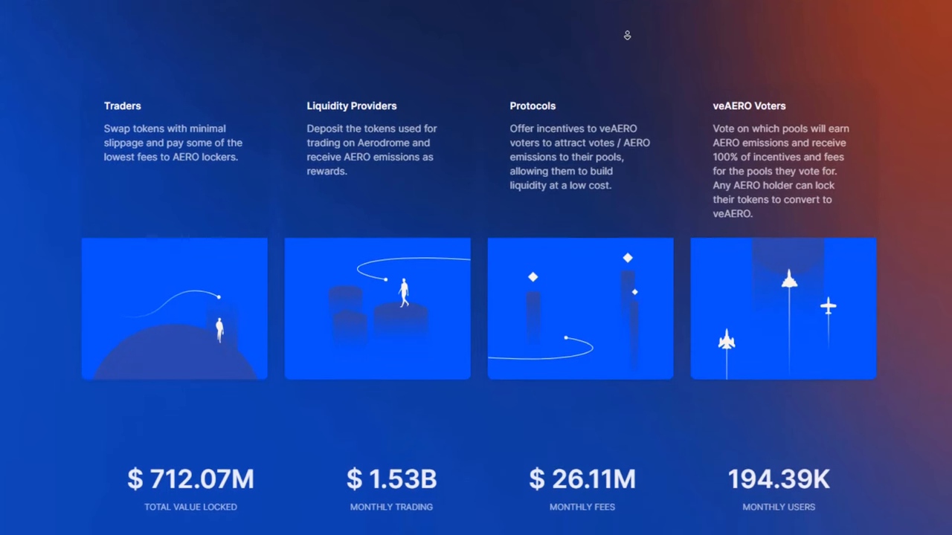
scroll(down, 3)
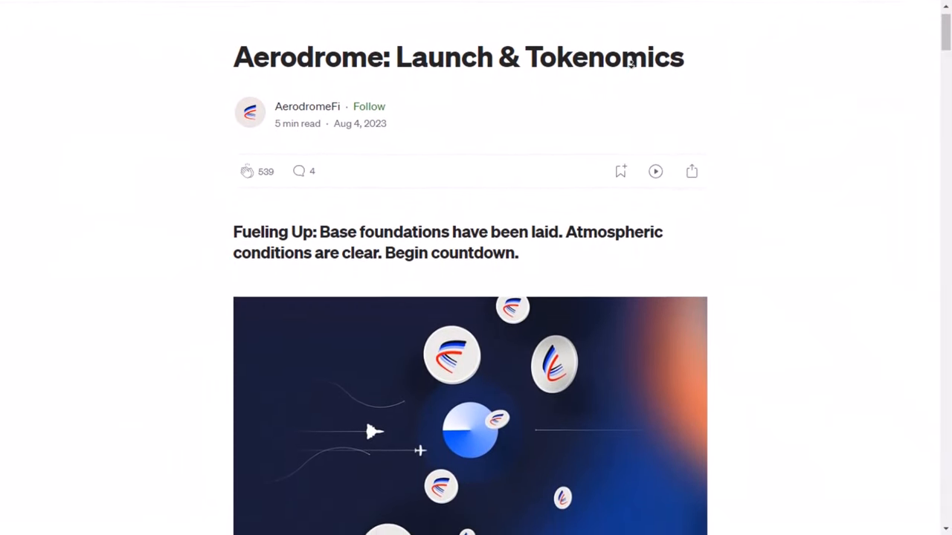
Scroll past the Medium article's header image and opening paragraphs on Aerodrome's launch.
scroll(down, 3)
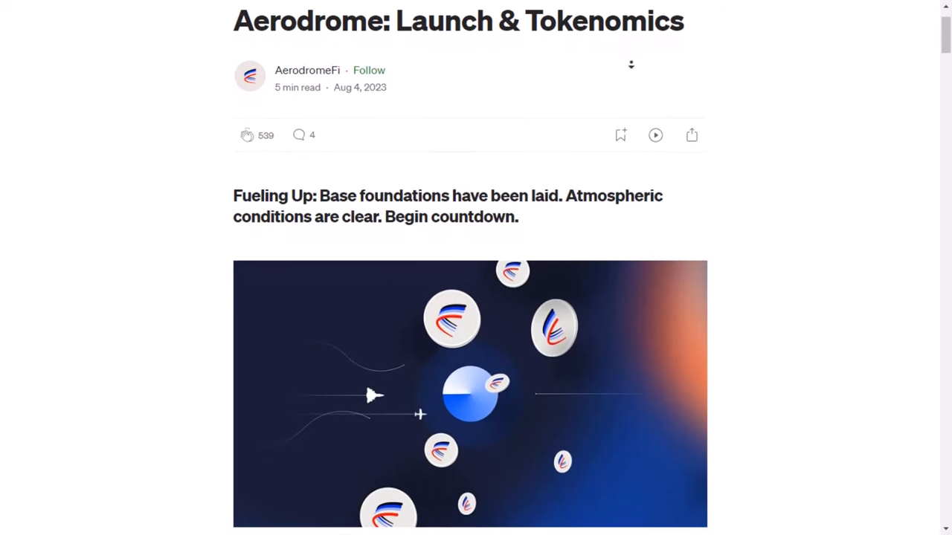
scroll(down, 3)
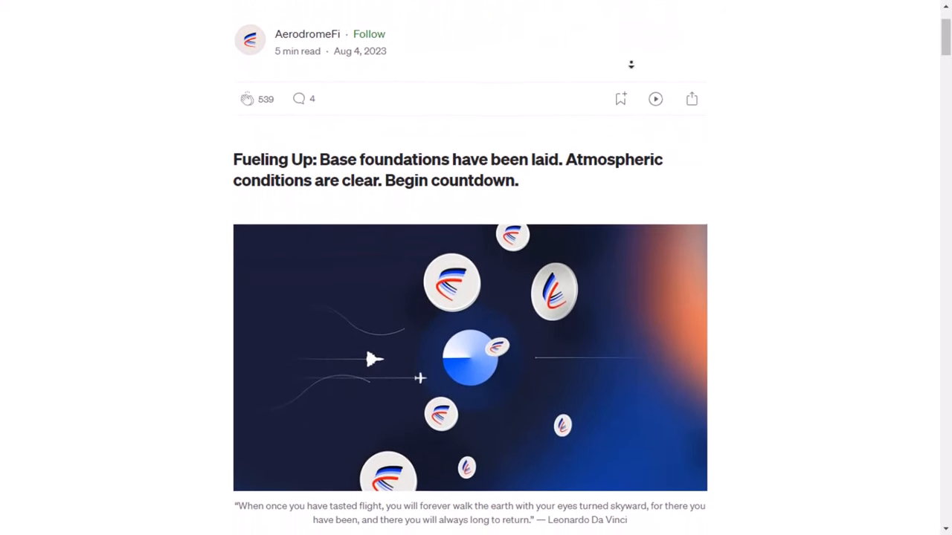
scroll(down, 3)
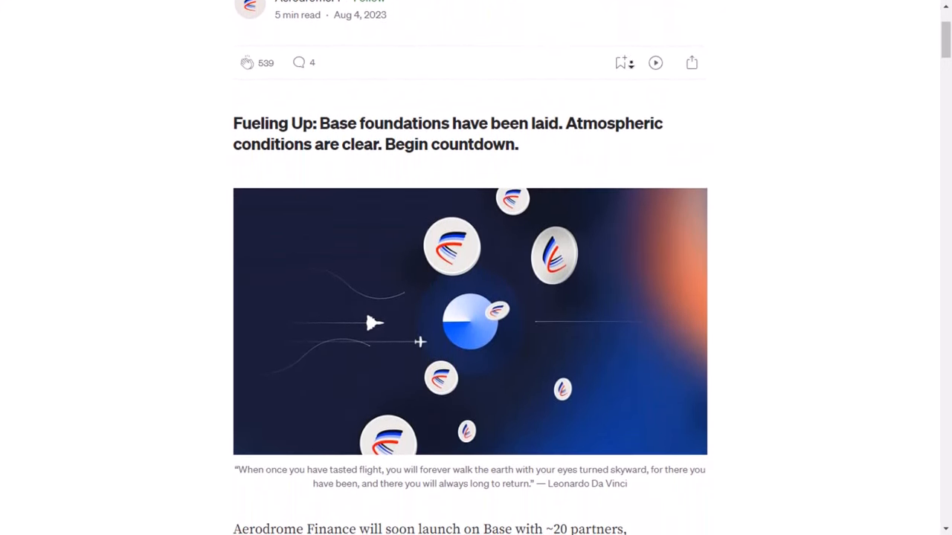
scroll(down, 3)
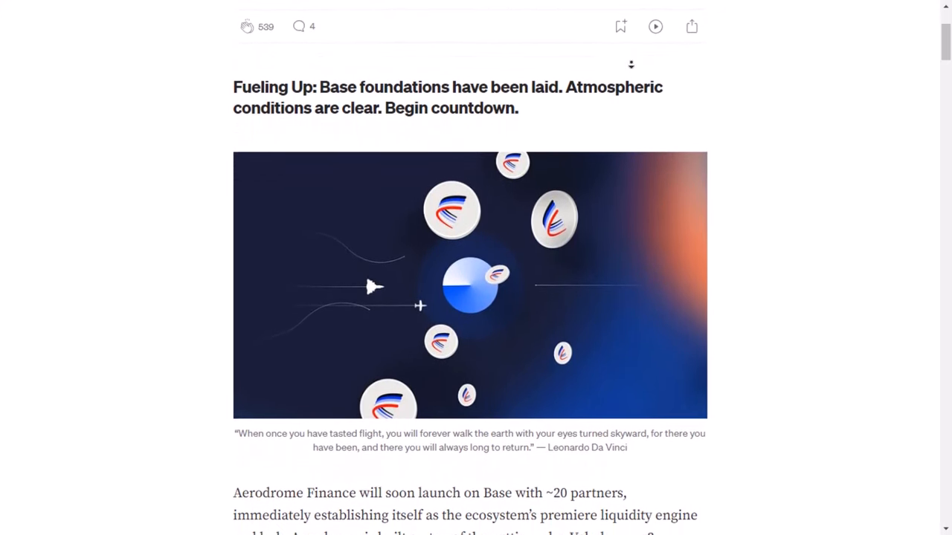
scroll(down, 3)
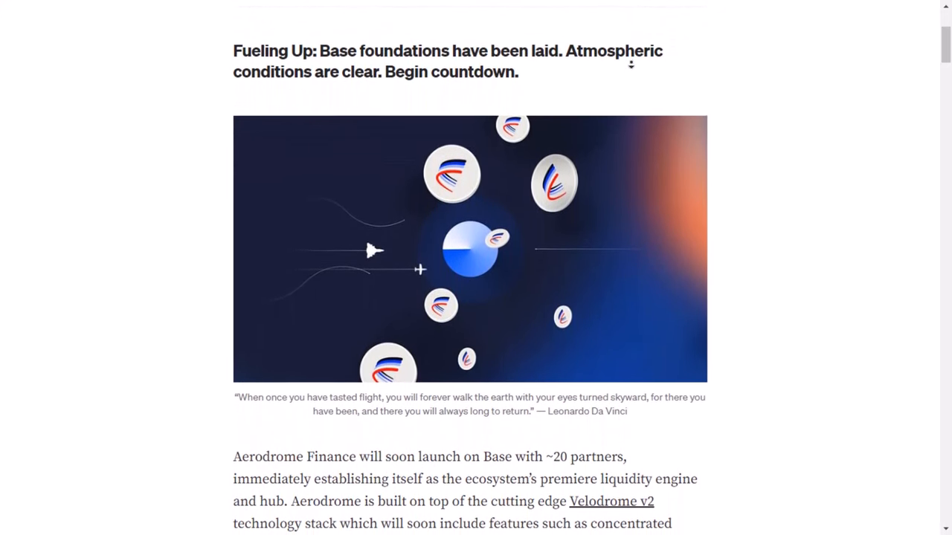
scroll(down, 3)
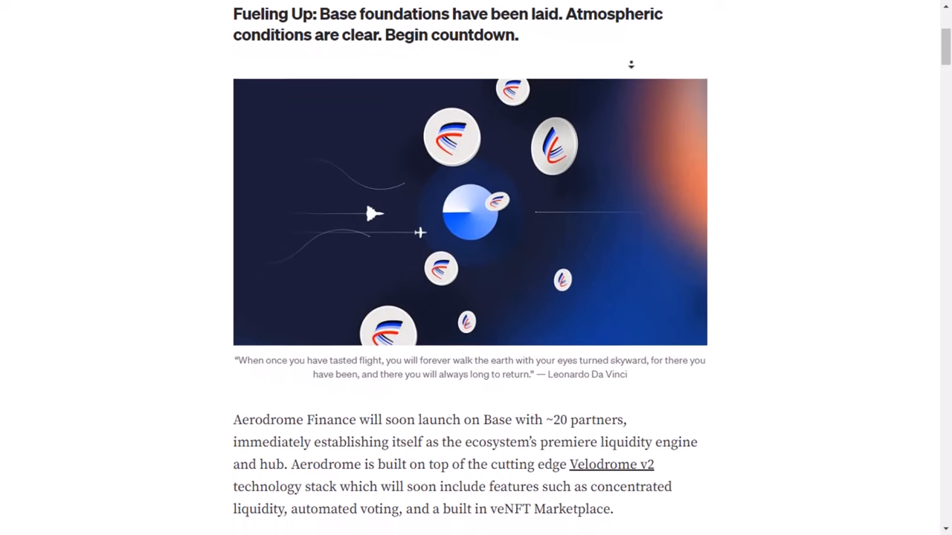
scroll(down, 3)
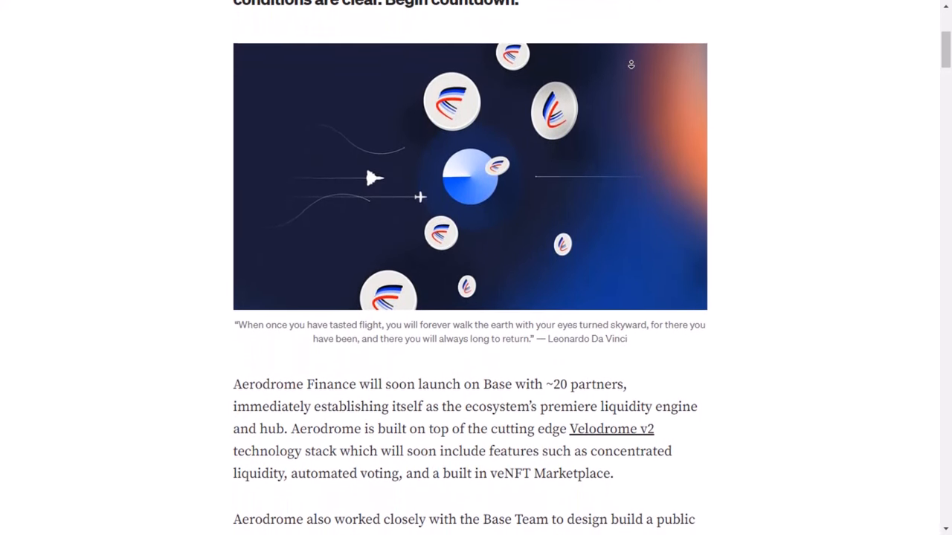
scroll(down, 3)
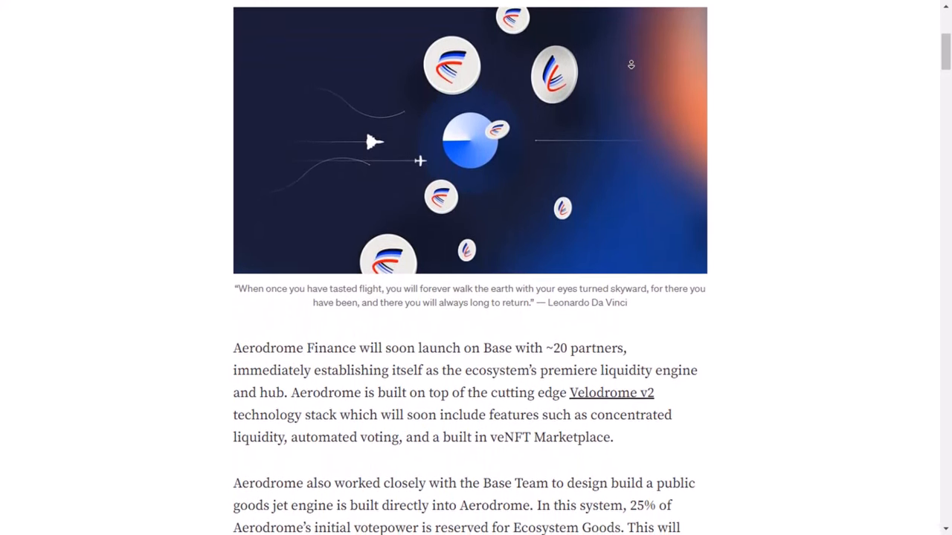
scroll(down, 3)
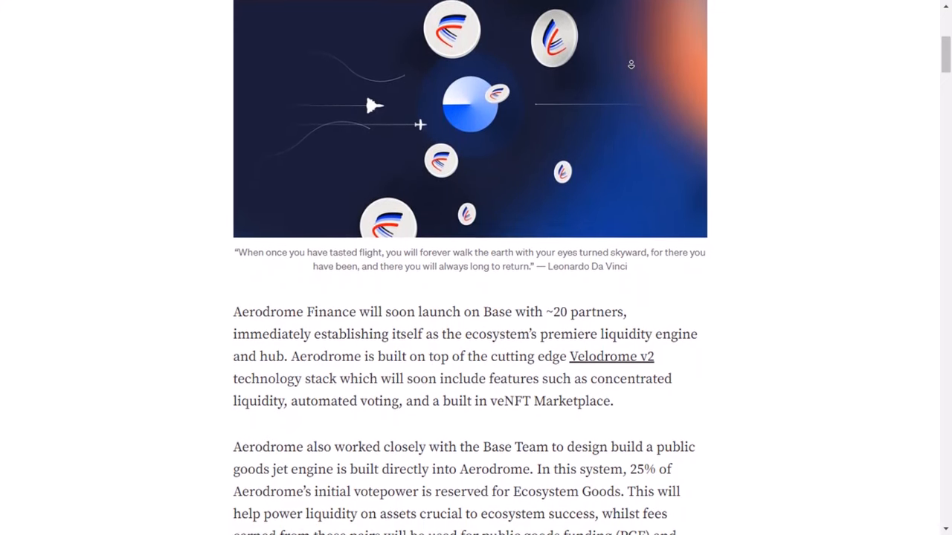
scroll(down, 3)
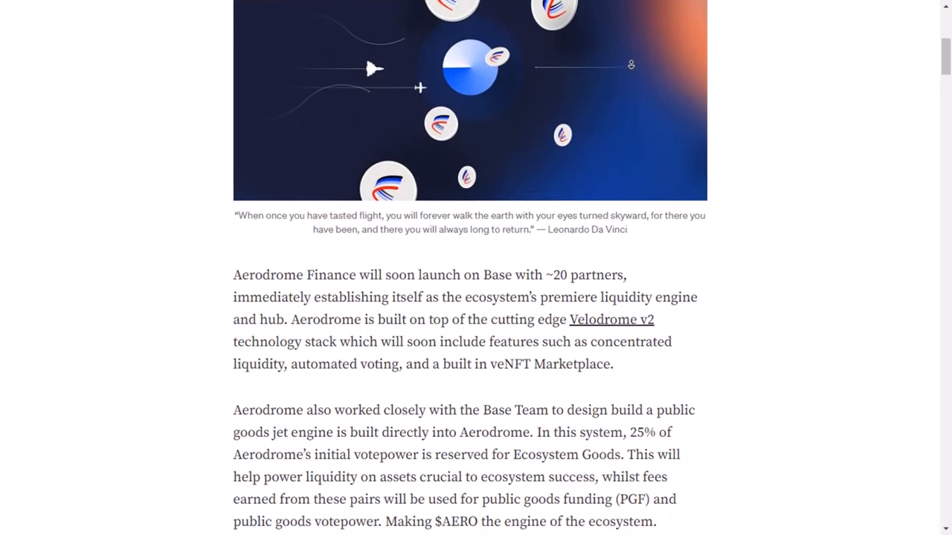
Read the Base partnership and veAERO flywheel paragraphs down to 'Checking Controls'.
scroll(down, 3)
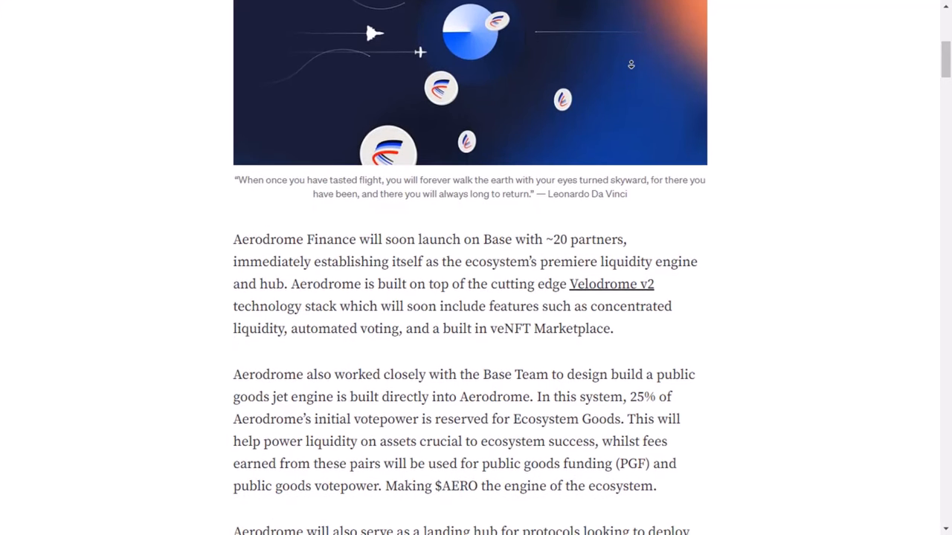
scroll(down, 3)
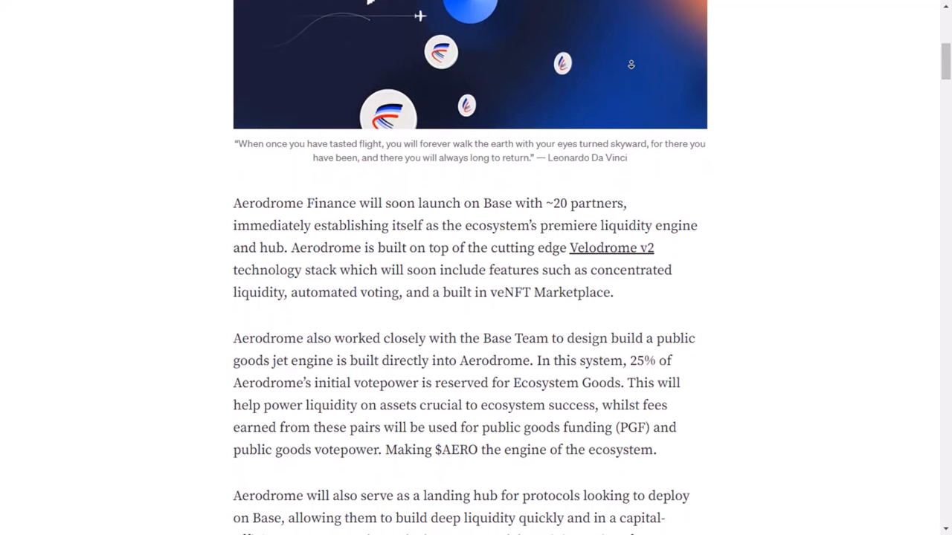
scroll(down, 3)
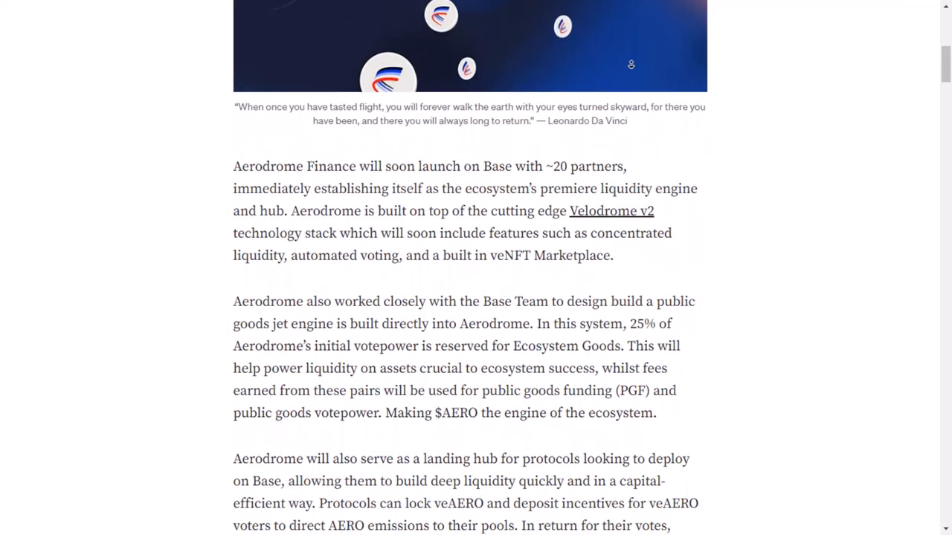
scroll(down, 3)
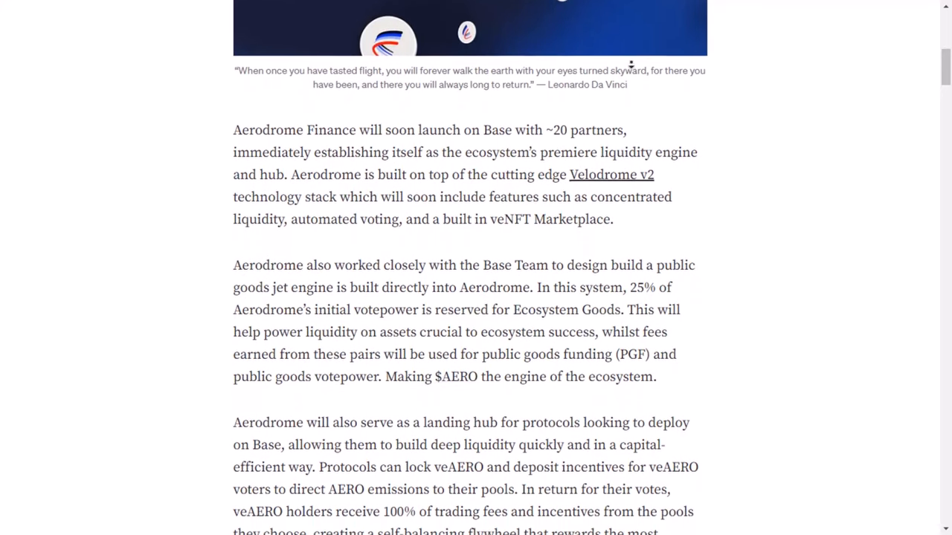
scroll(down, 3)
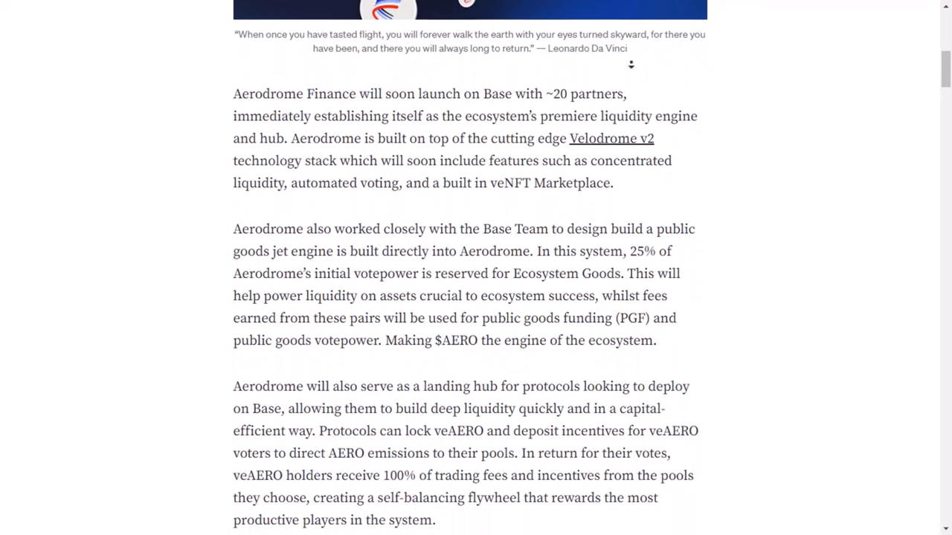
scroll(down, 3)
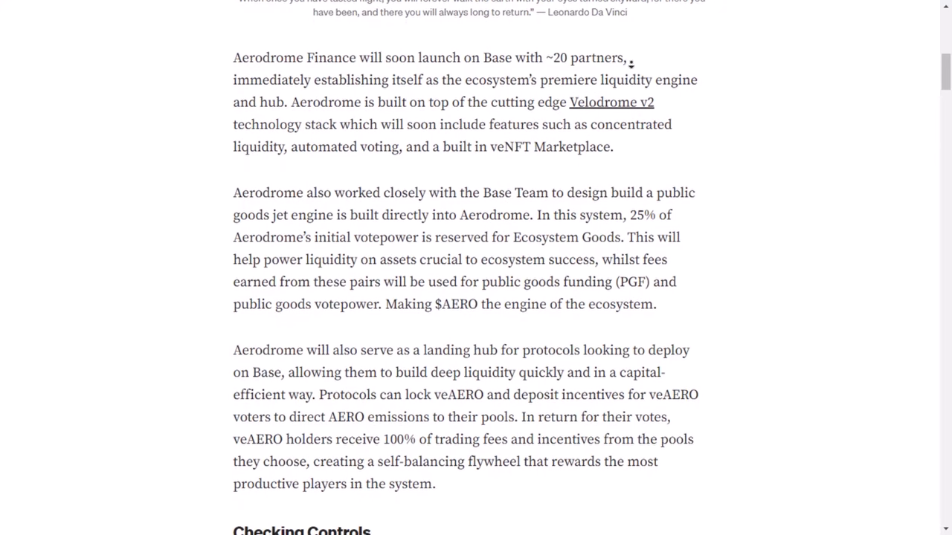
scroll(down, 3)
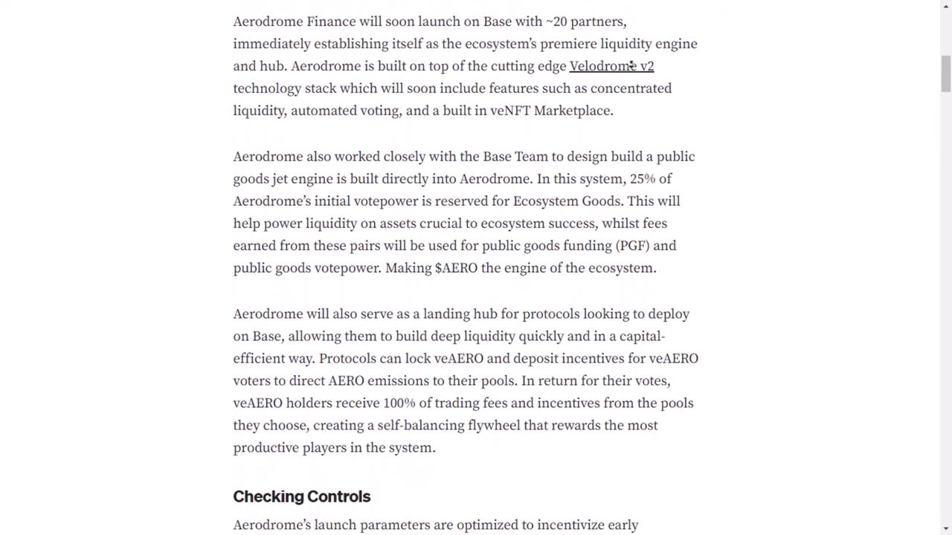
scroll(down, 3)
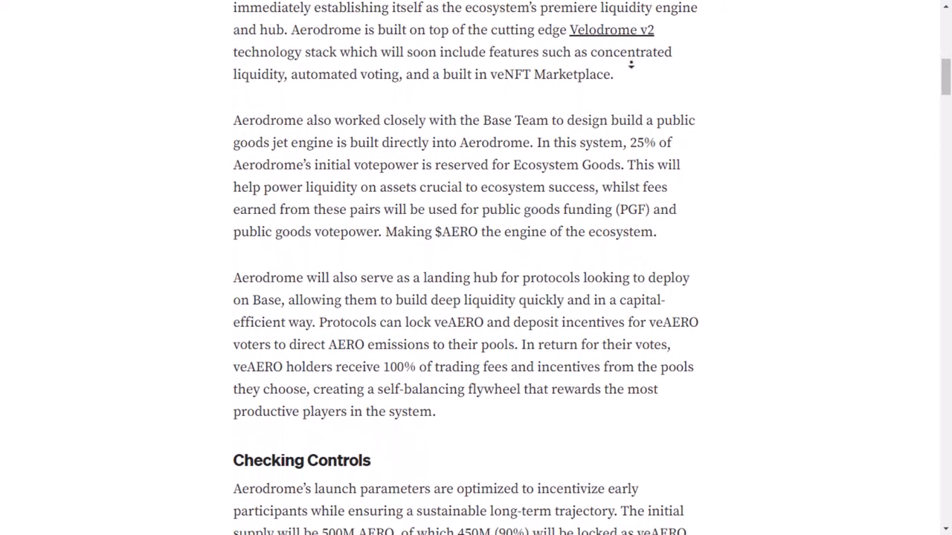
scroll(down, 3)
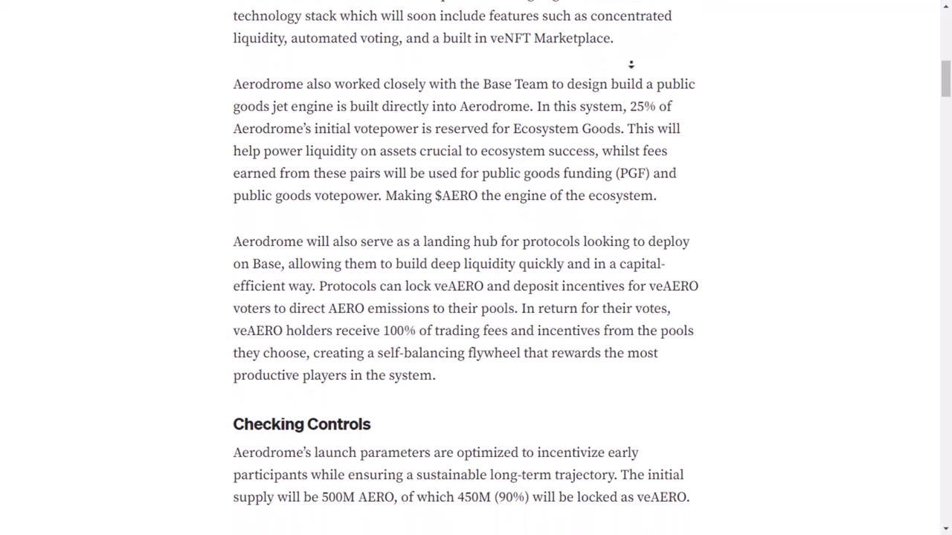
Scroll through the Checking Controls section of the Aerodrome Medium article.
scroll(down, 3)
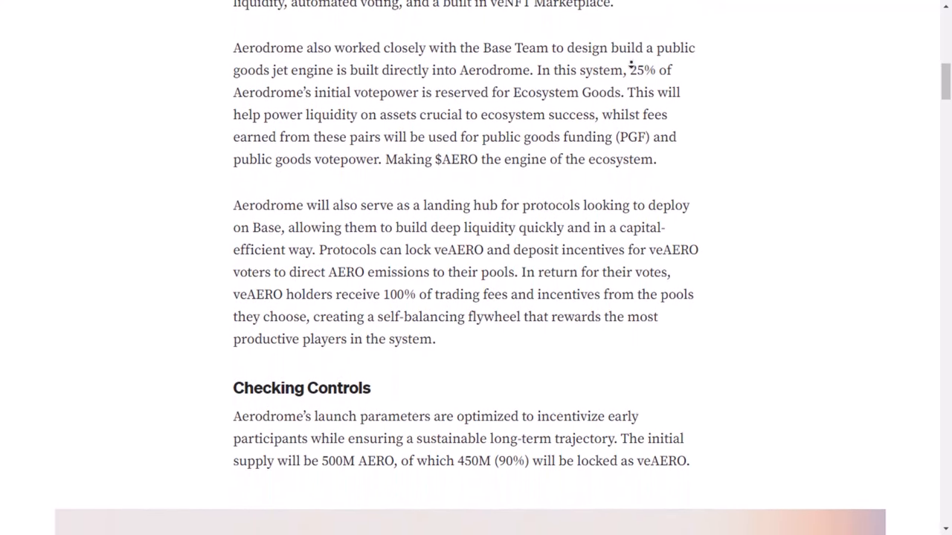
scroll(down, 3)
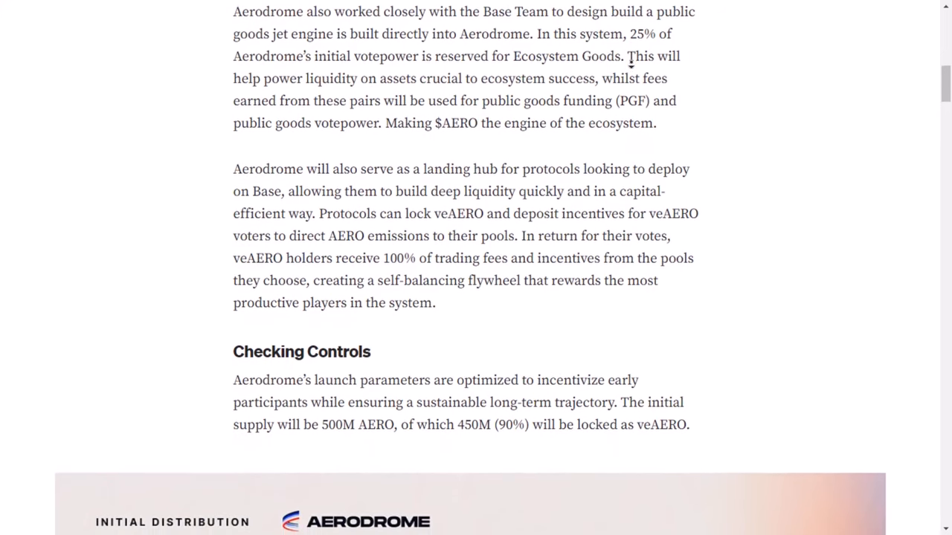
scroll(down, 3)
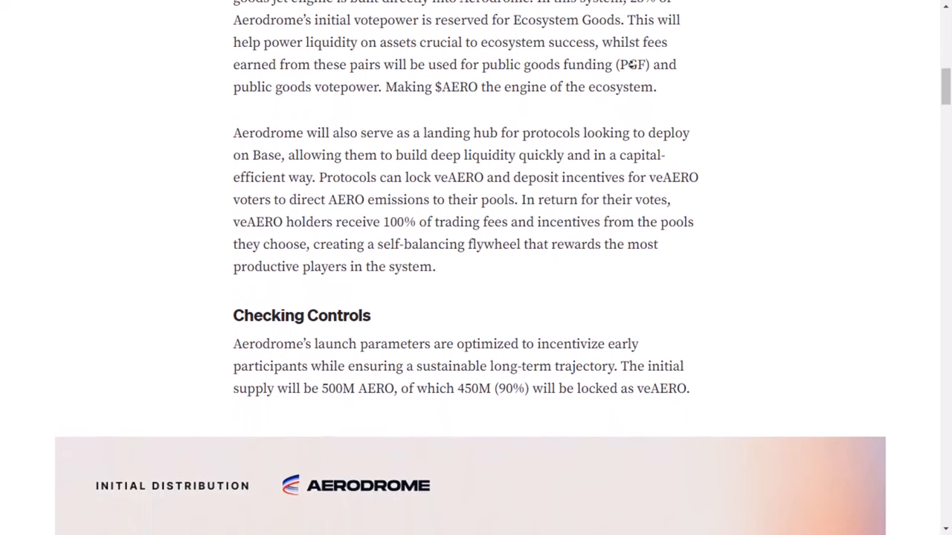
scroll(down, 3)
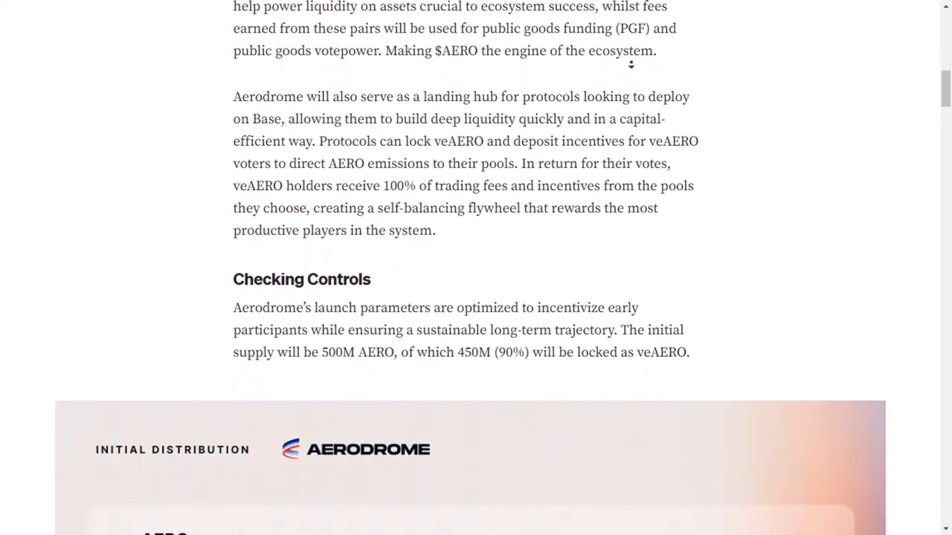
scroll(down, 3)
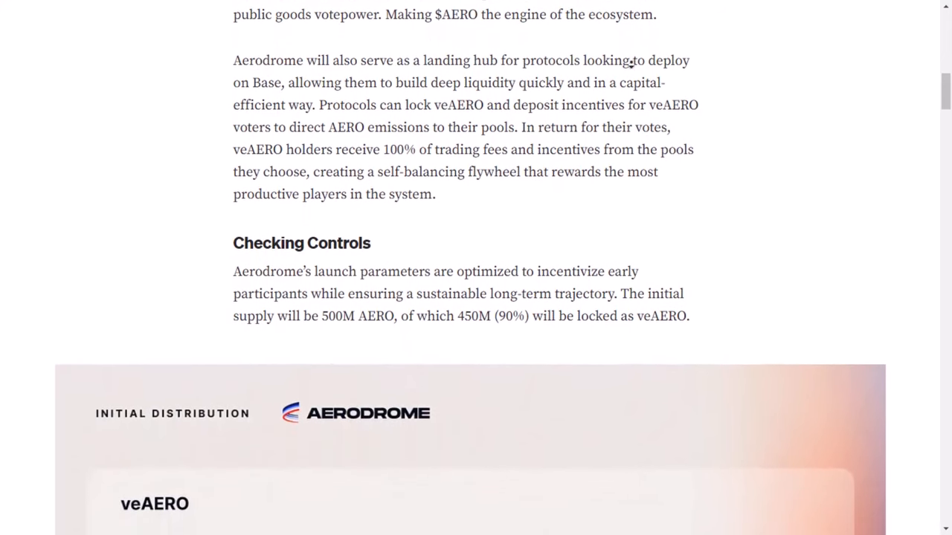
scroll(down, 3)
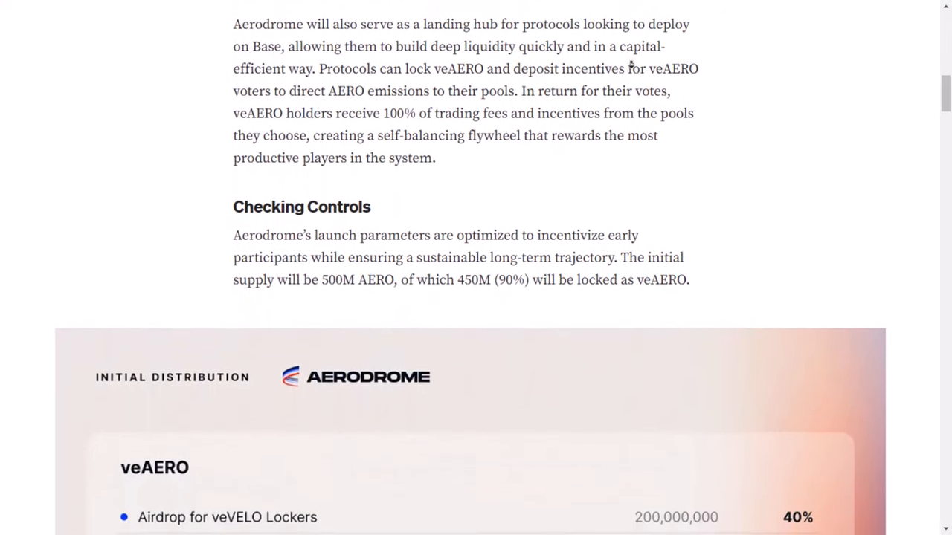
scroll(down, 3)
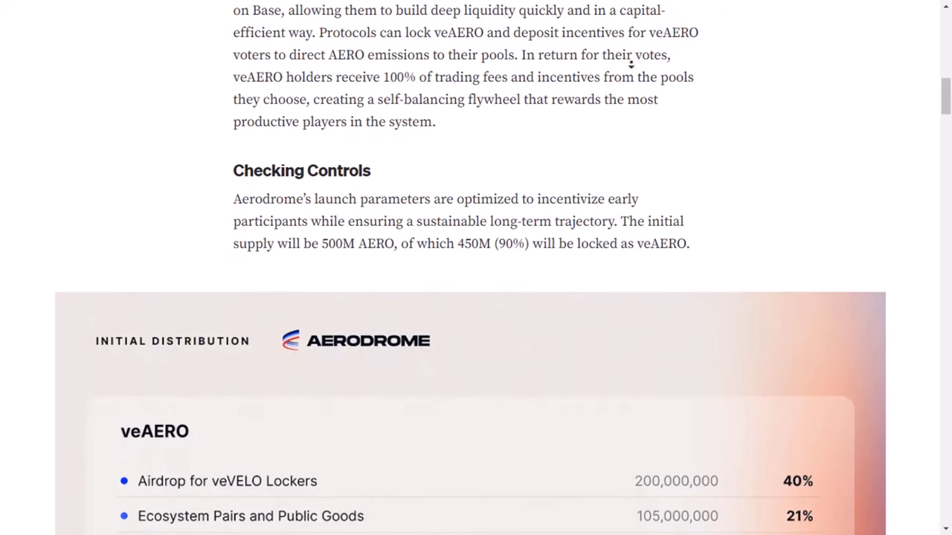
scroll(down, 3)
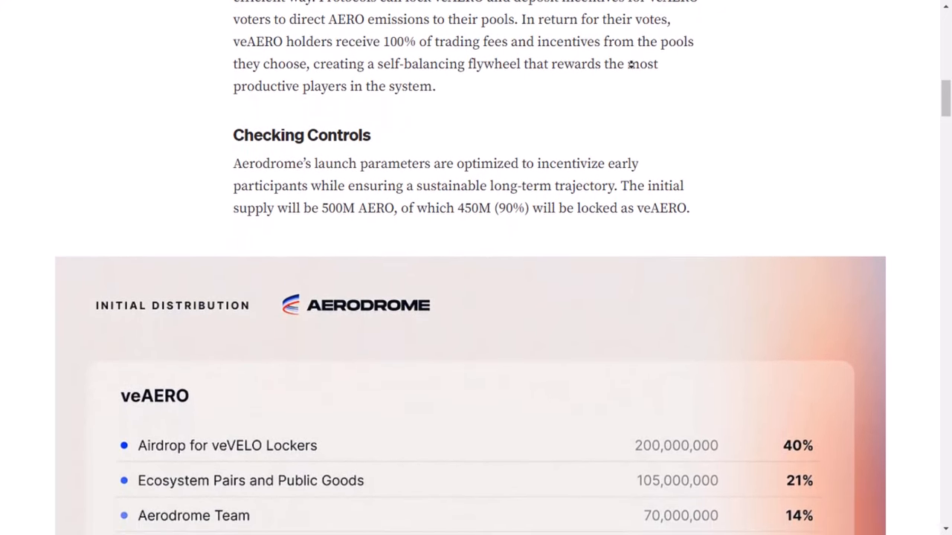
scroll(down, 3)
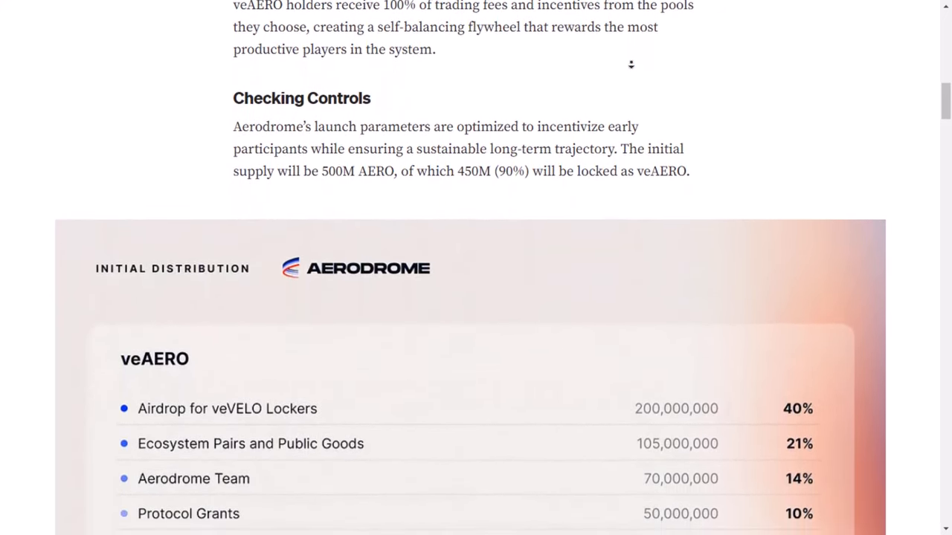
Scroll down to the Initial Distribution tables of veAERO and AERO allocations.
scroll(down, 3)
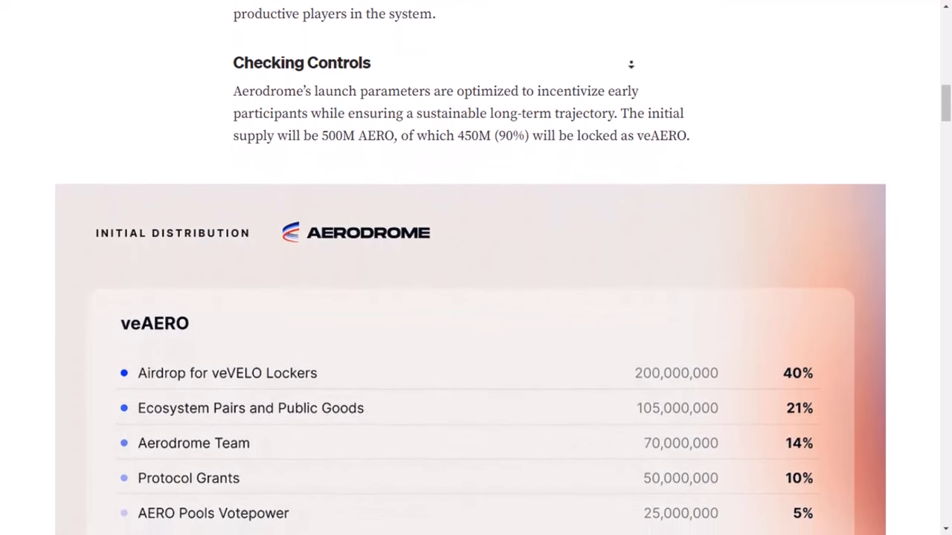
scroll(down, 3)
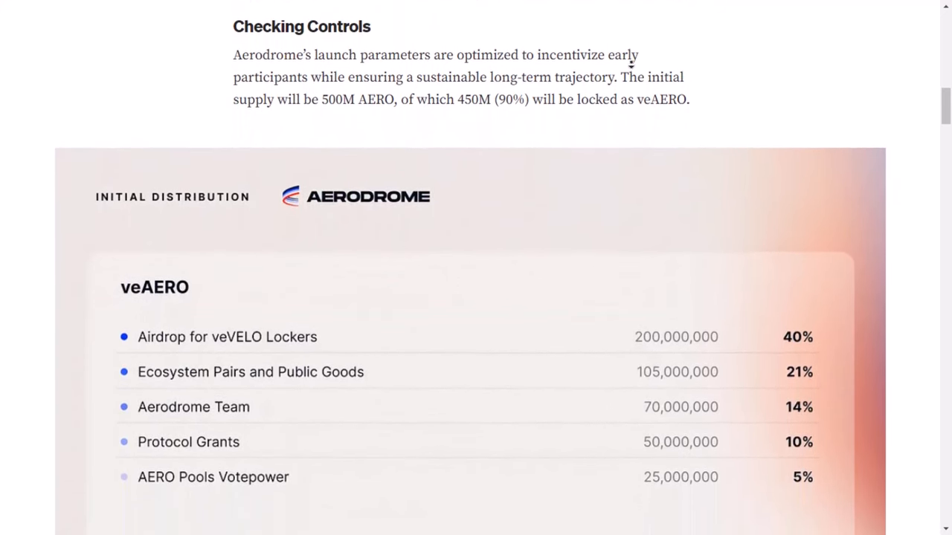
scroll(down, 3)
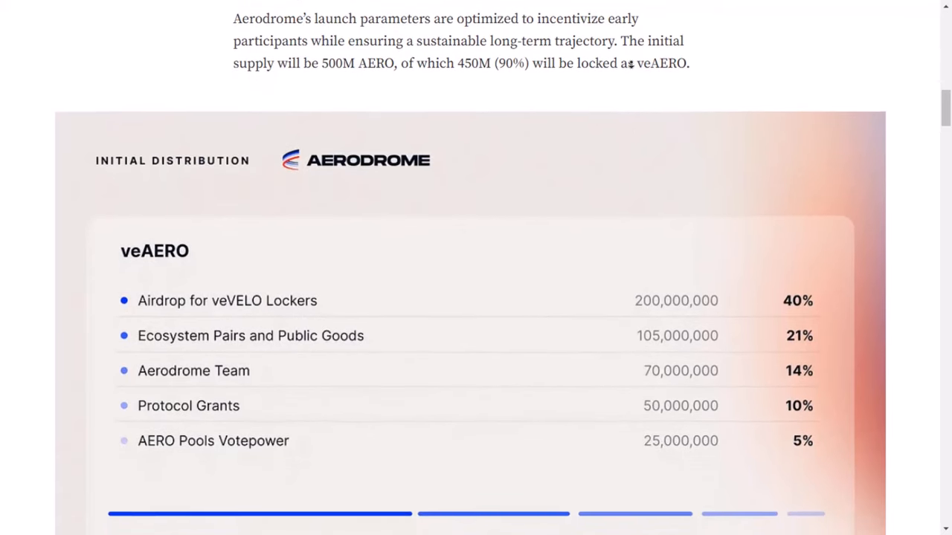
scroll(down, 3)
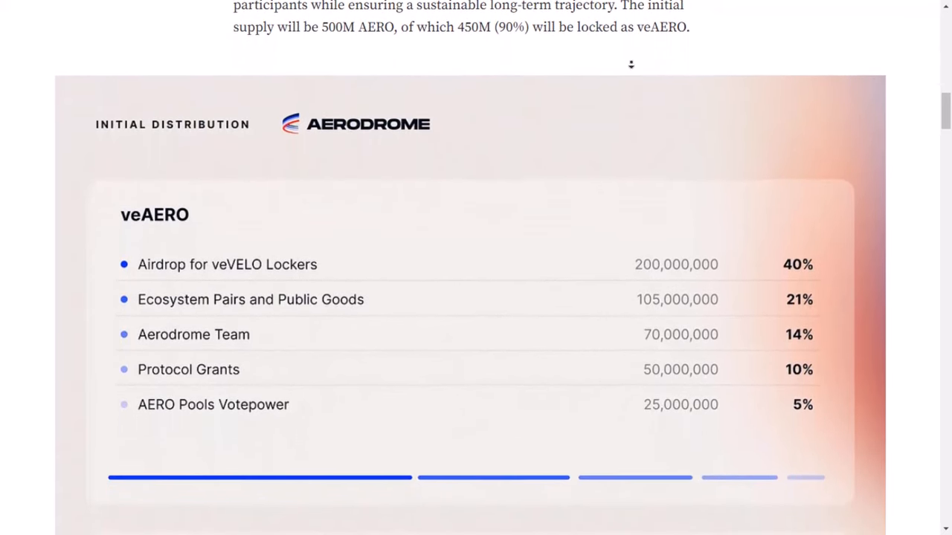
scroll(down, 3)
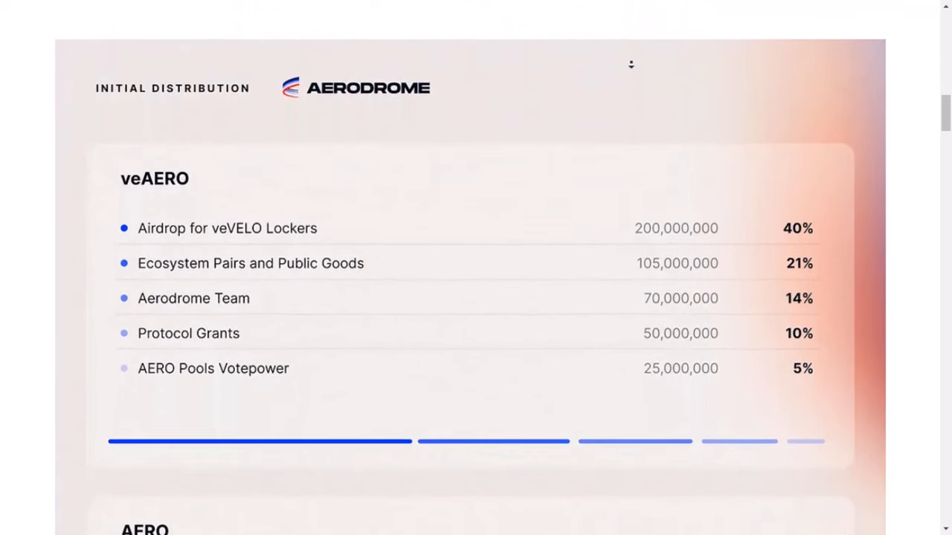
scroll(down, 3)
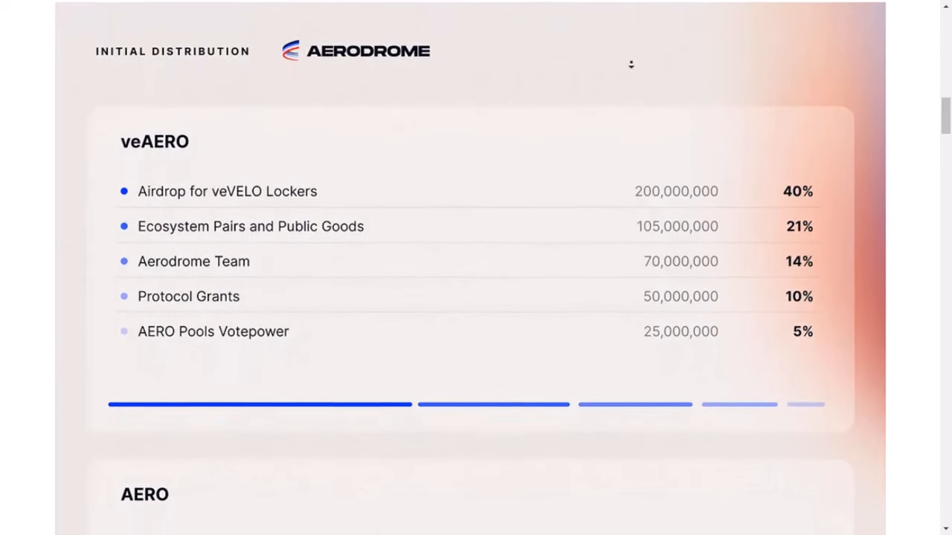
scroll(down, 3)
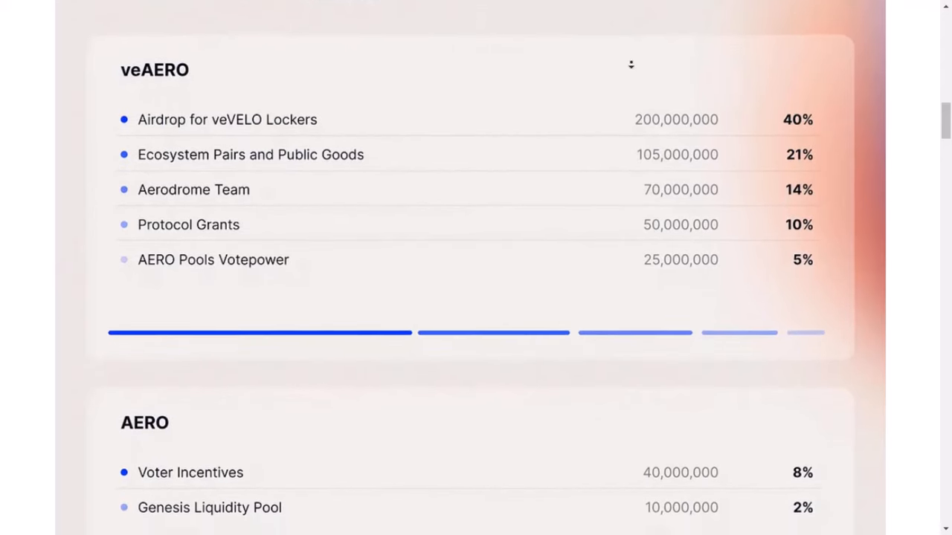
scroll(down, 3)
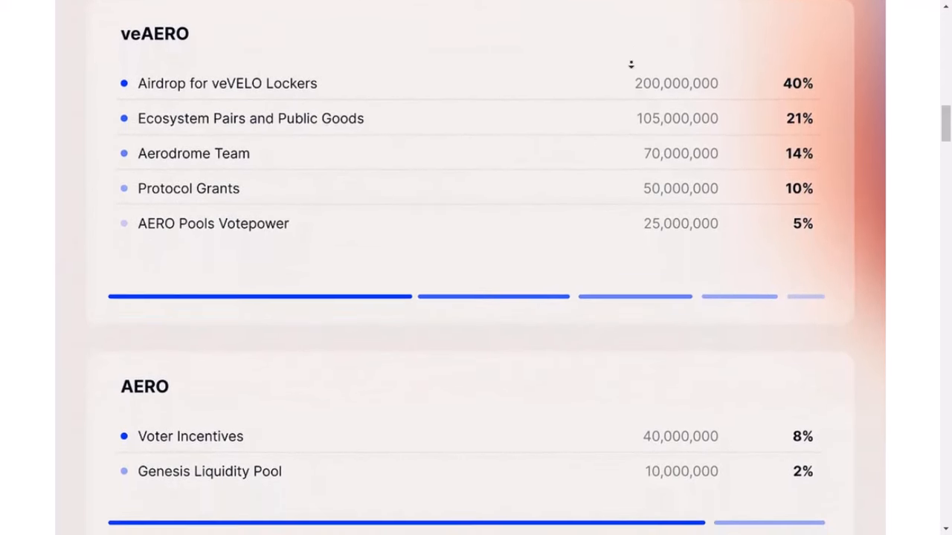
scroll(down, 3)
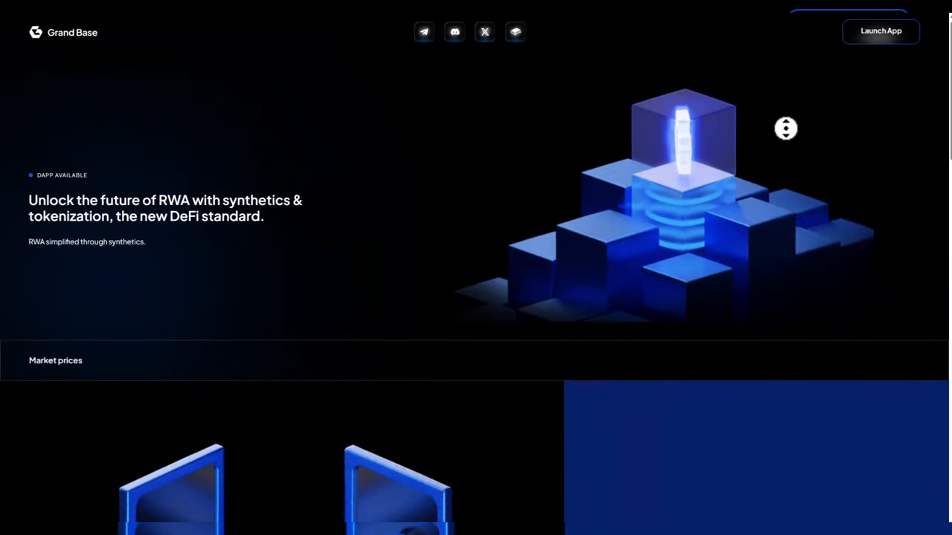
Scroll past Grand Base's hero to 'Tokenize, own and trade any RWA as an ERC20 token'.
scroll(down, 3)
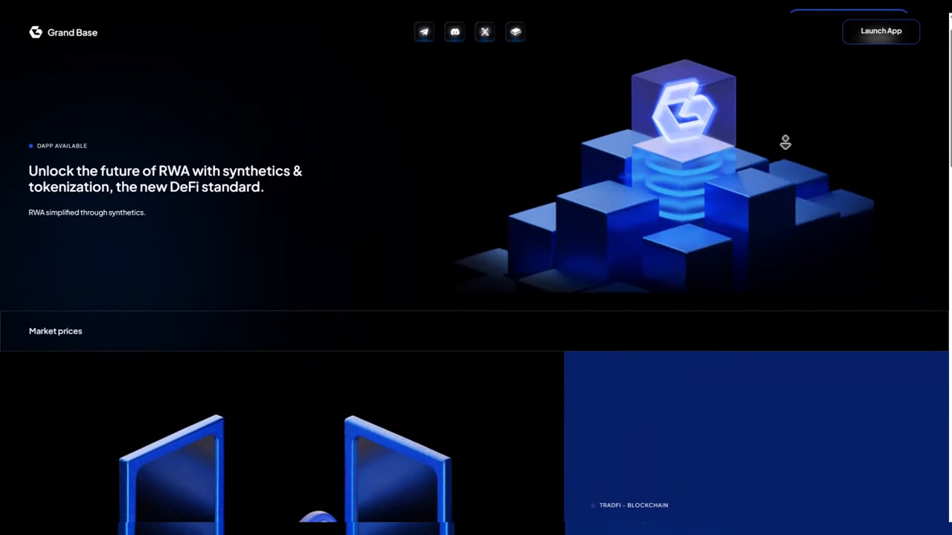
scroll(down, 3)
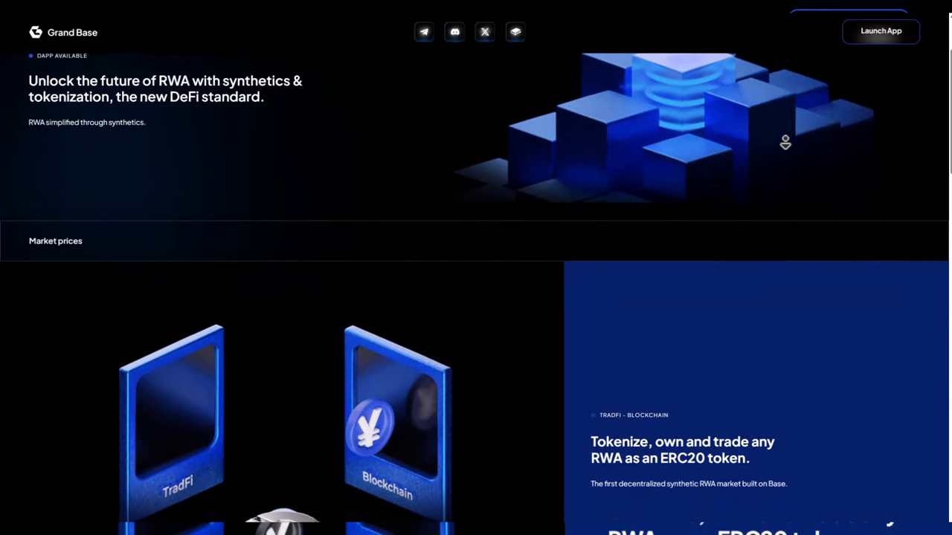
scroll(down, 3)
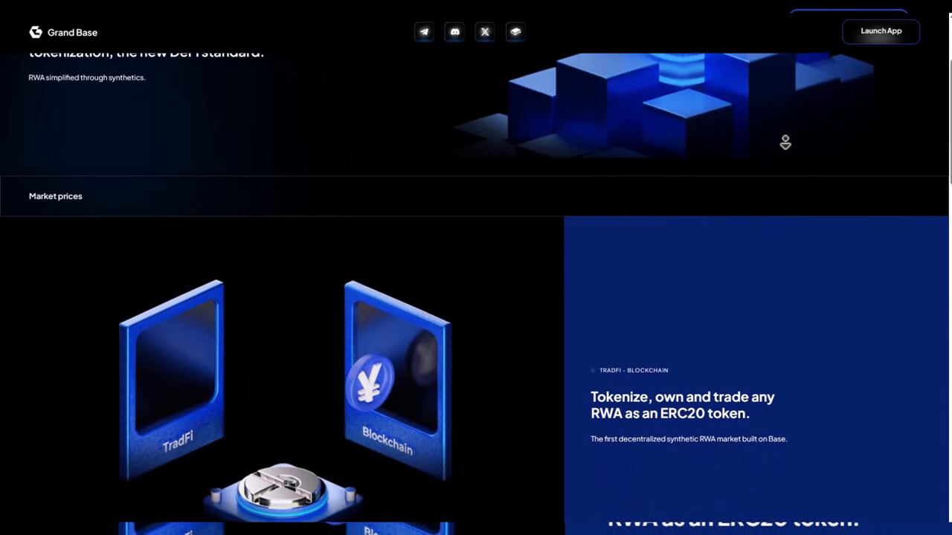
scroll(down, 3)
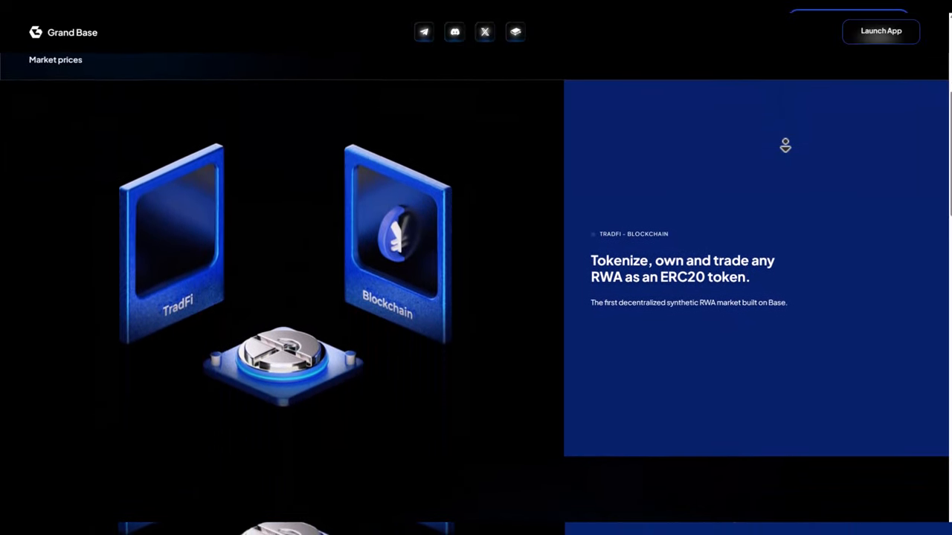
scroll(down, 3)
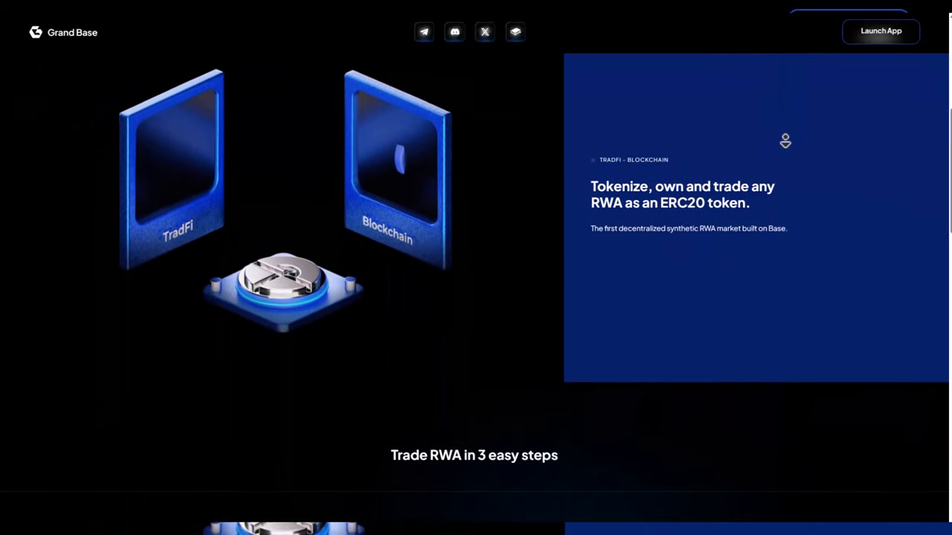
scroll(down, 3)
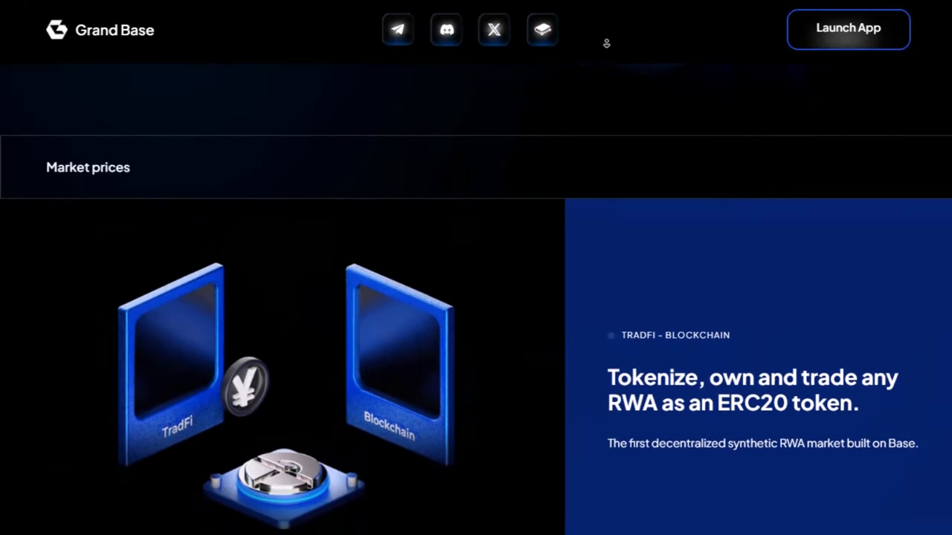
scroll(down, 3)
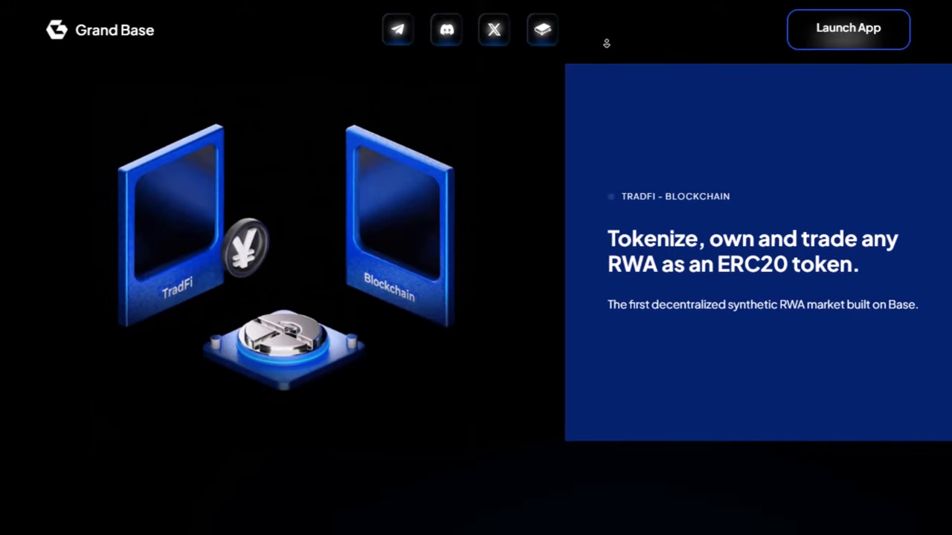
scroll(down, 3)
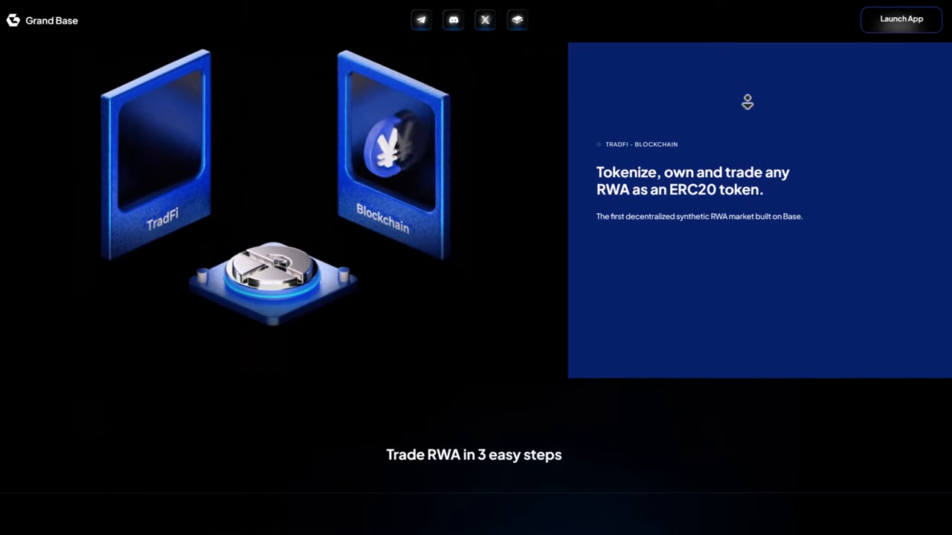
Scroll through step 1 'Open a vault' of Grand Base's three-step RWA guide.
scroll(down, 3)
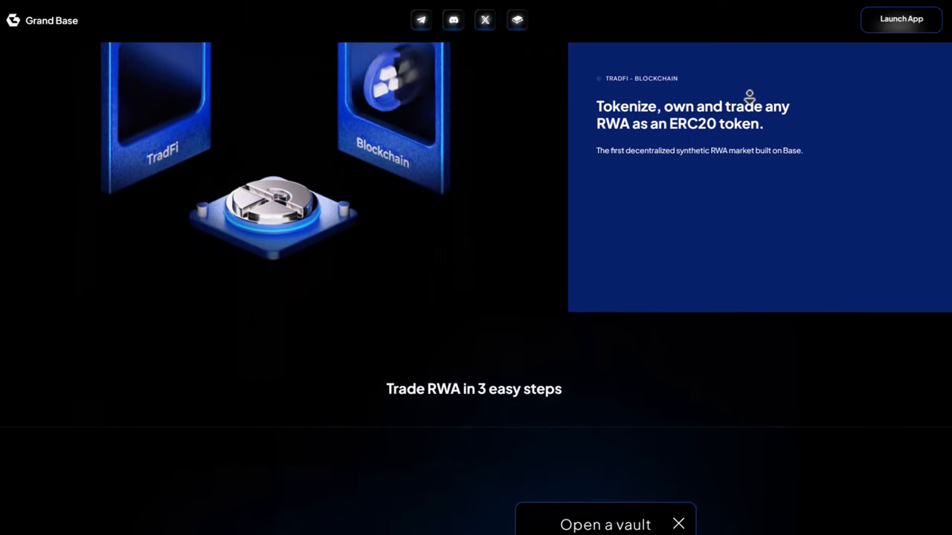
scroll(down, 3)
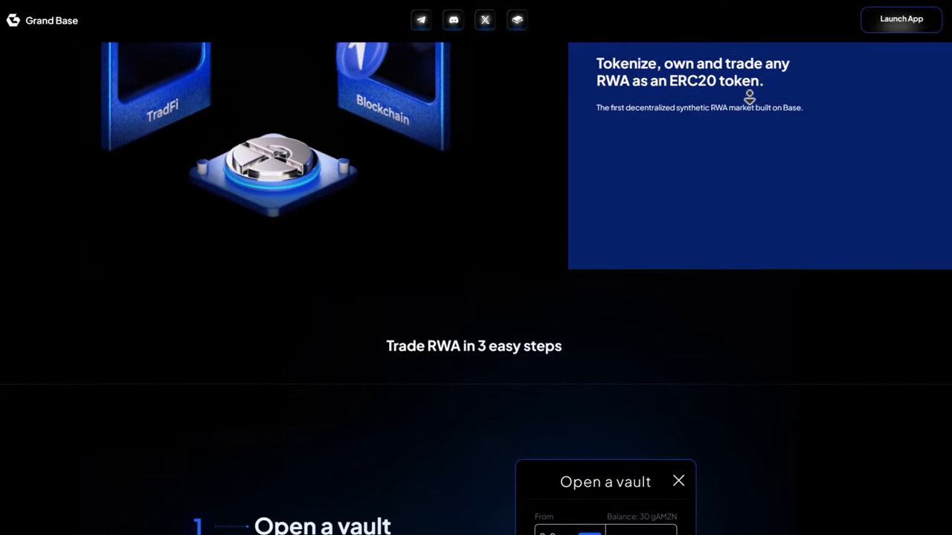
scroll(down, 3)
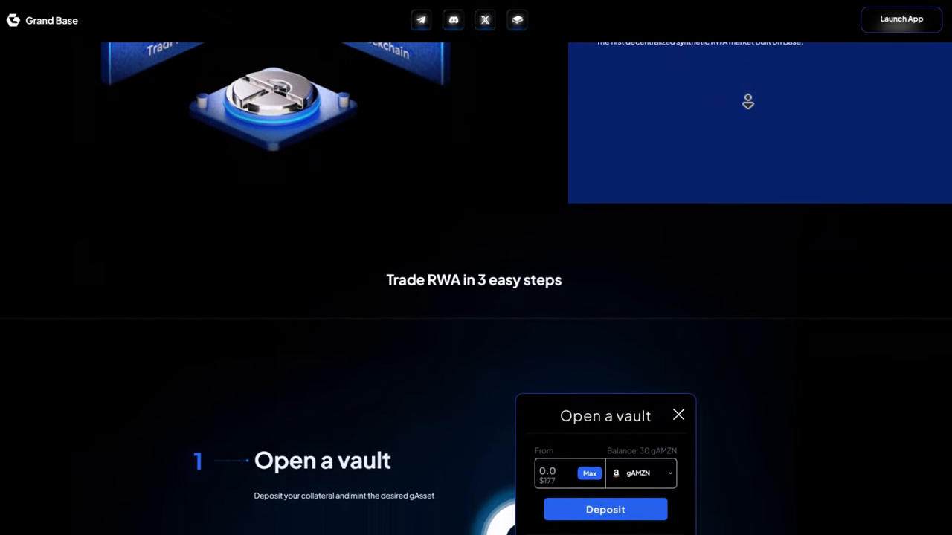
scroll(down, 3)
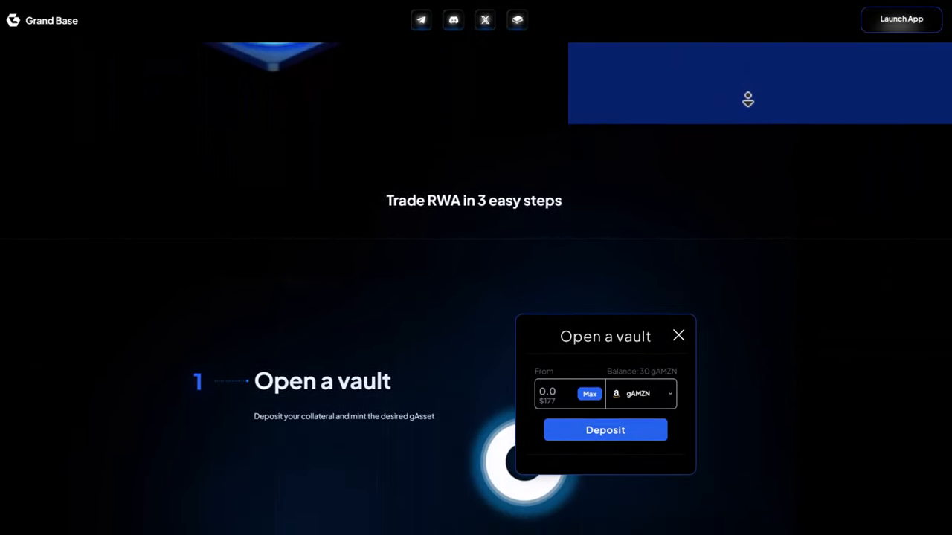
scroll(down, 3)
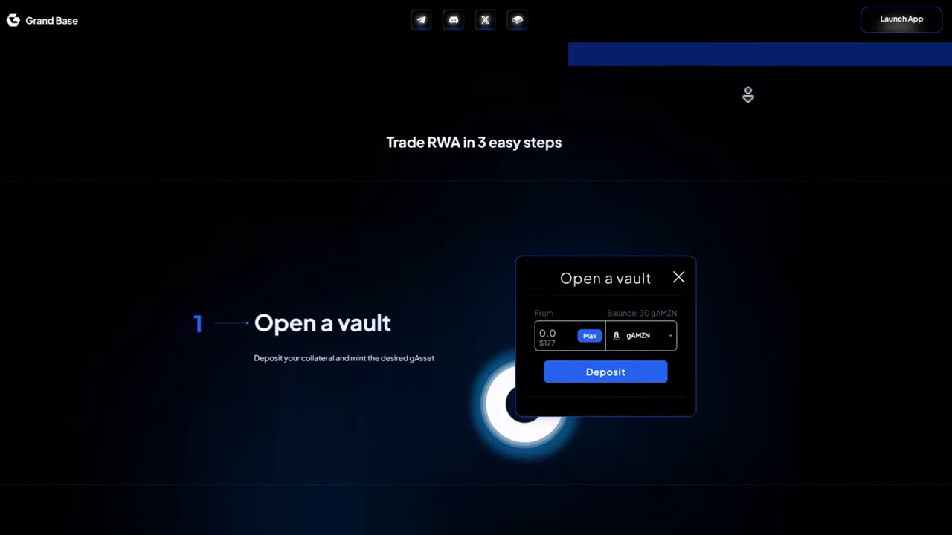
scroll(down, 3)
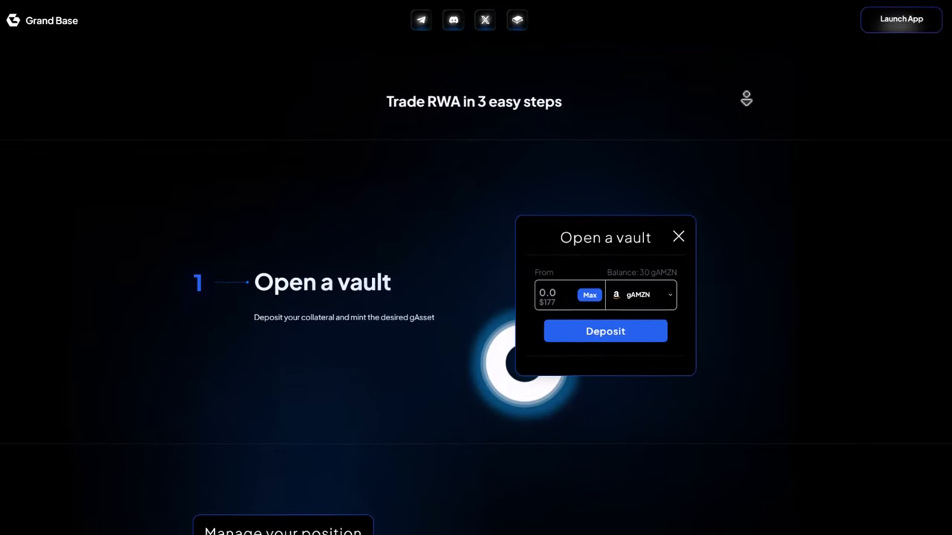
Scroll to step 2 'Manage your position', reaching 'Claim collateral'.
scroll(down, 3)
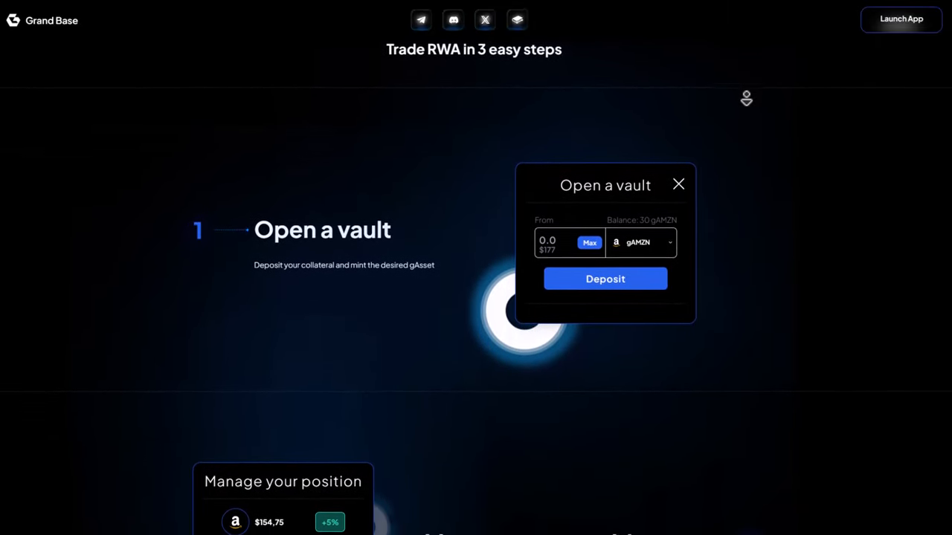
scroll(down, 3)
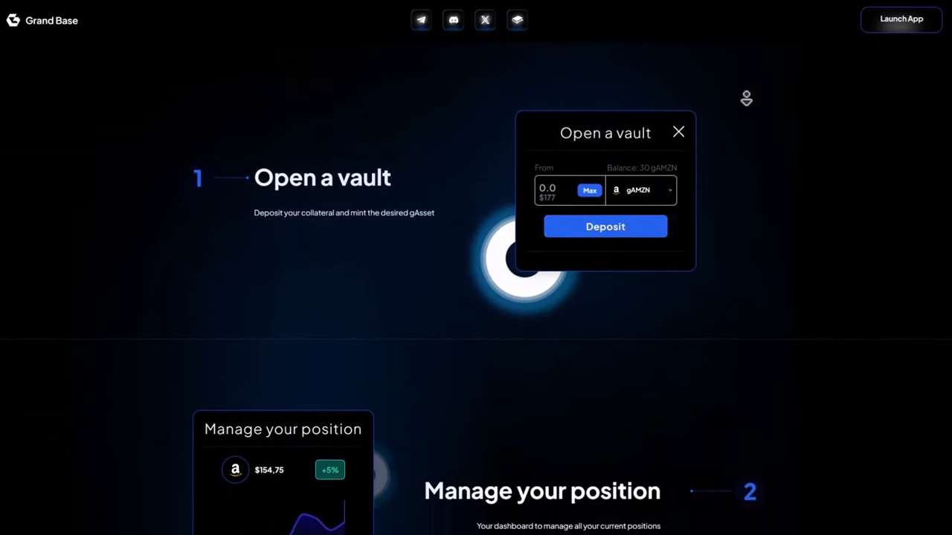
scroll(down, 3)
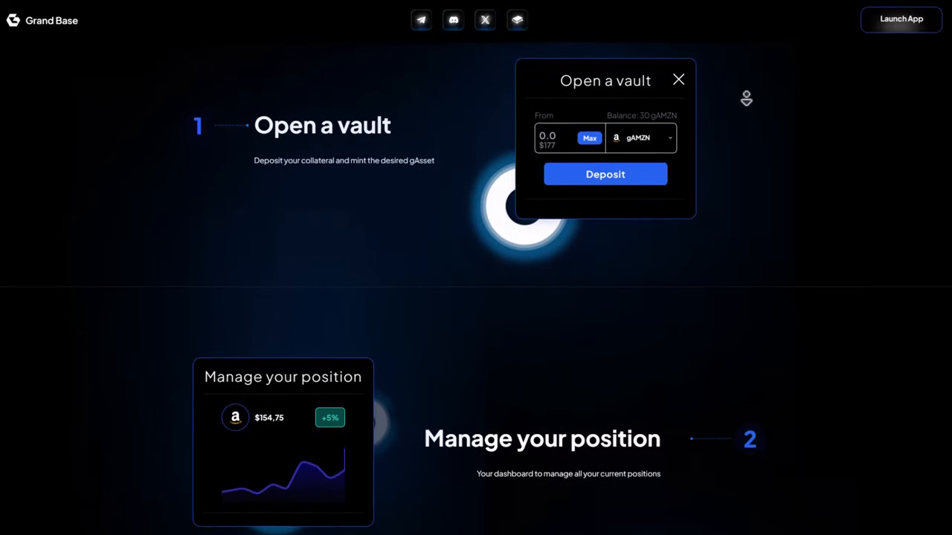
scroll(down, 3)
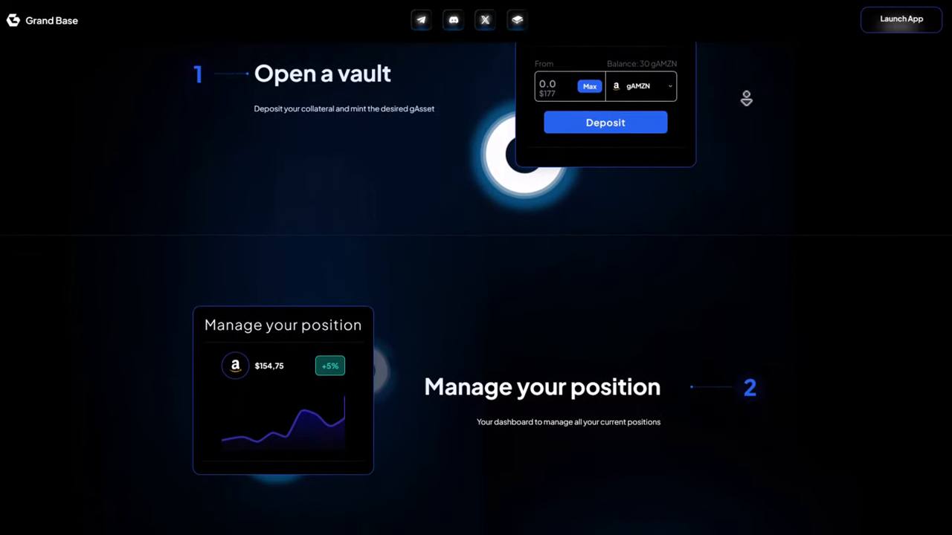
scroll(down, 3)
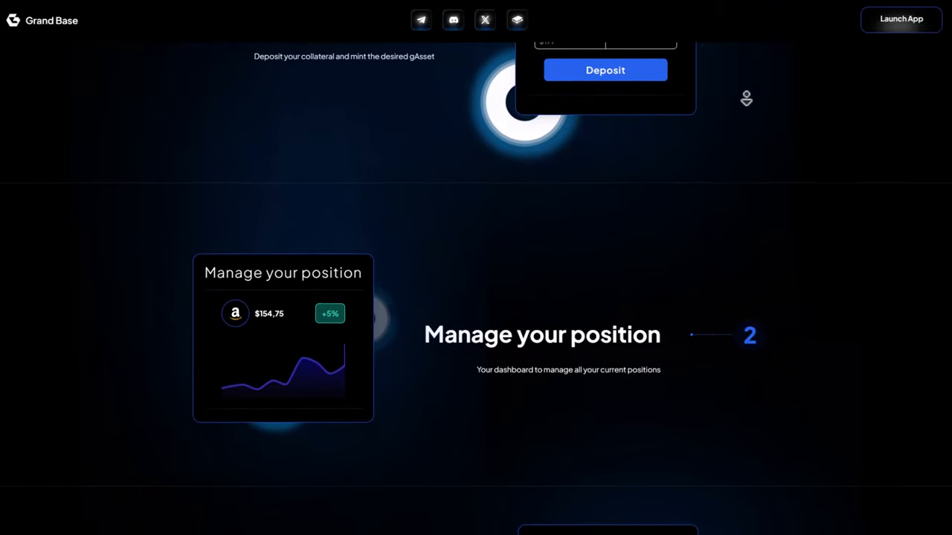
scroll(down, 3)
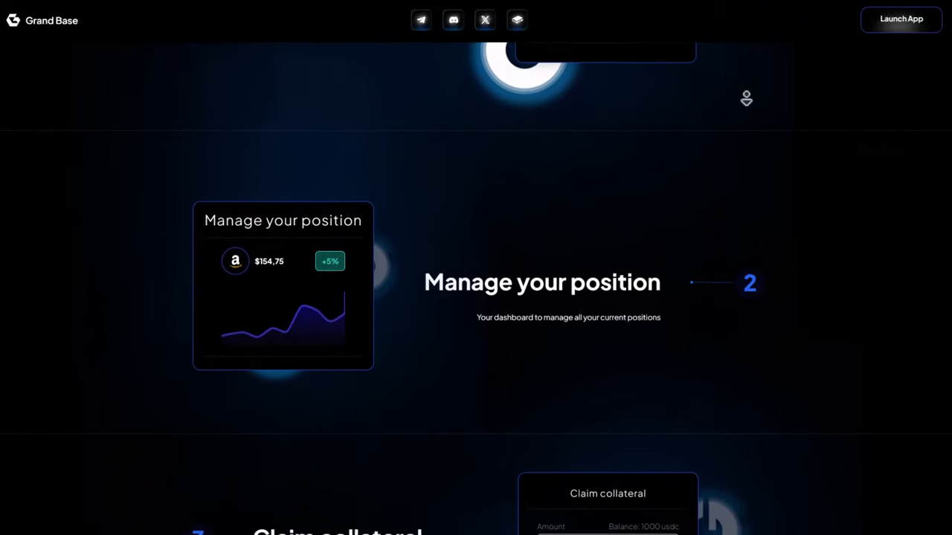
Scroll through Grand Base's step 3 'Claim collateral'.
scroll(down, 3)
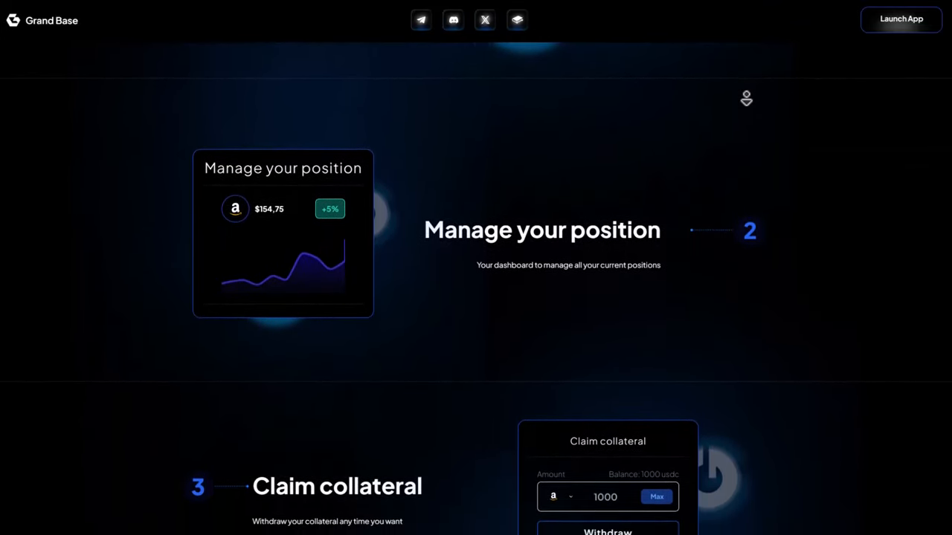
scroll(down, 3)
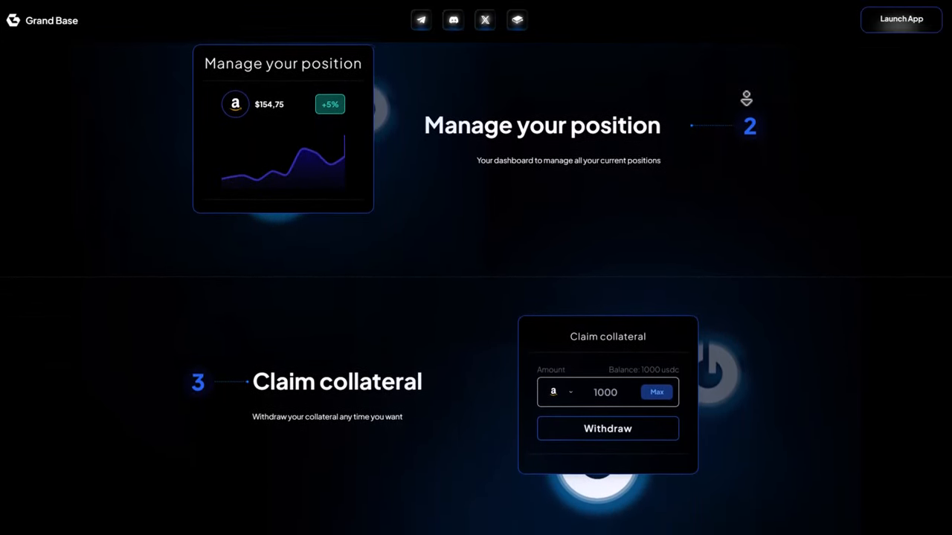
scroll(down, 3)
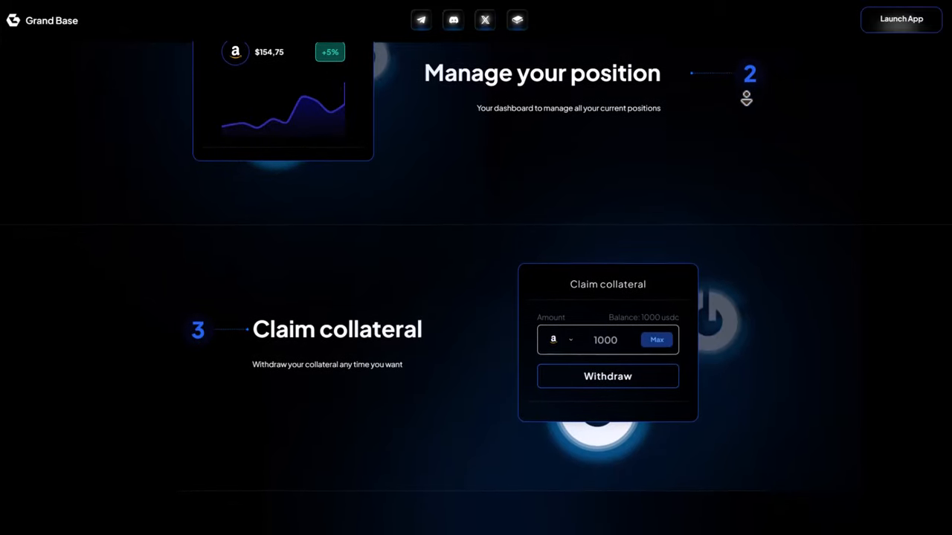
scroll(down, 3)
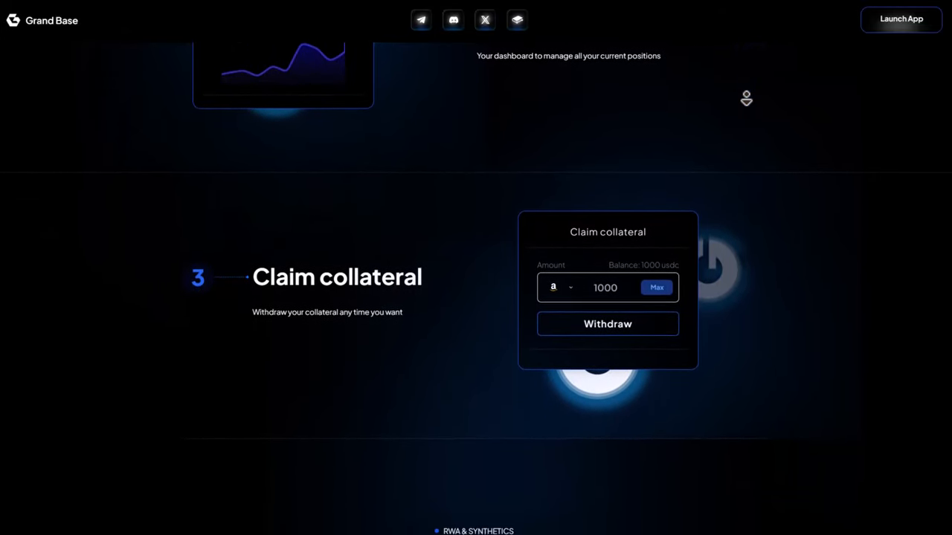
scroll(down, 3)
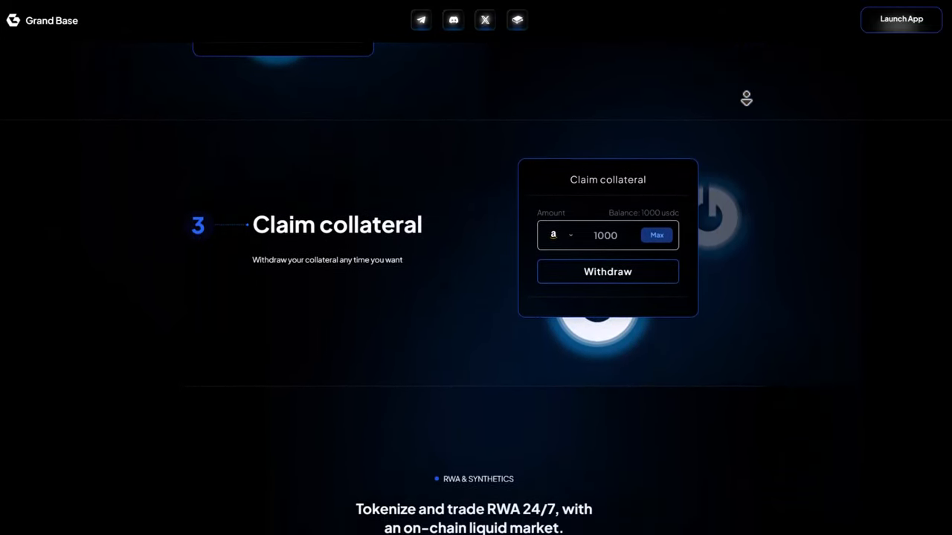
scroll(down, 3)
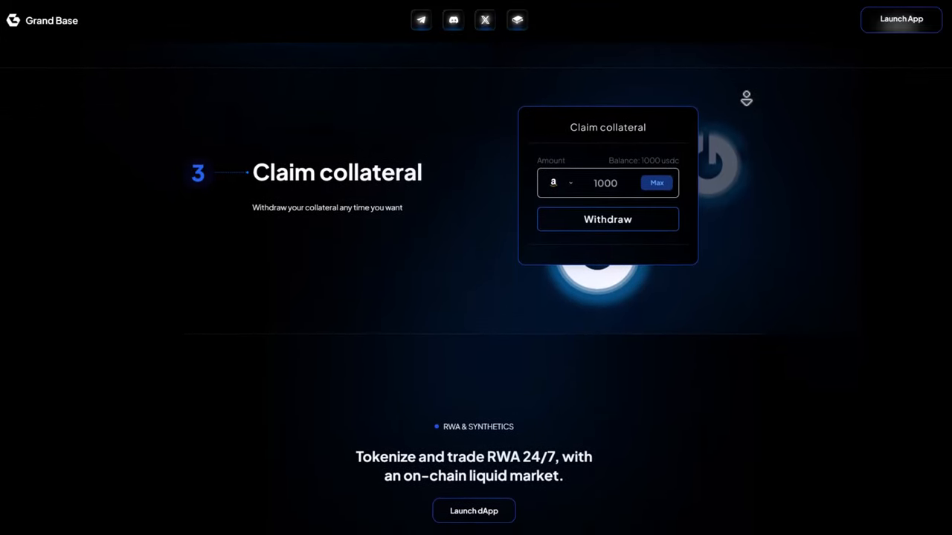
Scroll through the 'Tokenize and trade RWA 24/7' section down to the page footer.
scroll(down, 3)
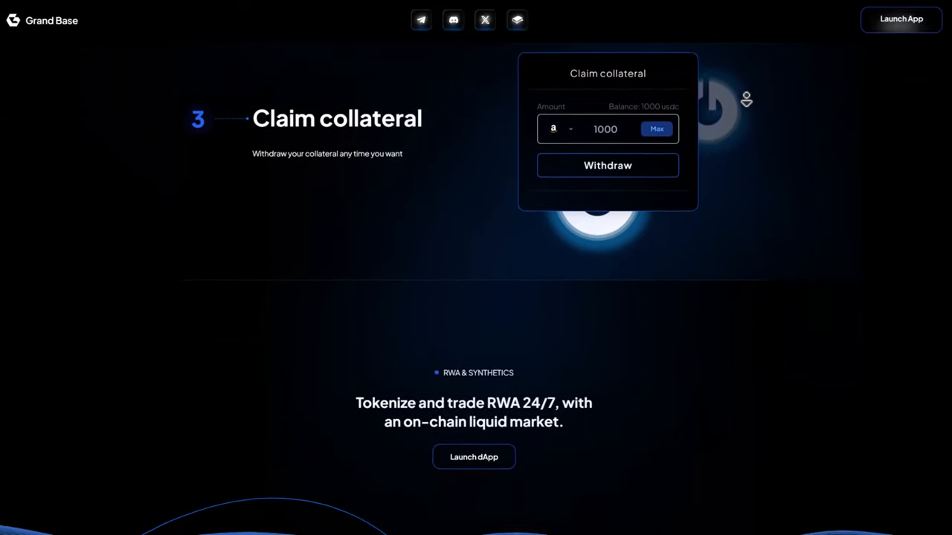
scroll(down, 3)
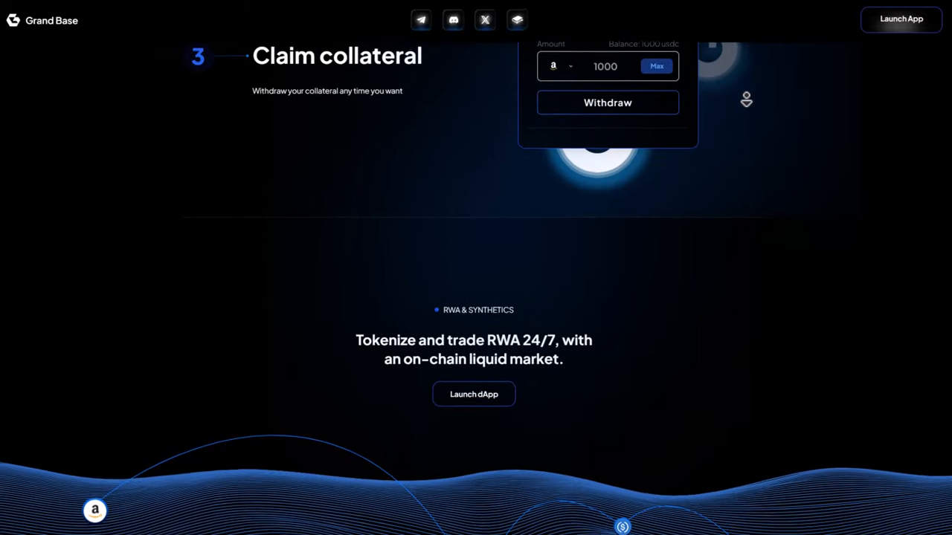
scroll(down, 3)
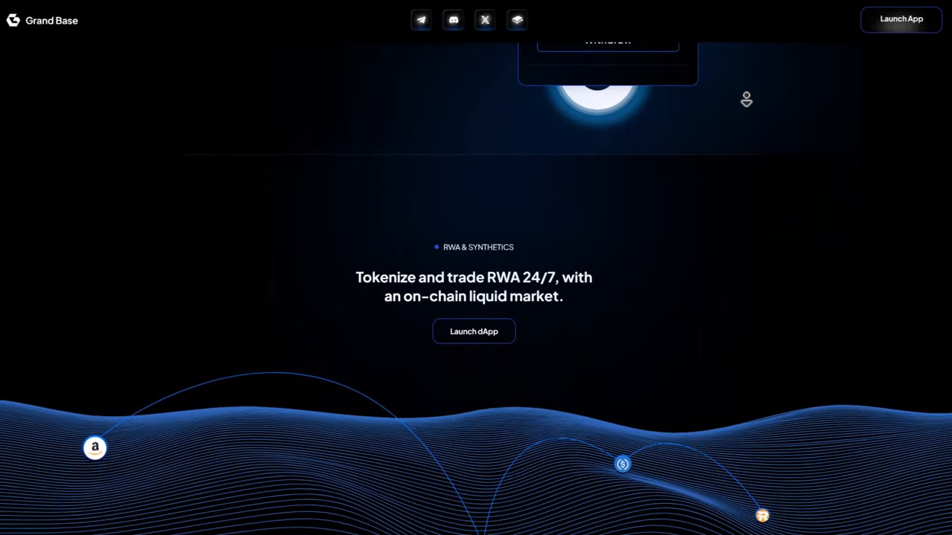
scroll(down, 3)
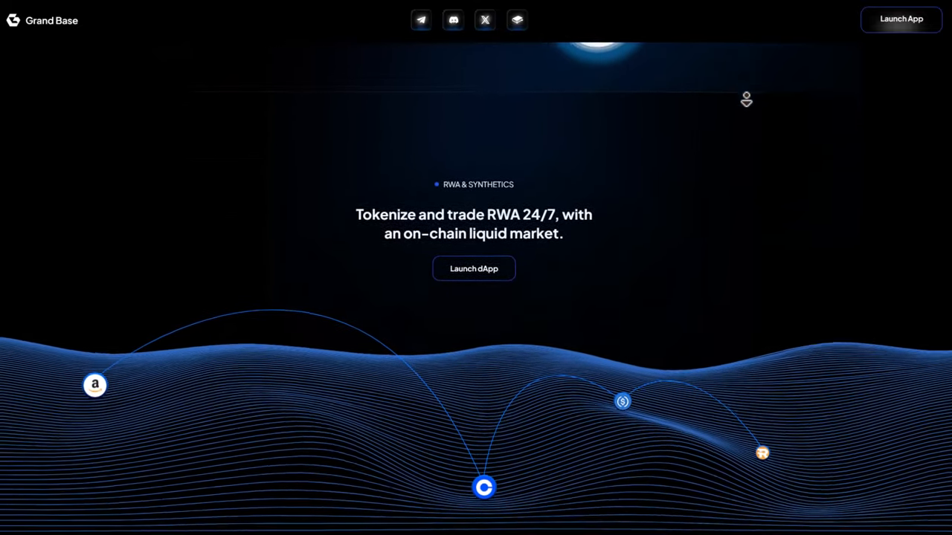
scroll(down, 3)
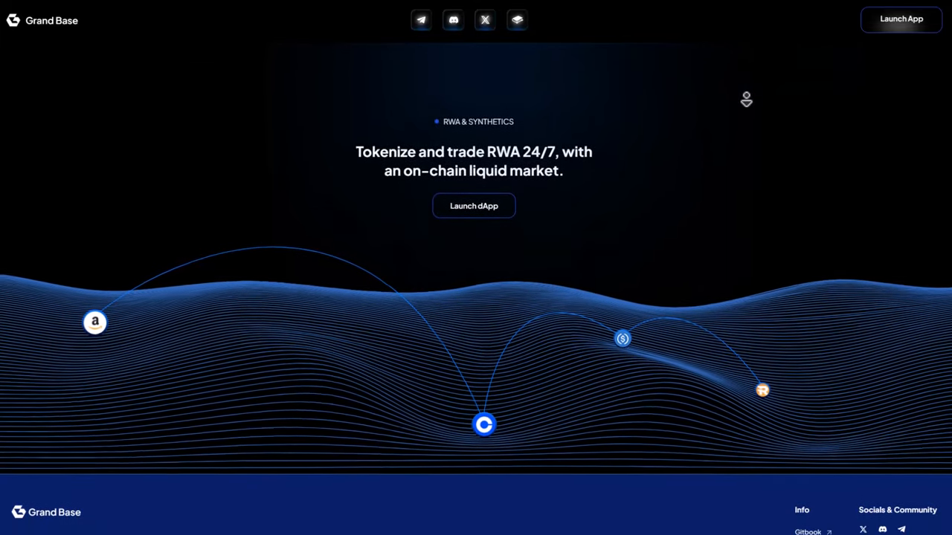
scroll(down, 3)
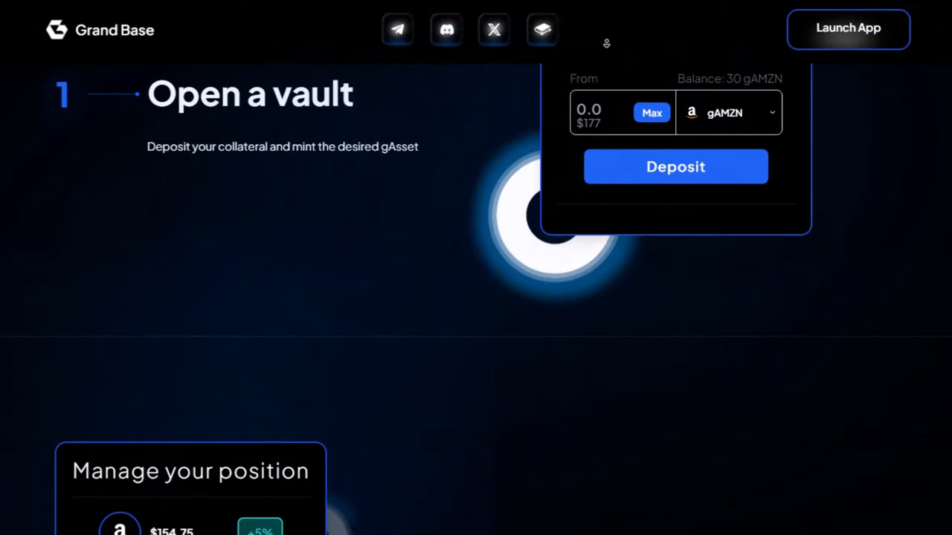
Scroll the Grand Base guide from step 1 'Open a vault' to step 2 'Manage your position'.
scroll(down, 3)
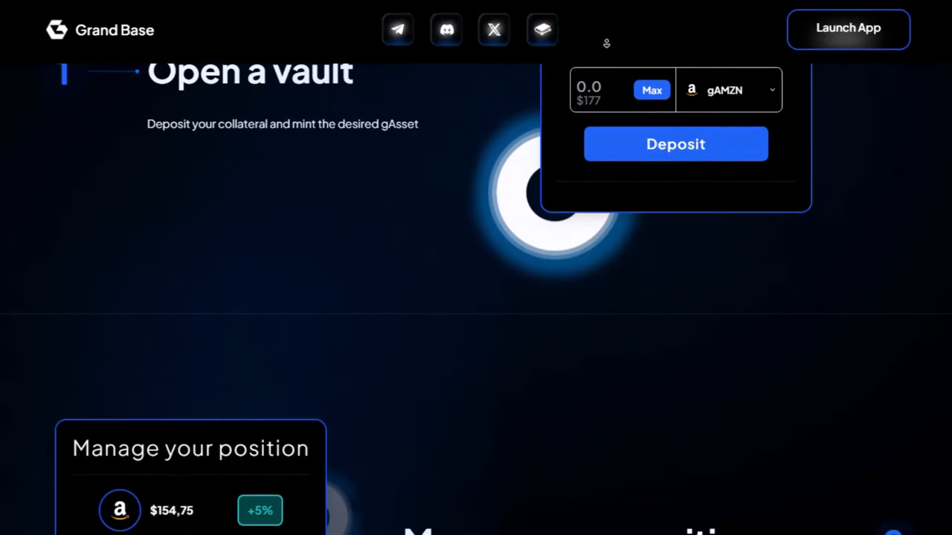
scroll(down, 3)
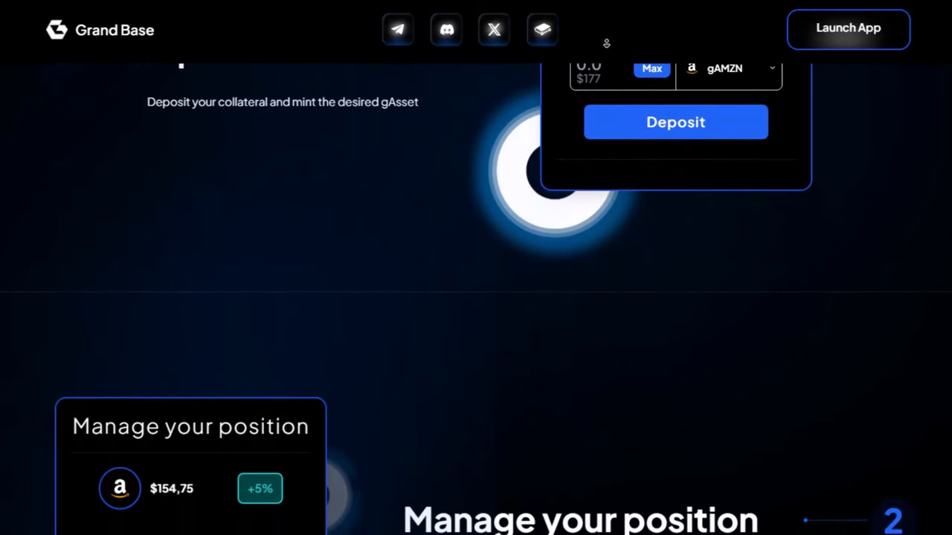
scroll(down, 3)
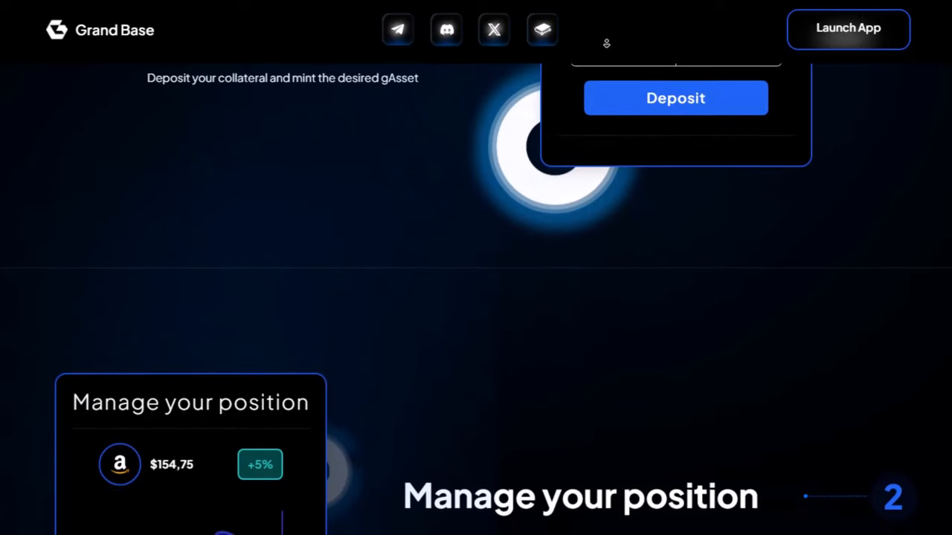
scroll(down, 3)
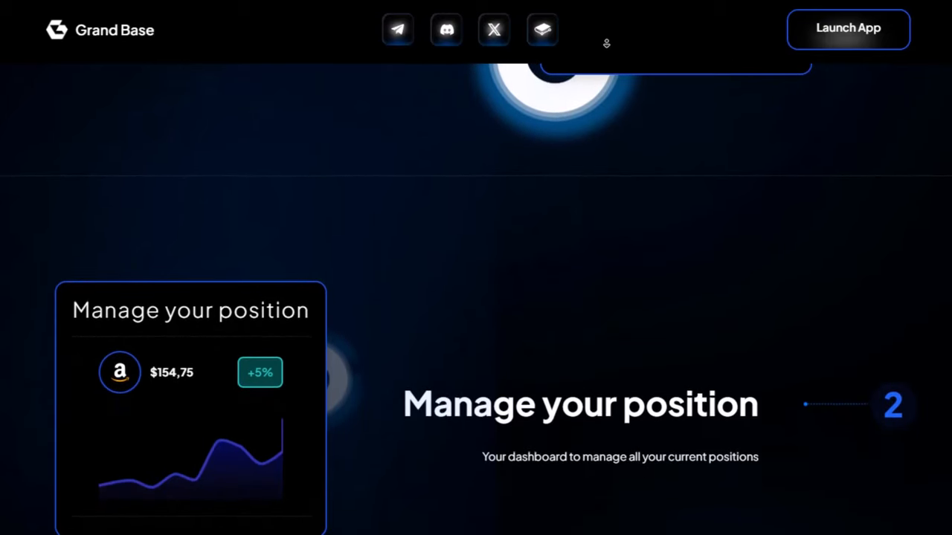
scroll(down, 3)
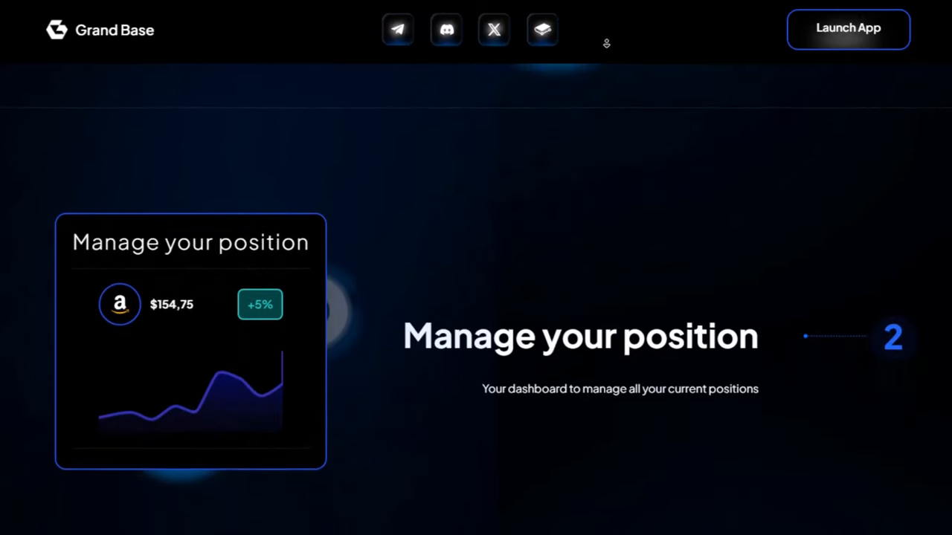
scroll(down, 3)
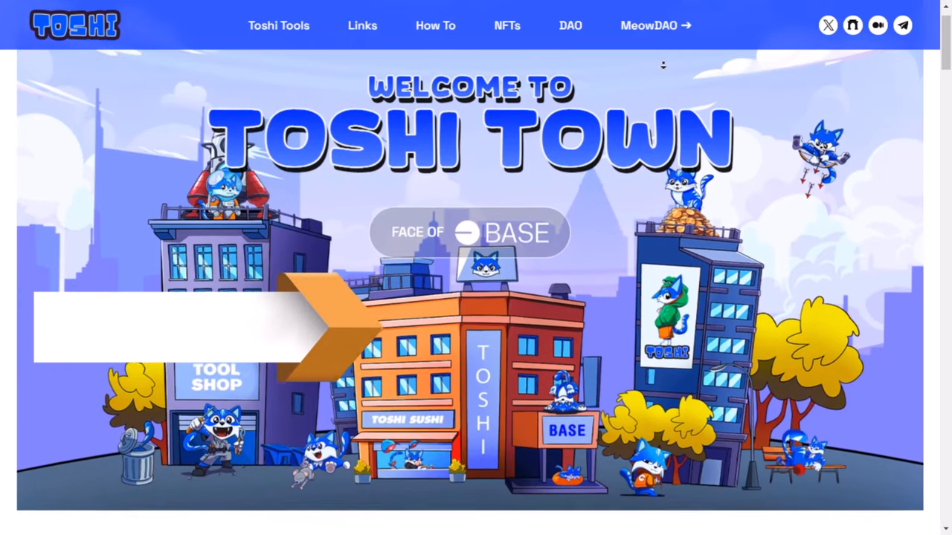
Scroll the Toshi homepage through Toshi Tools to the Multisender 'Coming Soon' description.
scroll(down, 3)
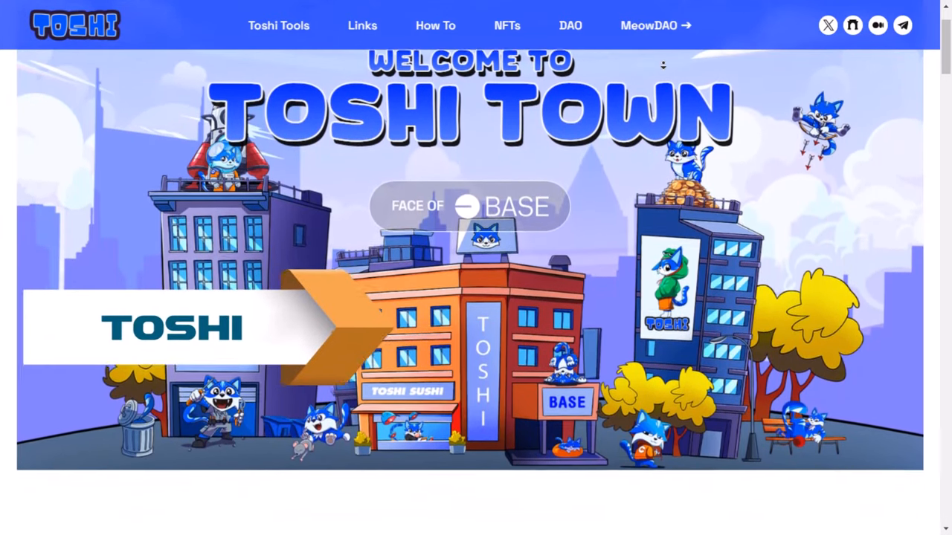
scroll(down, 3)
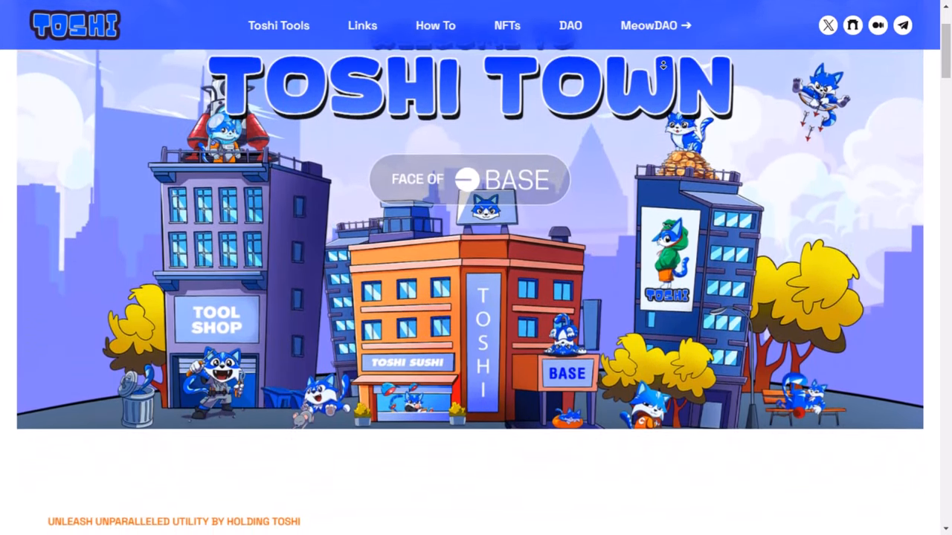
scroll(down, 3)
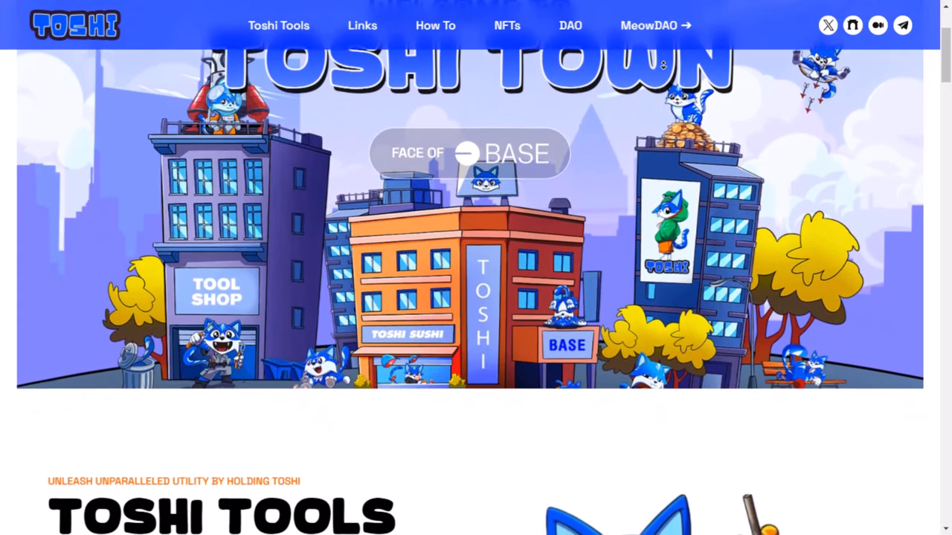
scroll(down, 3)
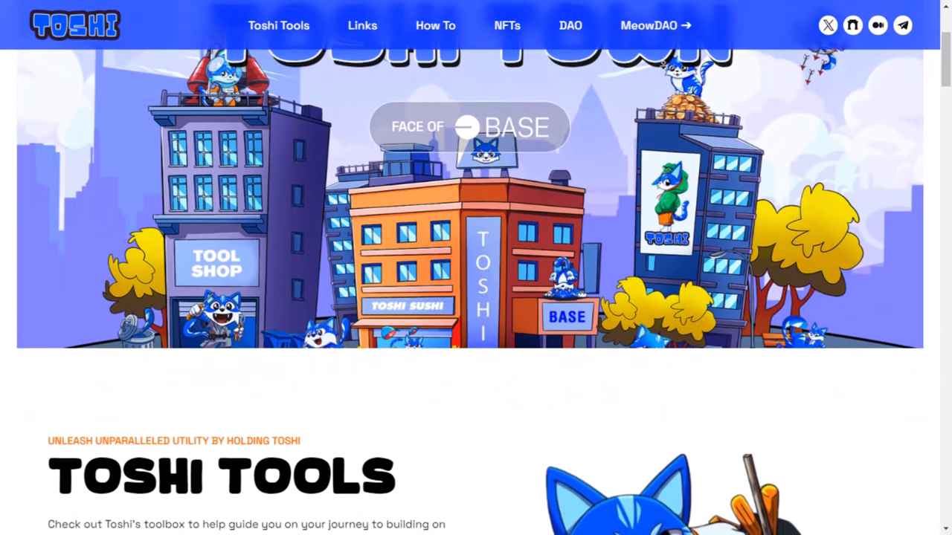
scroll(down, 3)
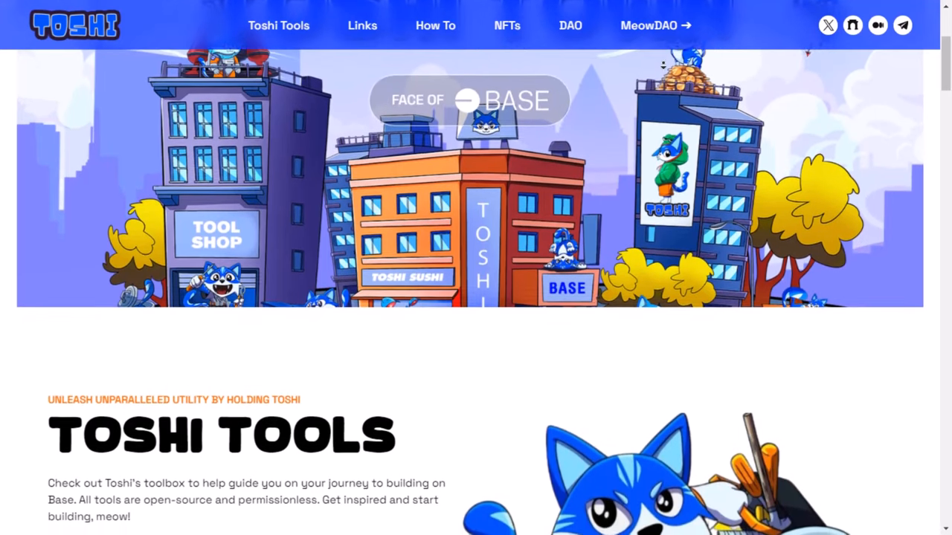
scroll(down, 3)
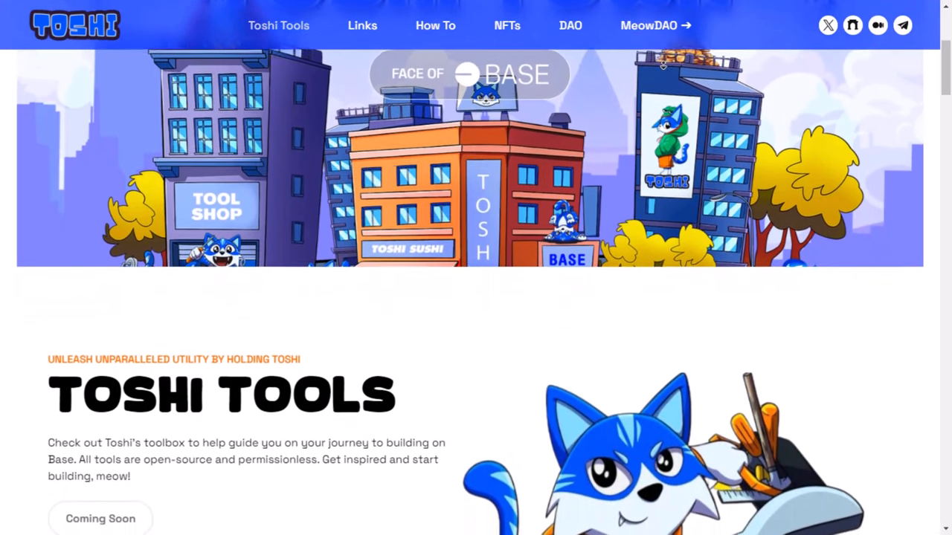
scroll(down, 3)
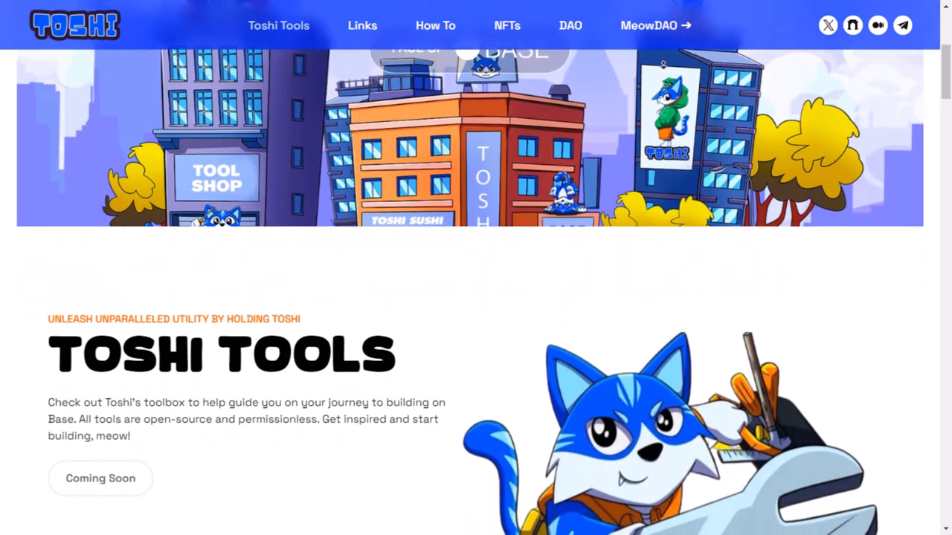
scroll(down, 3)
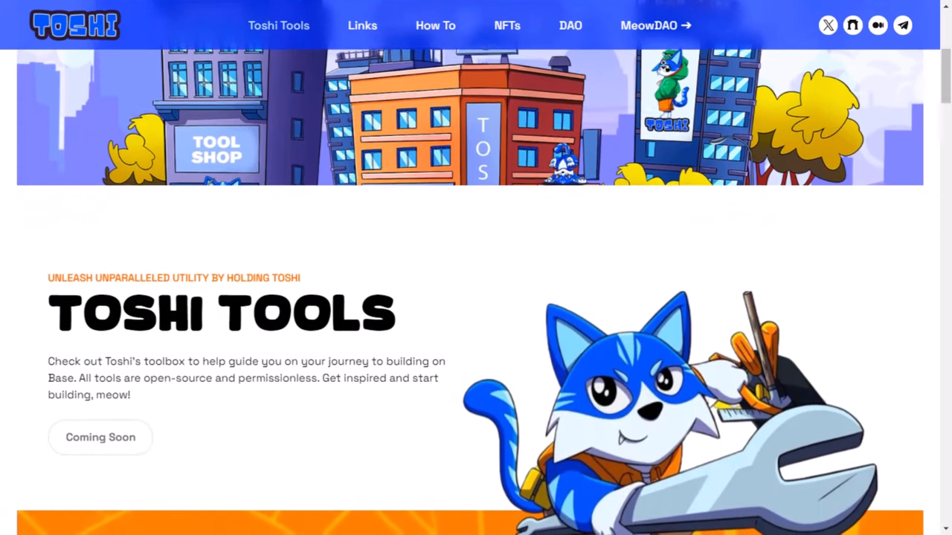
scroll(down, 3)
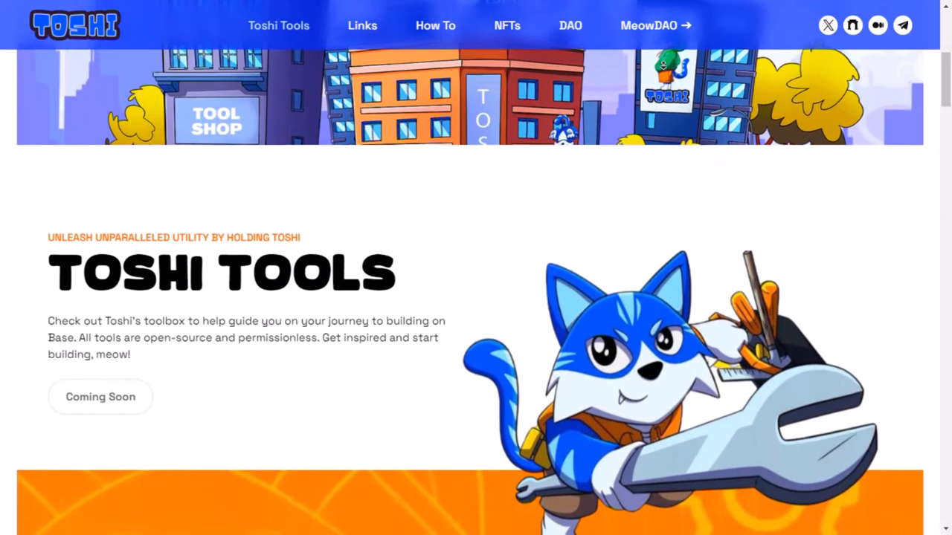
scroll(down, 3)
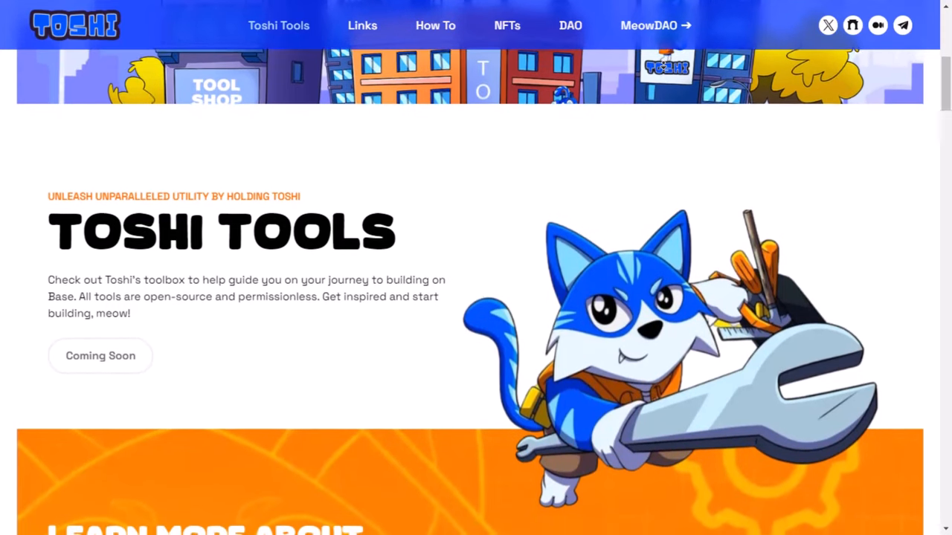
scroll(down, 3)
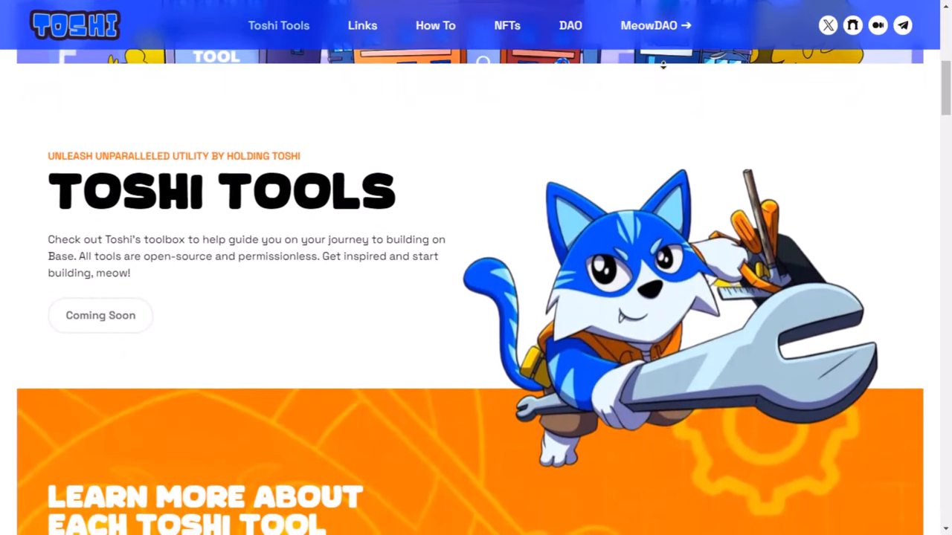
scroll(down, 3)
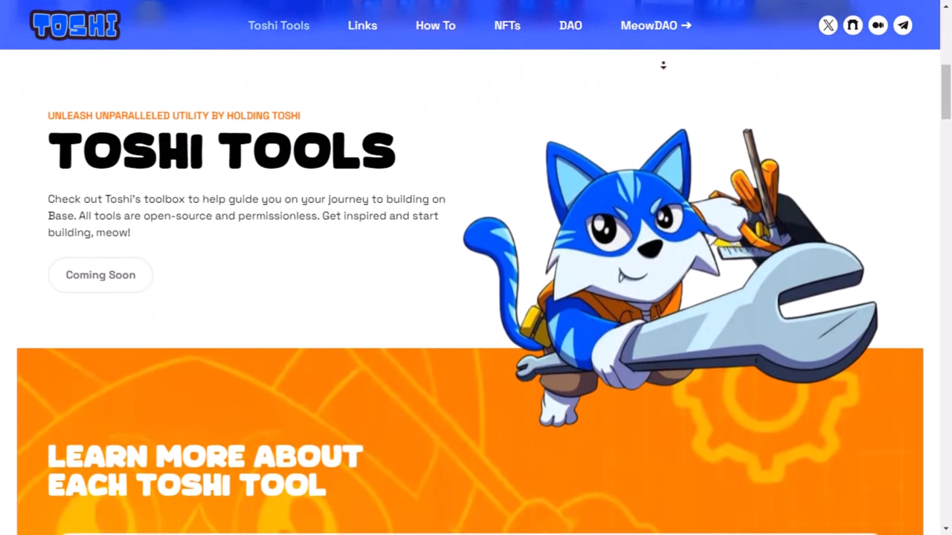
scroll(down, 3)
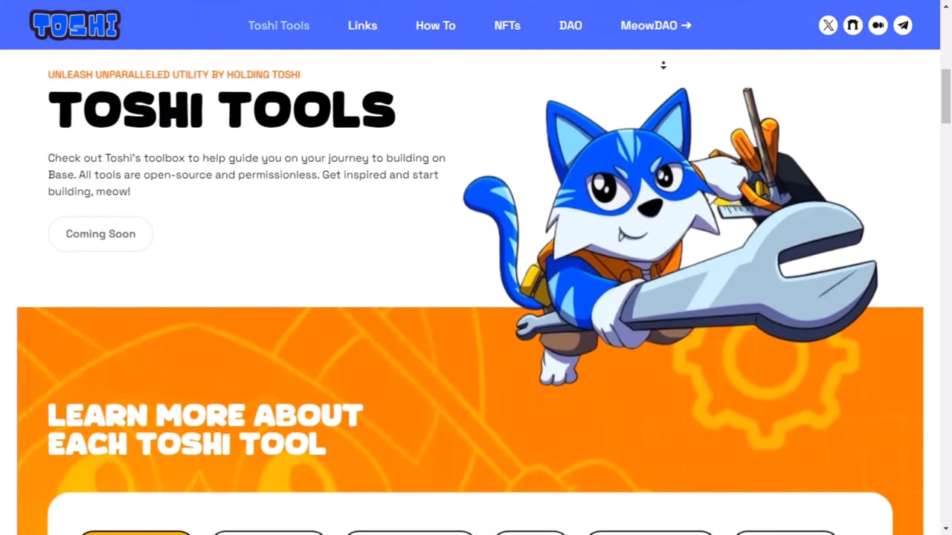
scroll(down, 3)
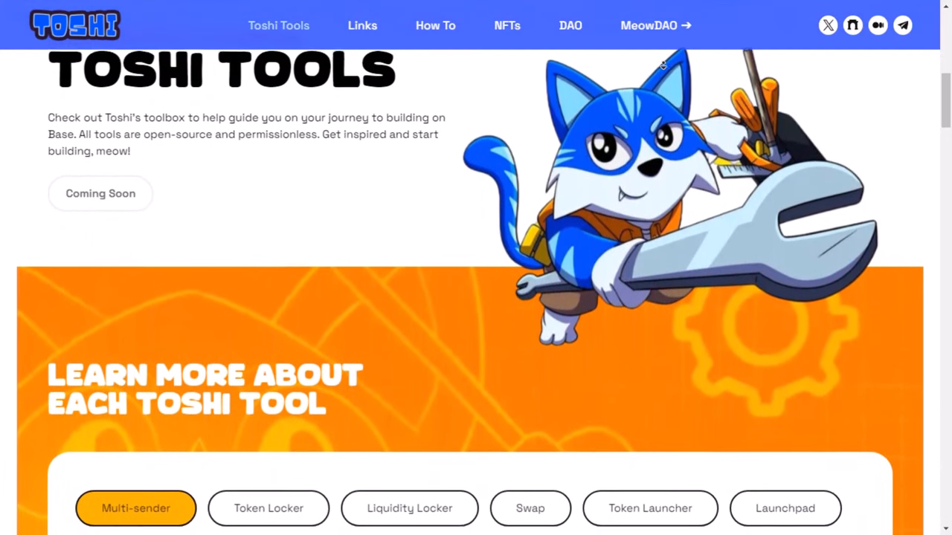
scroll(down, 3)
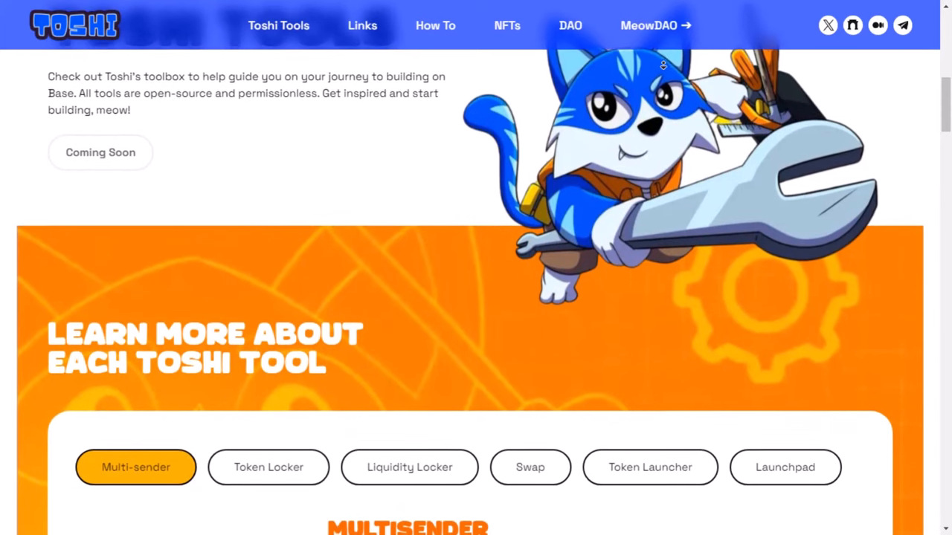
scroll(down, 3)
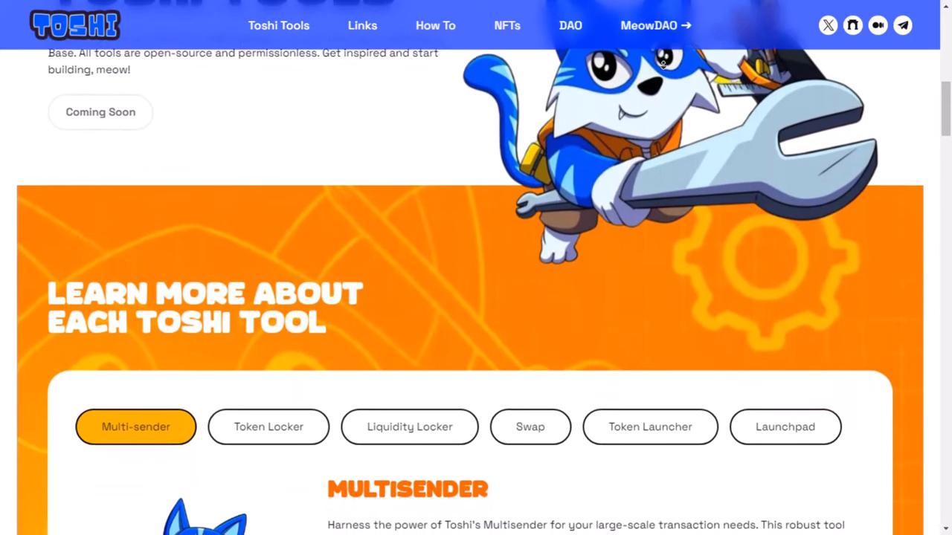
scroll(down, 3)
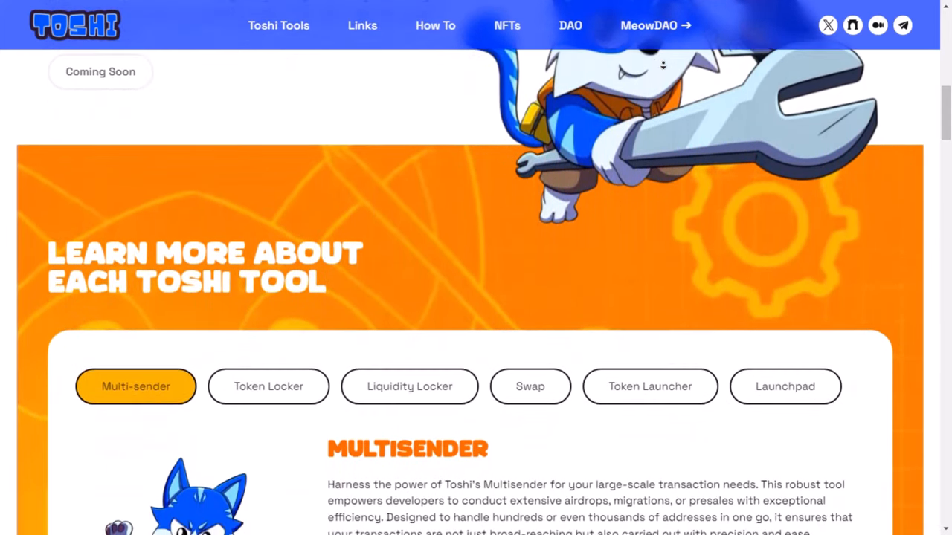
scroll(down, 3)
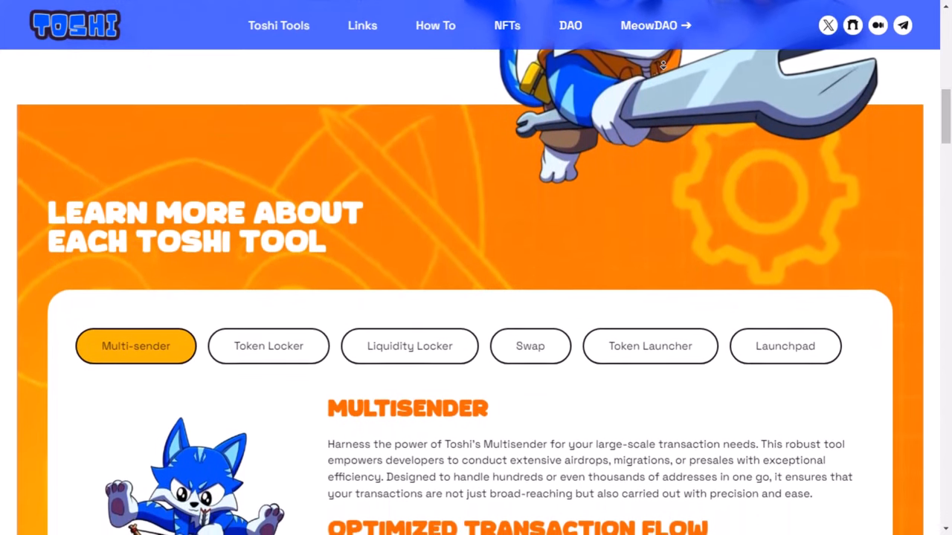
scroll(down, 3)
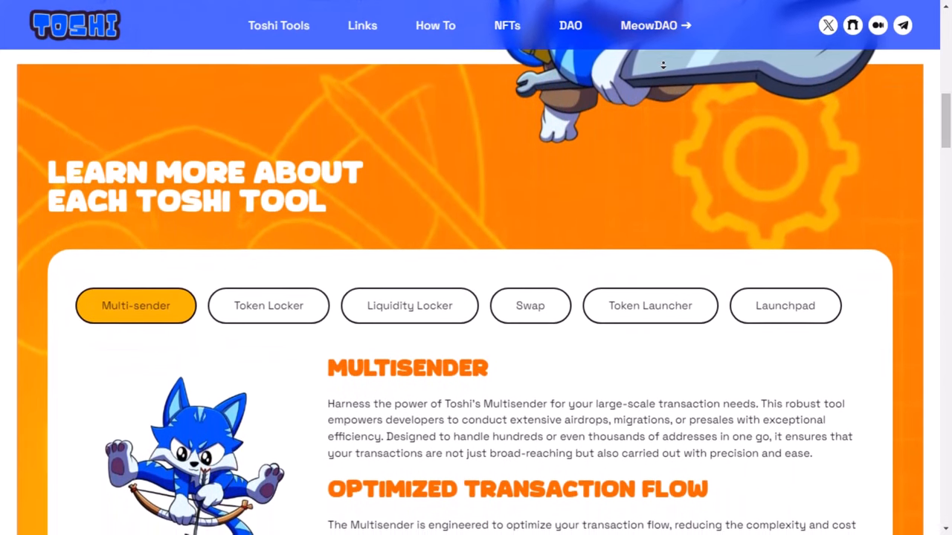
scroll(down, 3)
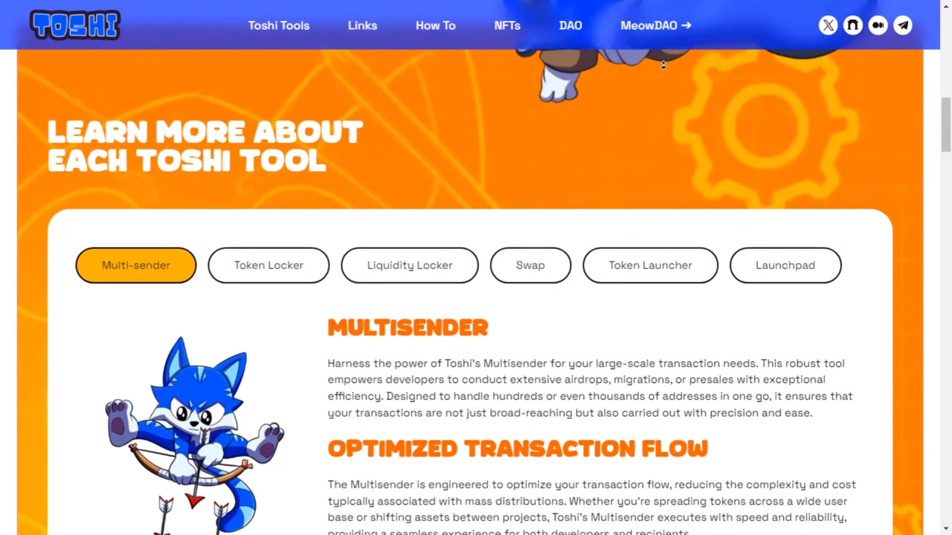
scroll(down, 3)
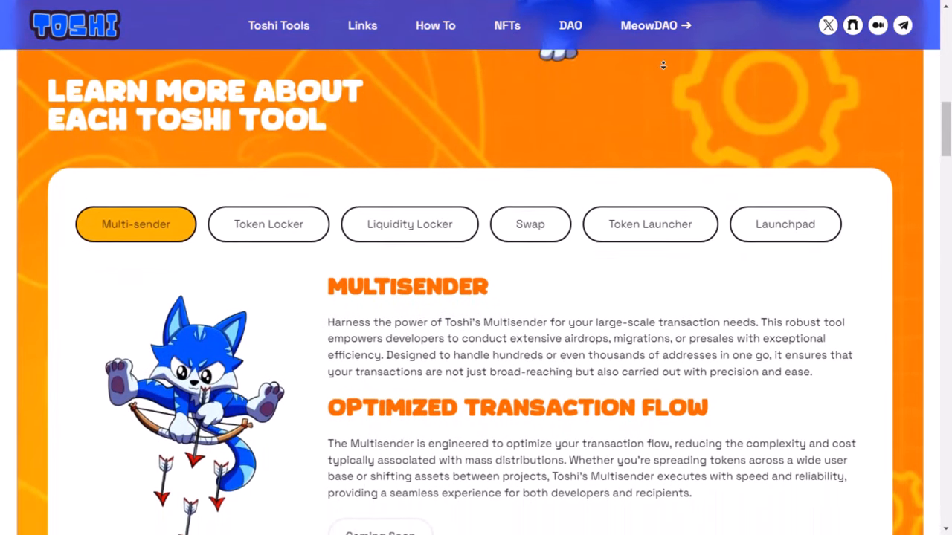
scroll(down, 3)
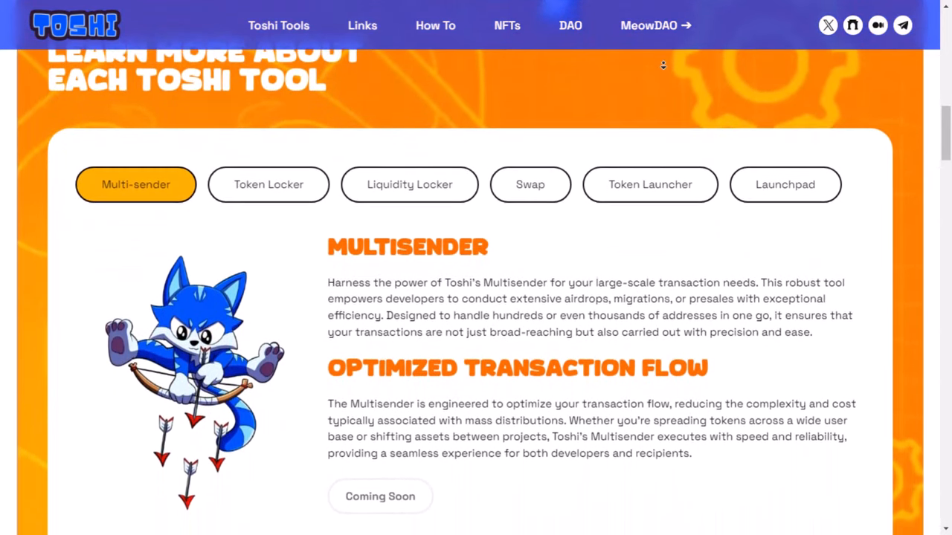
scroll(down, 3)
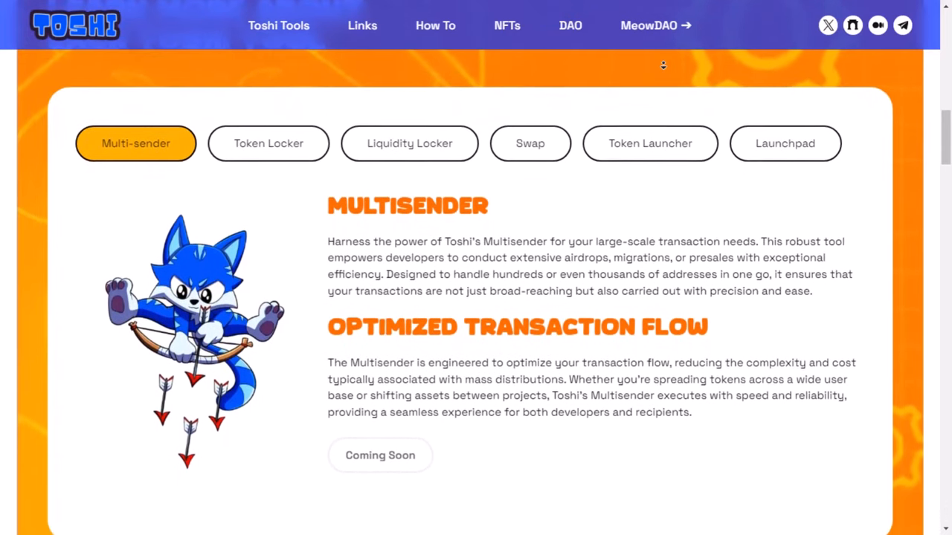
scroll(down, 3)
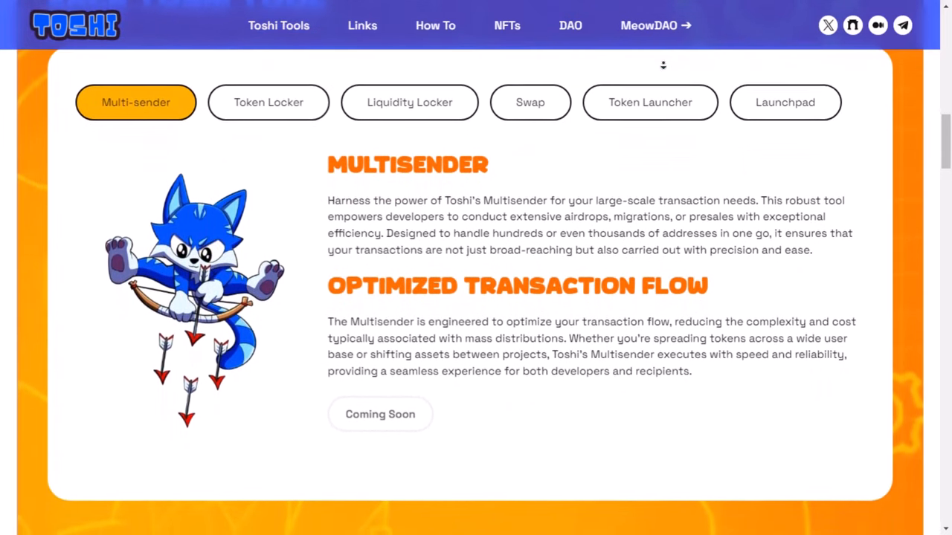
scroll(down, 3)
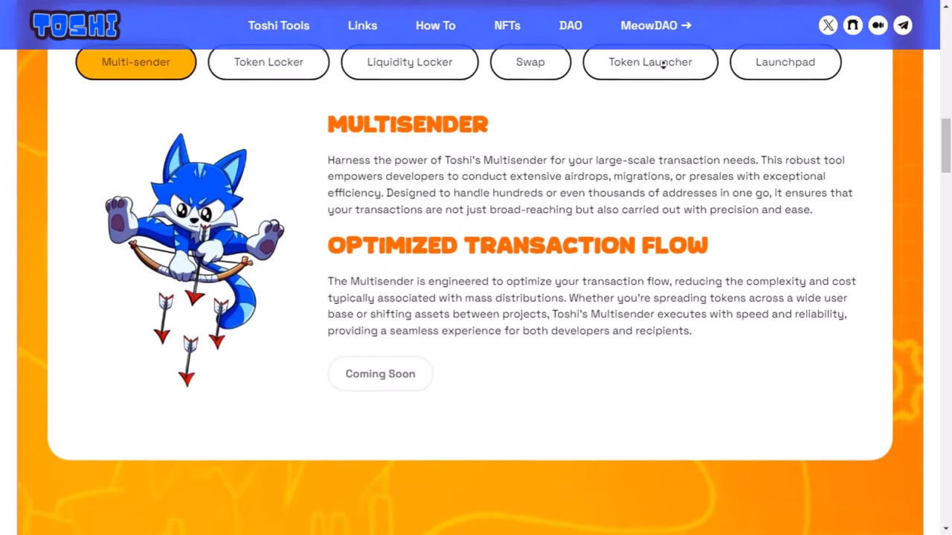
scroll(down, 3)
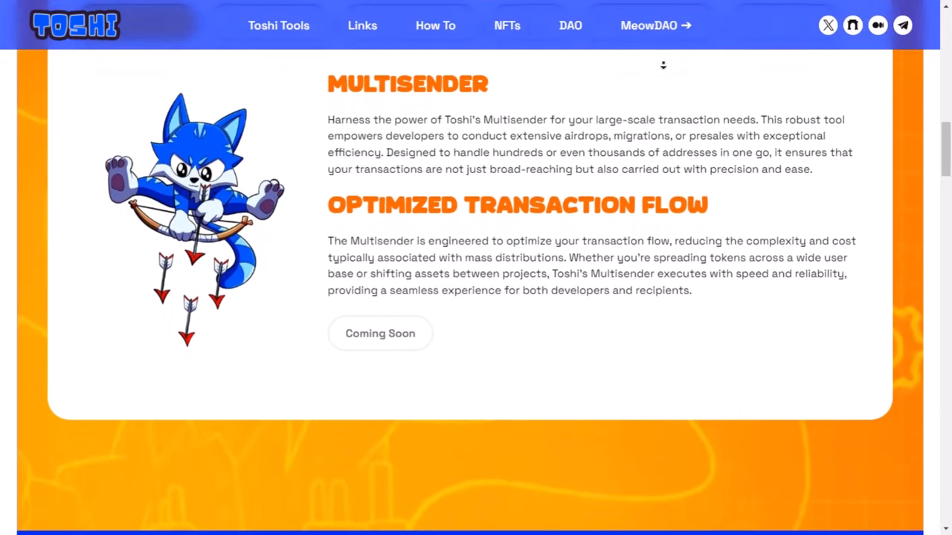
scroll(down, 3)
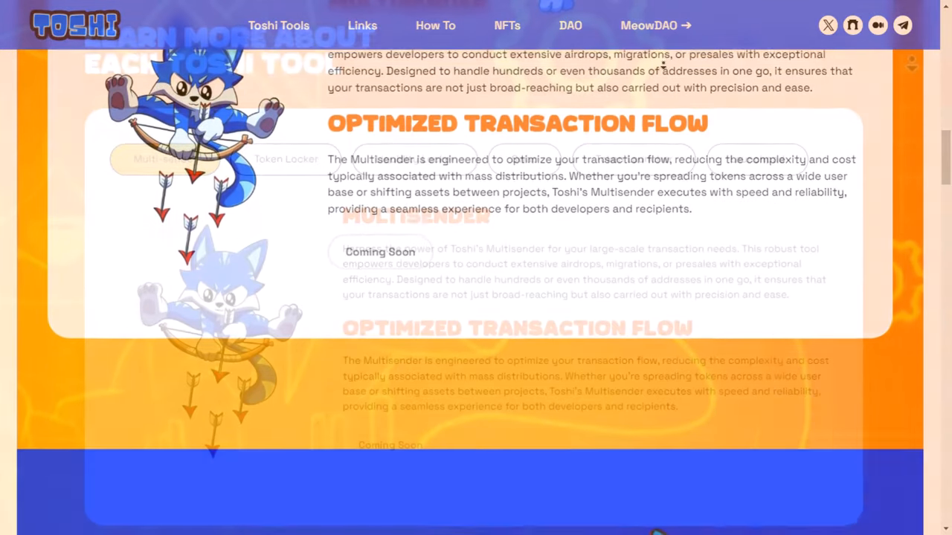
Scroll past the Multisender panel to the 'Based & Verified — Official Toshi Links' section.
scroll(down, 3)
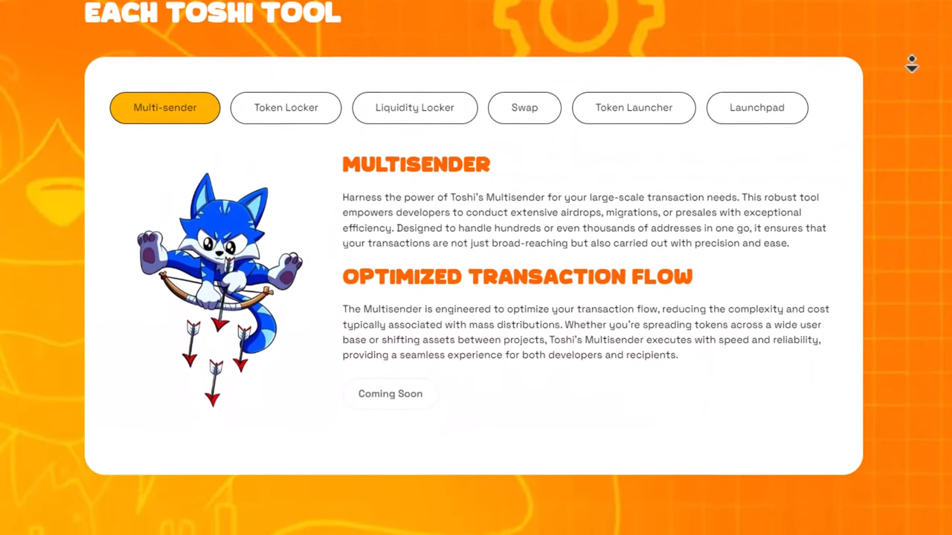
scroll(down, 3)
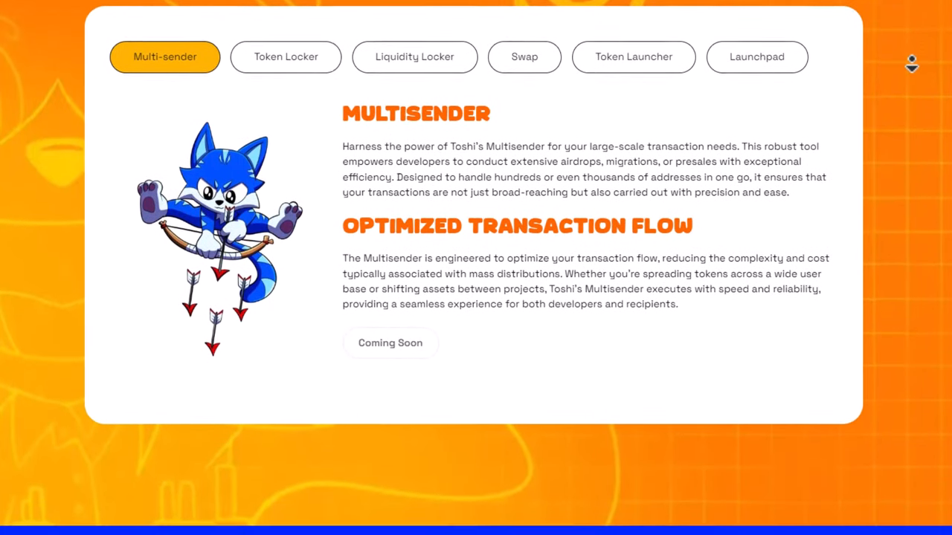
scroll(down, 3)
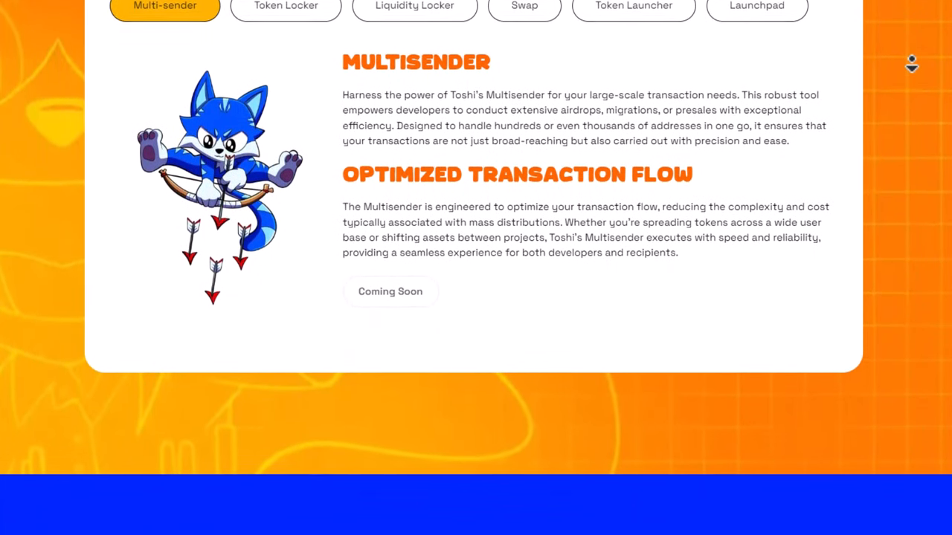
scroll(down, 3)
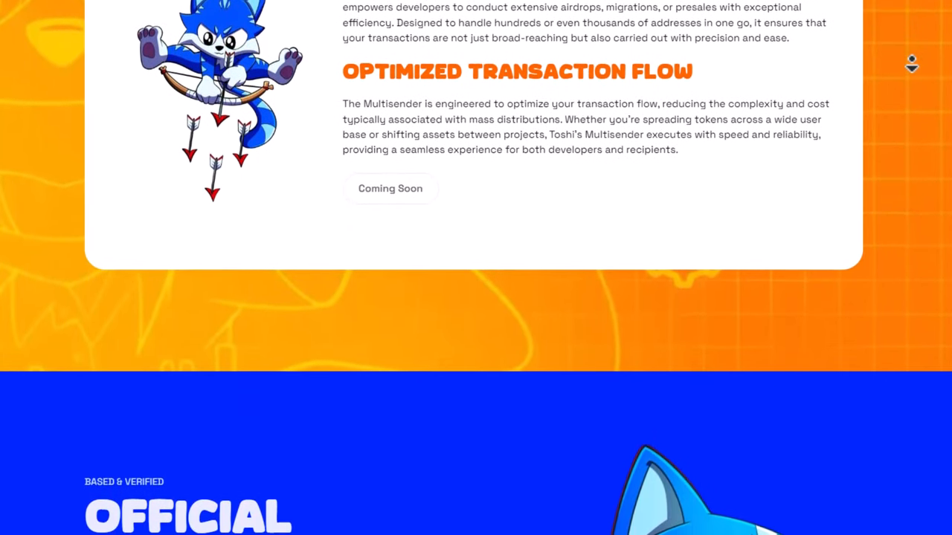
scroll(down, 3)
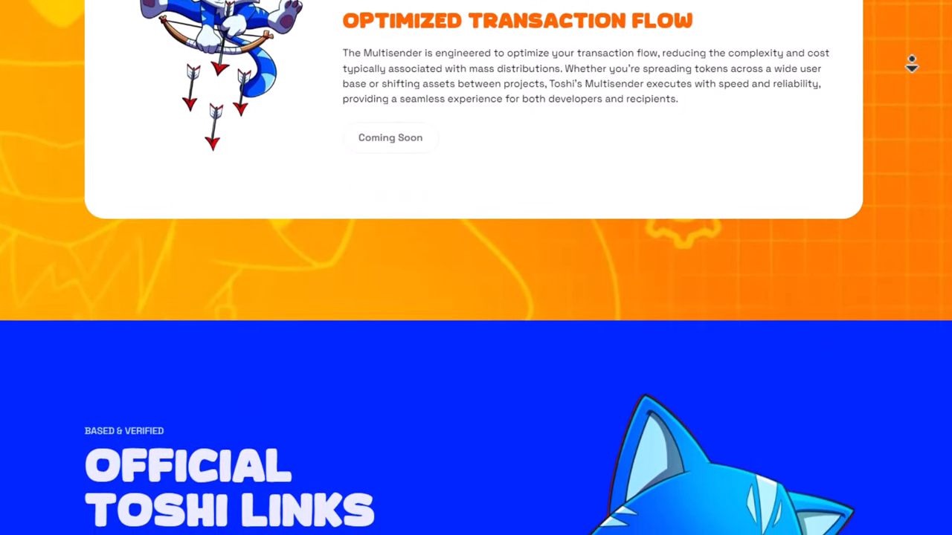
Scroll past the Exchanges links through the Add Base Chain, Bridge to Base and Buy $TOSHI tutorials.
scroll(down, 3)
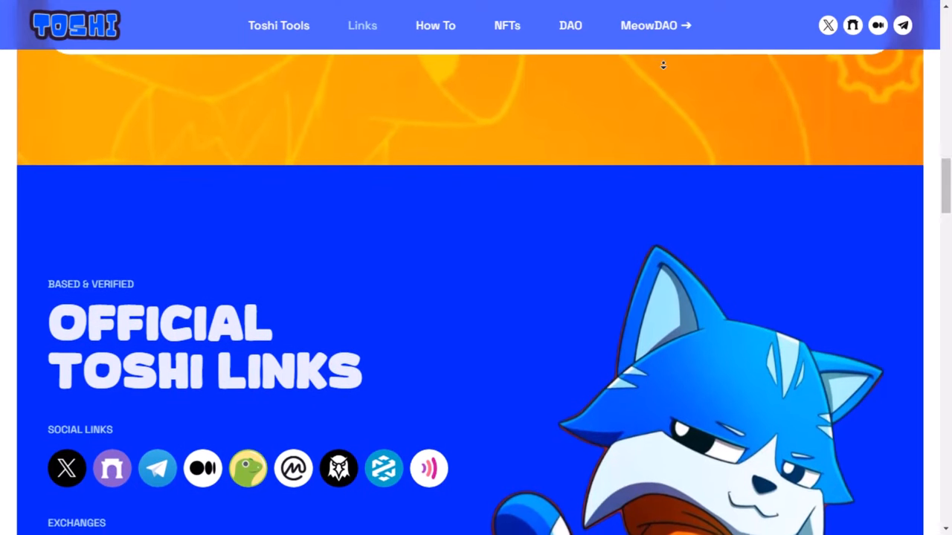
scroll(down, 3)
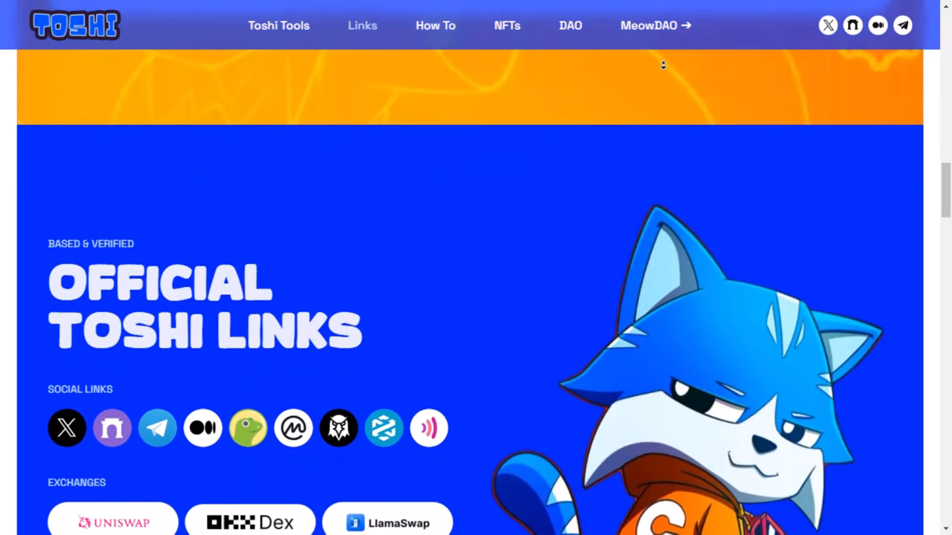
scroll(down, 3)
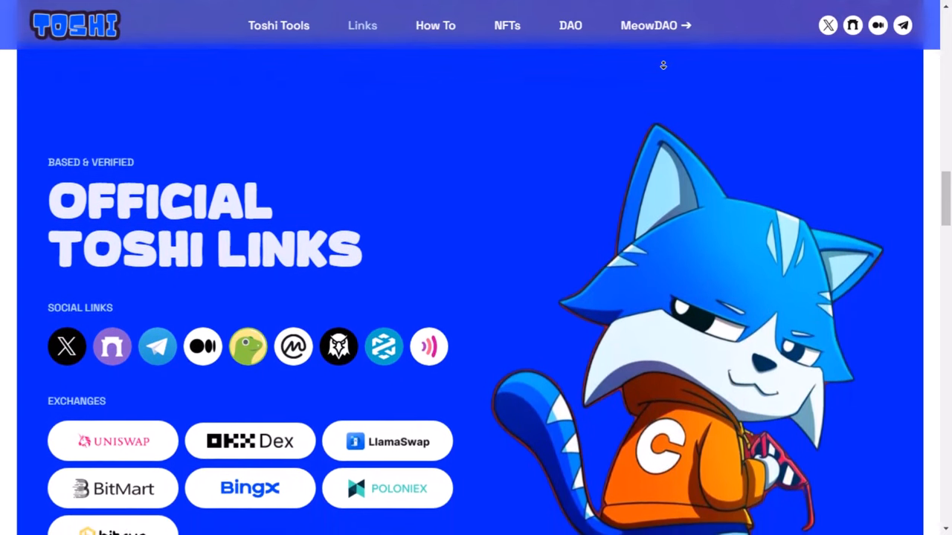
scroll(down, 3)
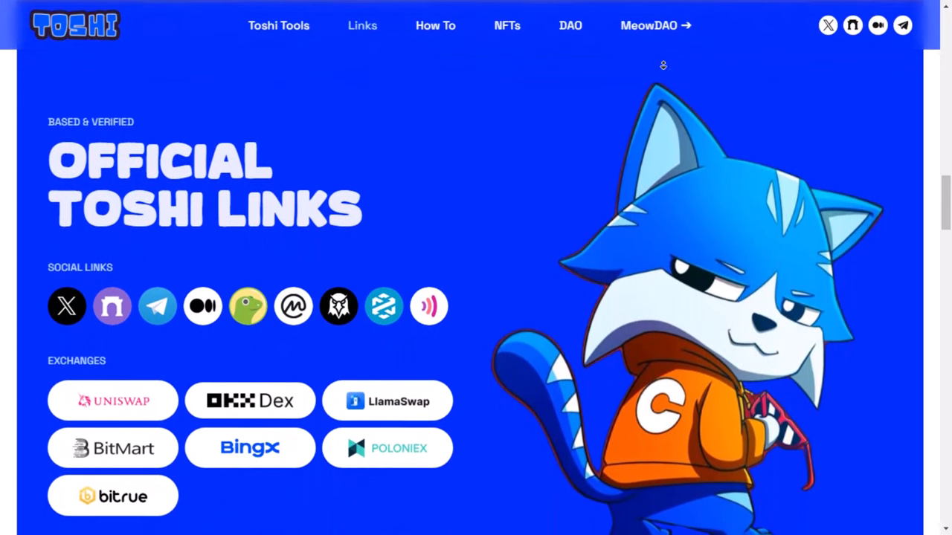
scroll(down, 3)
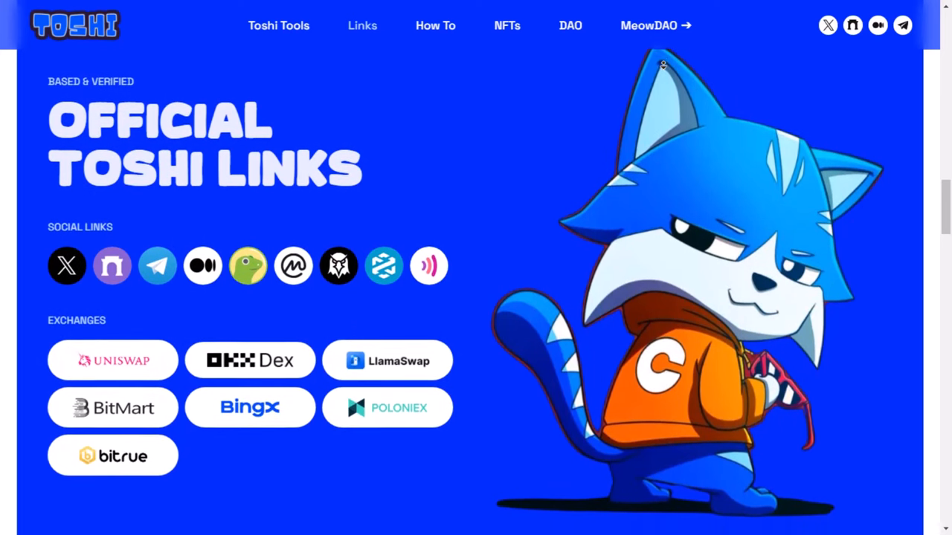
scroll(down, 3)
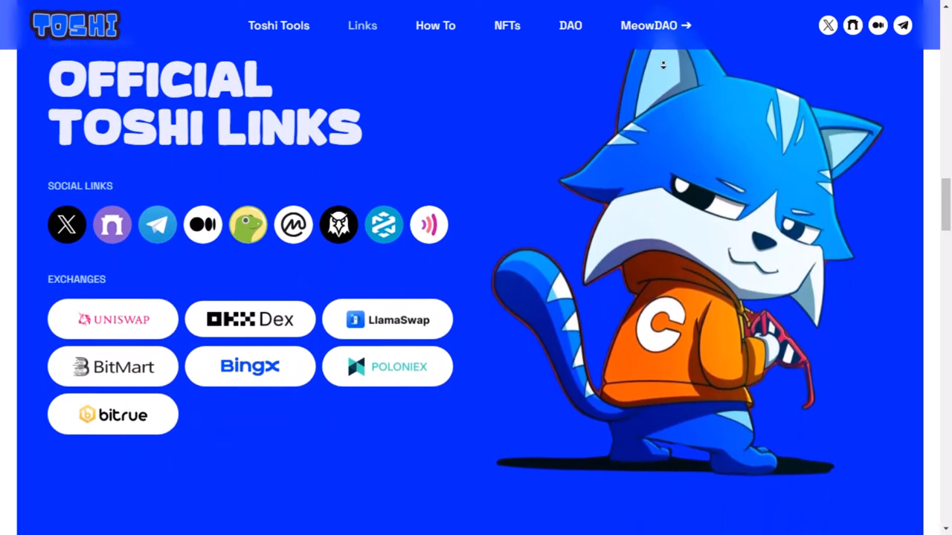
scroll(down, 3)
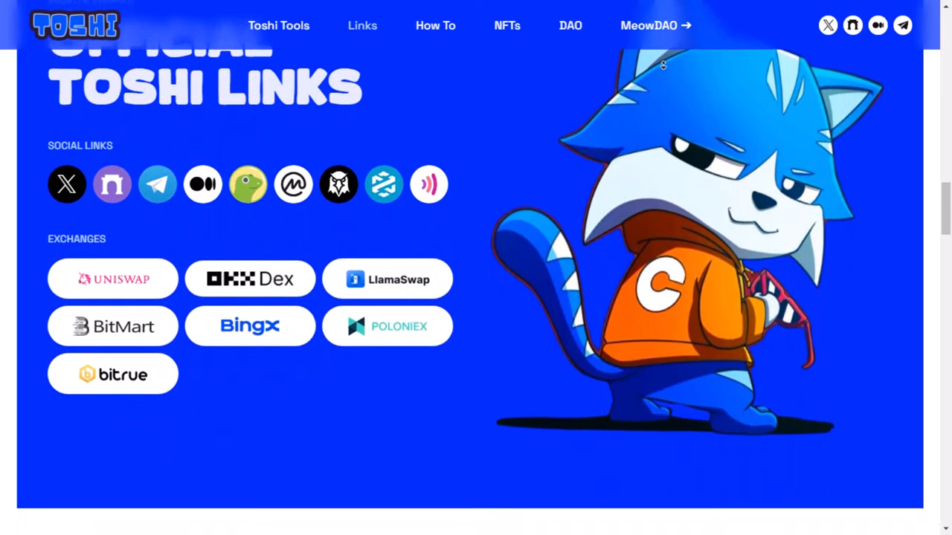
scroll(down, 3)
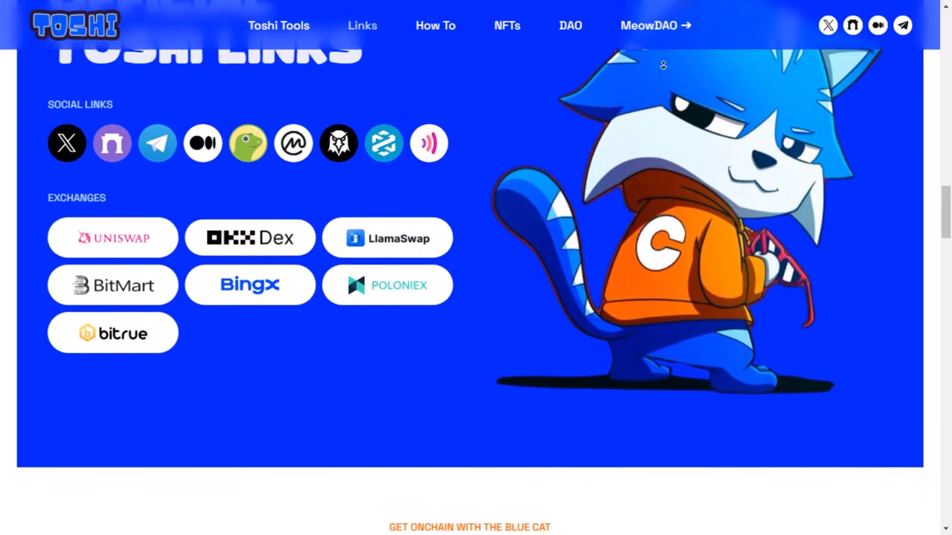
scroll(down, 3)
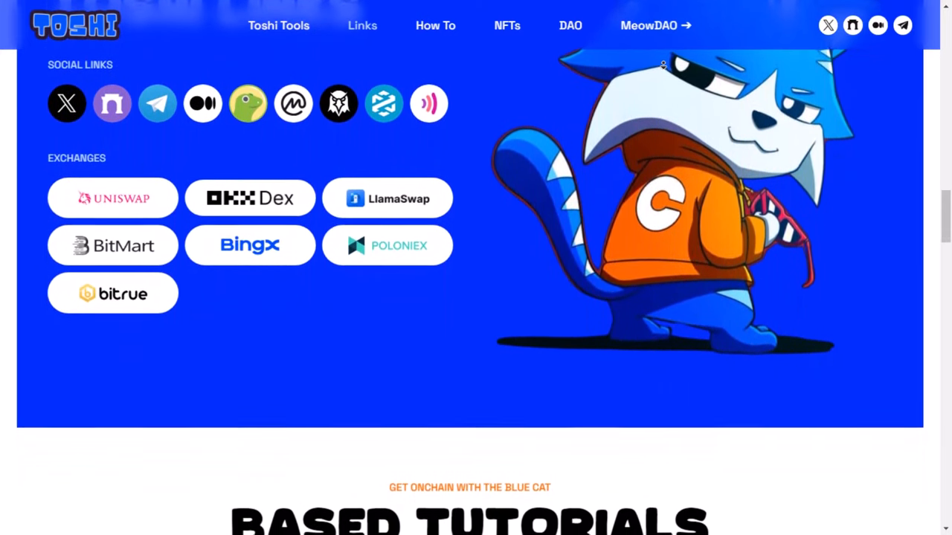
scroll(down, 3)
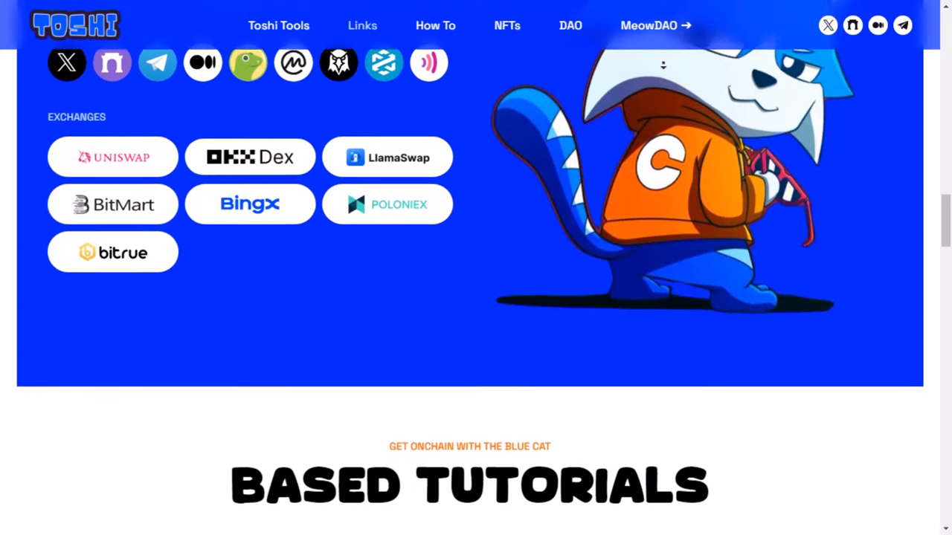
scroll(down, 3)
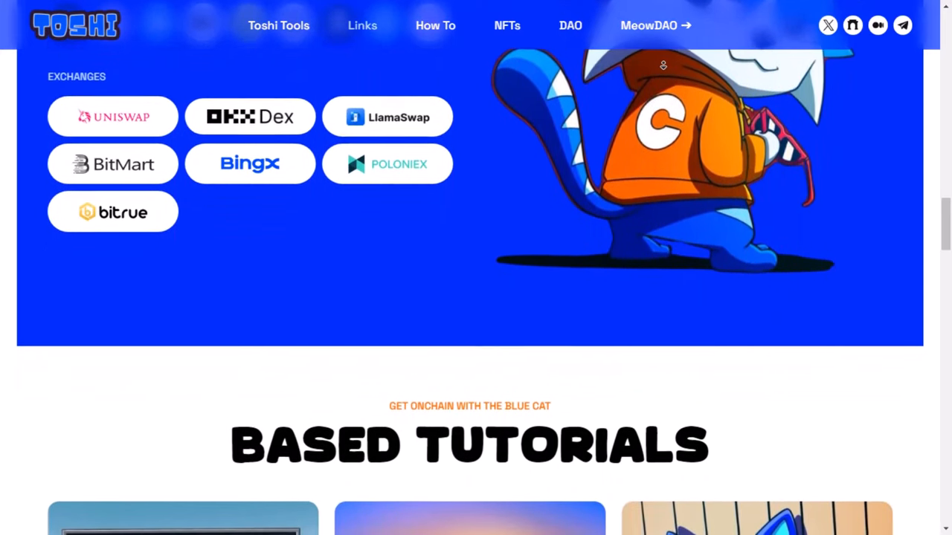
scroll(down, 3)
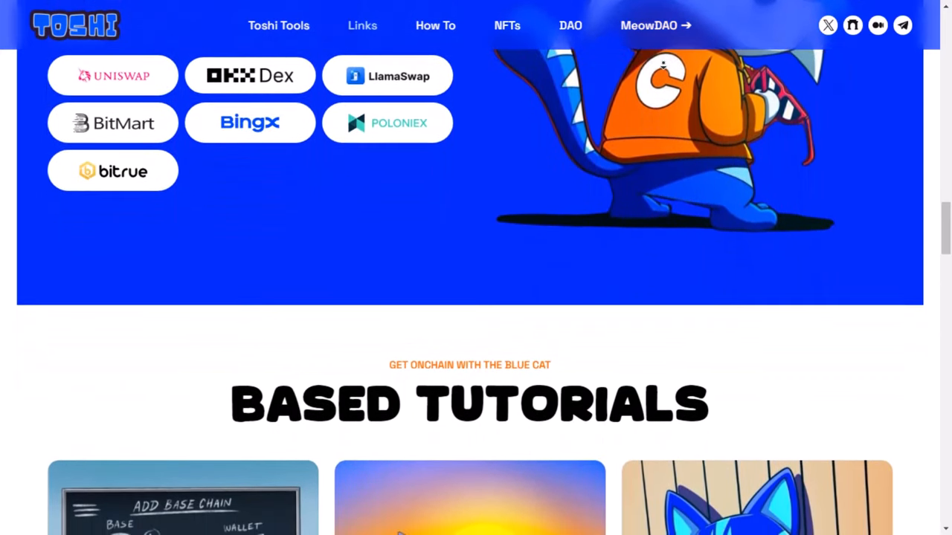
scroll(down, 3)
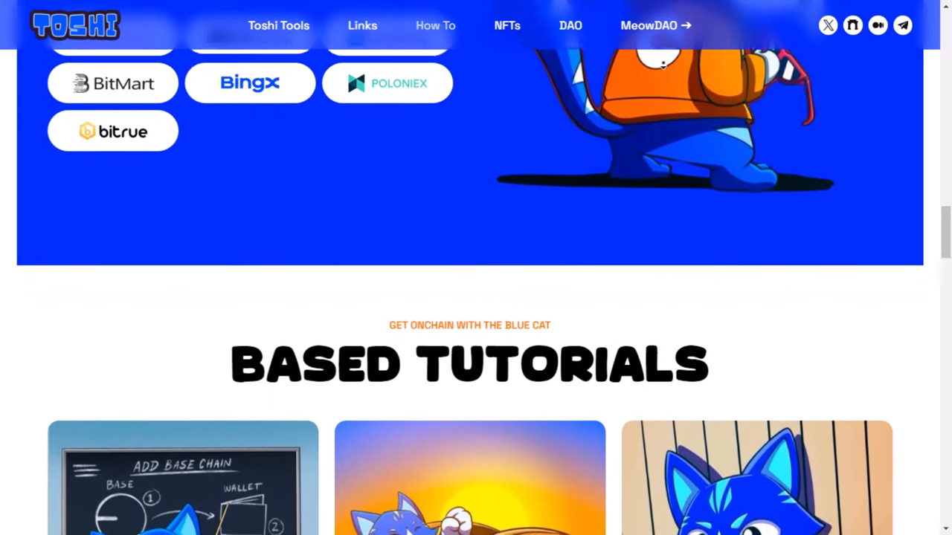
scroll(down, 3)
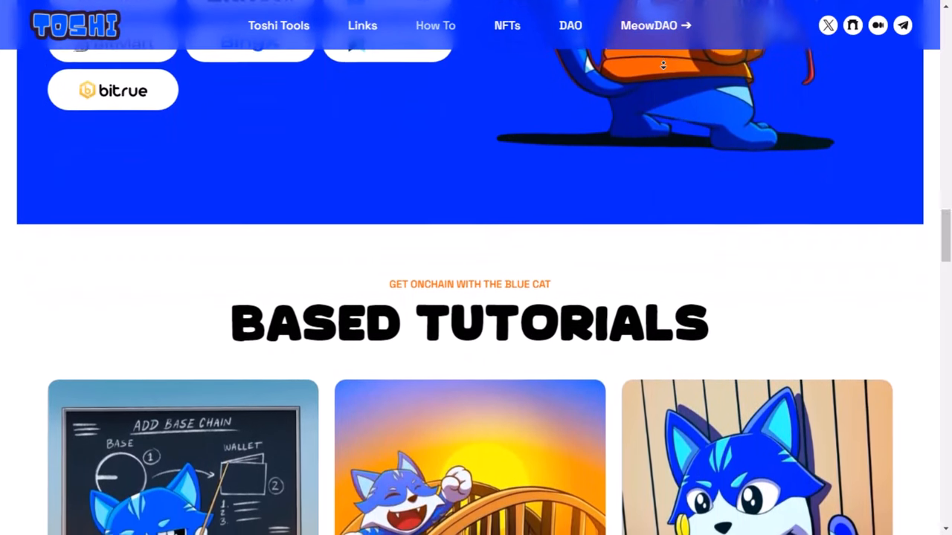
scroll(down, 3)
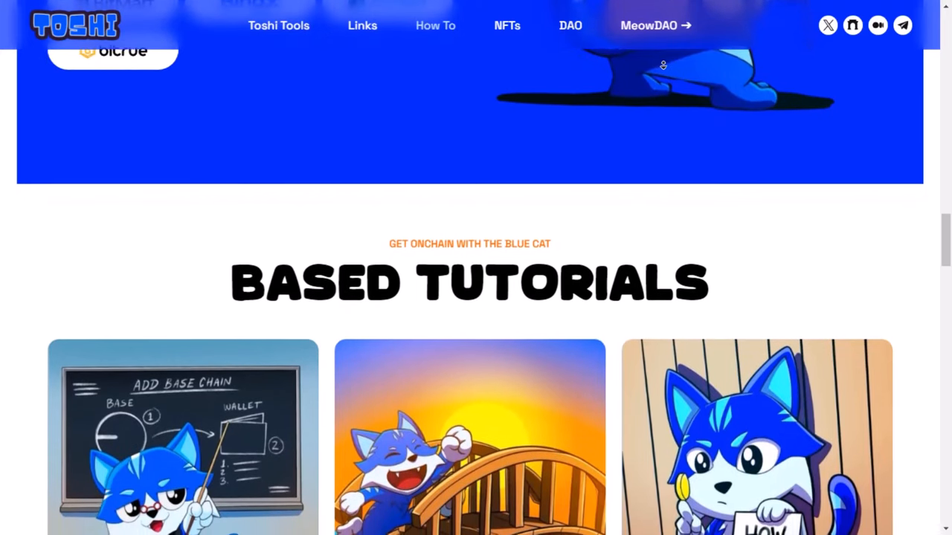
scroll(down, 3)
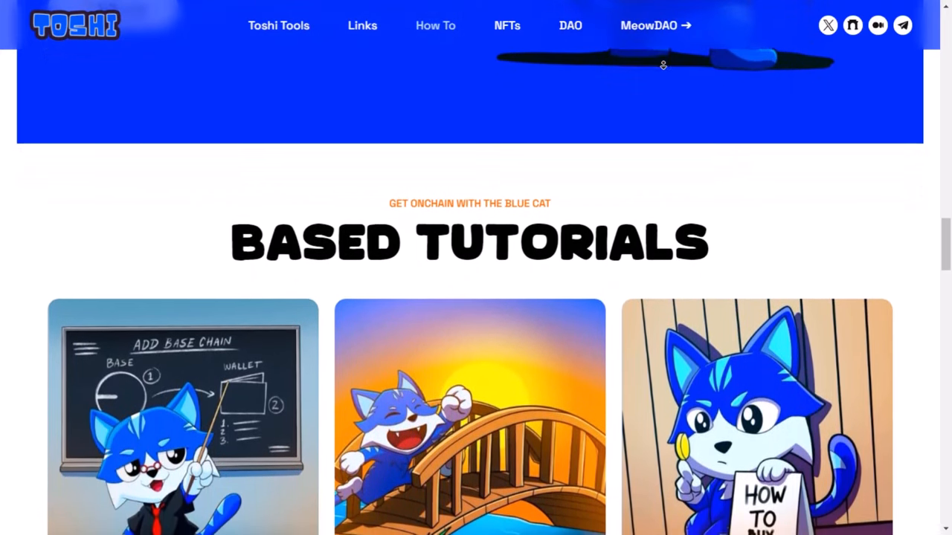
scroll(down, 3)
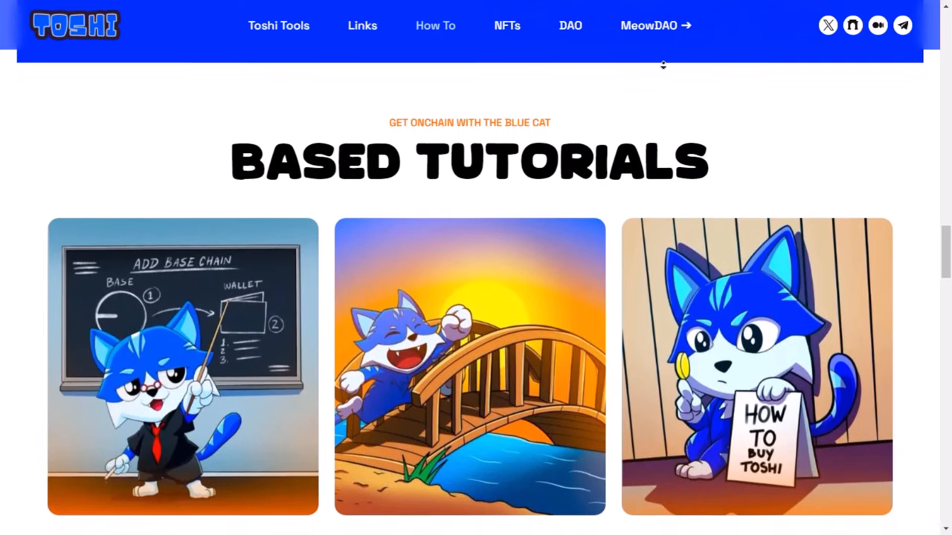
scroll(down, 3)
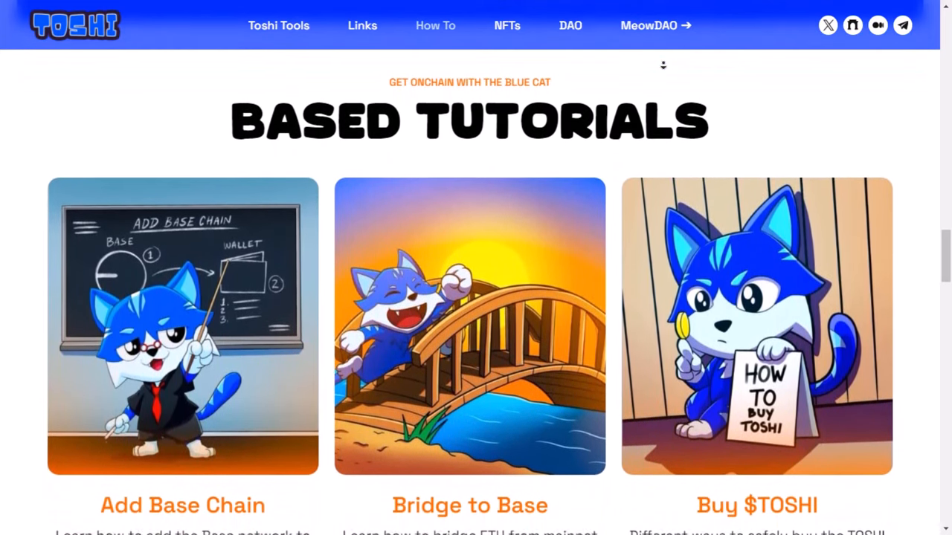
scroll(down, 3)
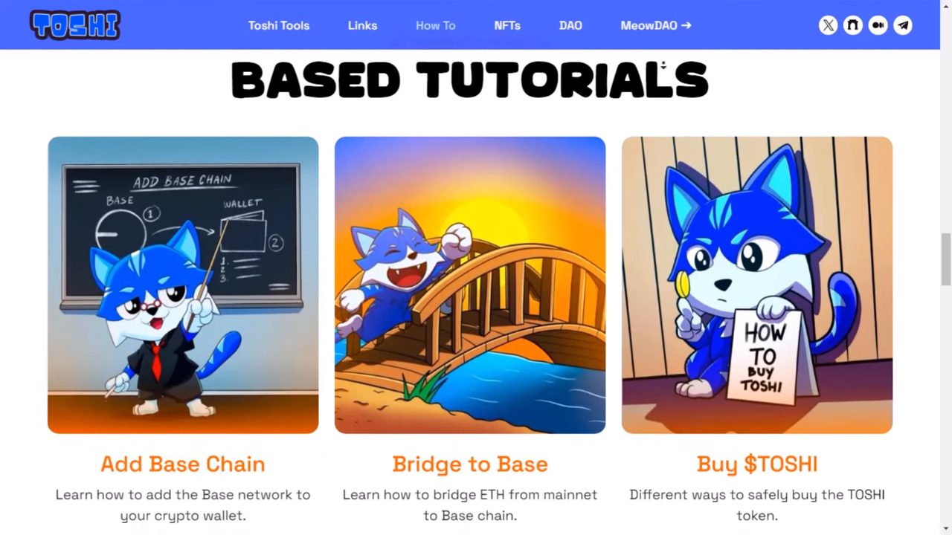
scroll(down, 3)
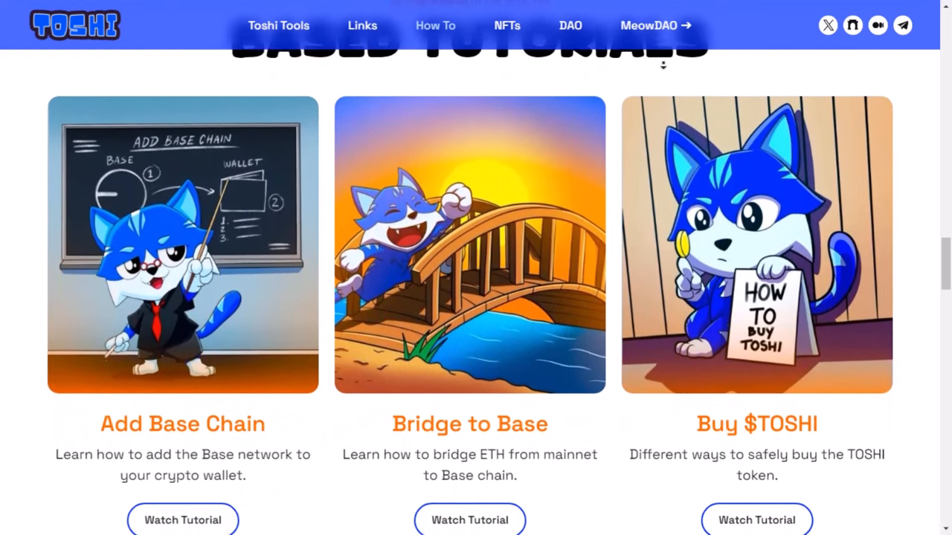
scroll(down, 3)
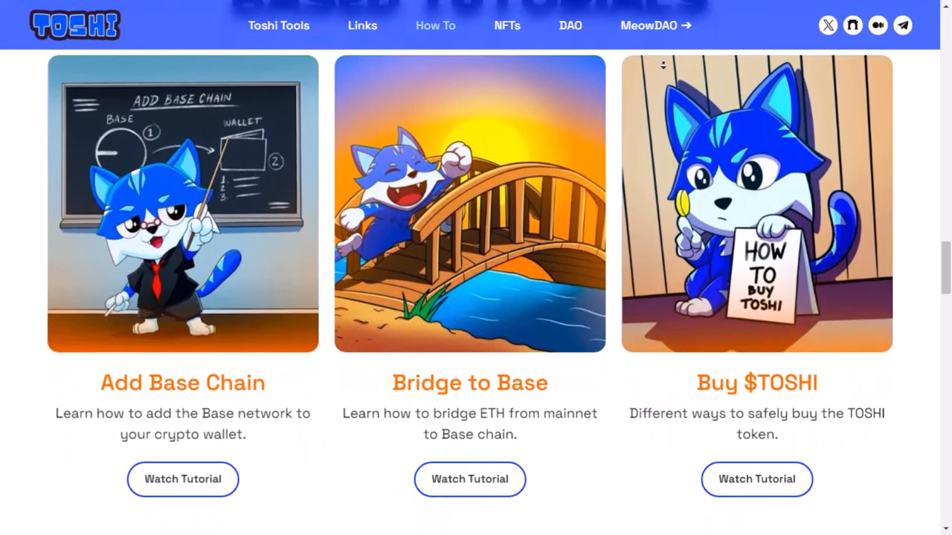
scroll(down, 3)
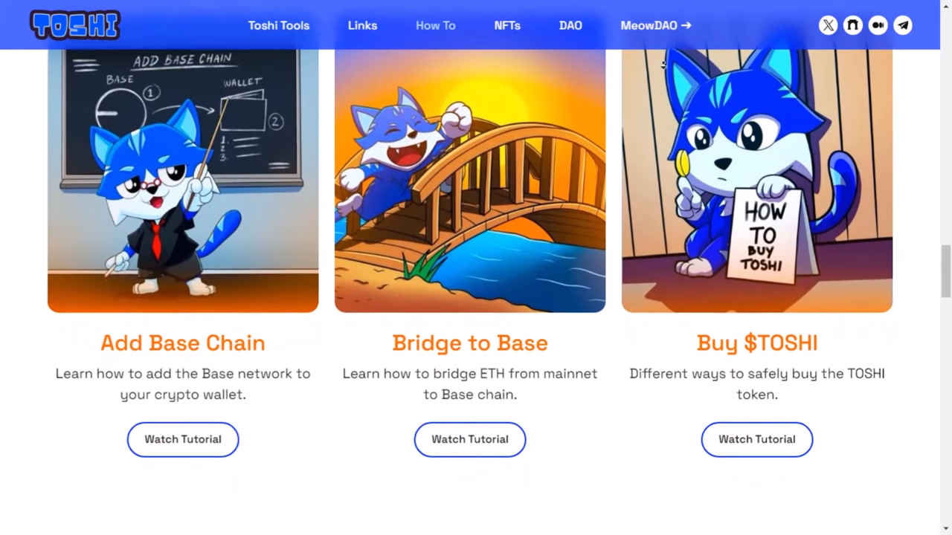
scroll(down, 3)
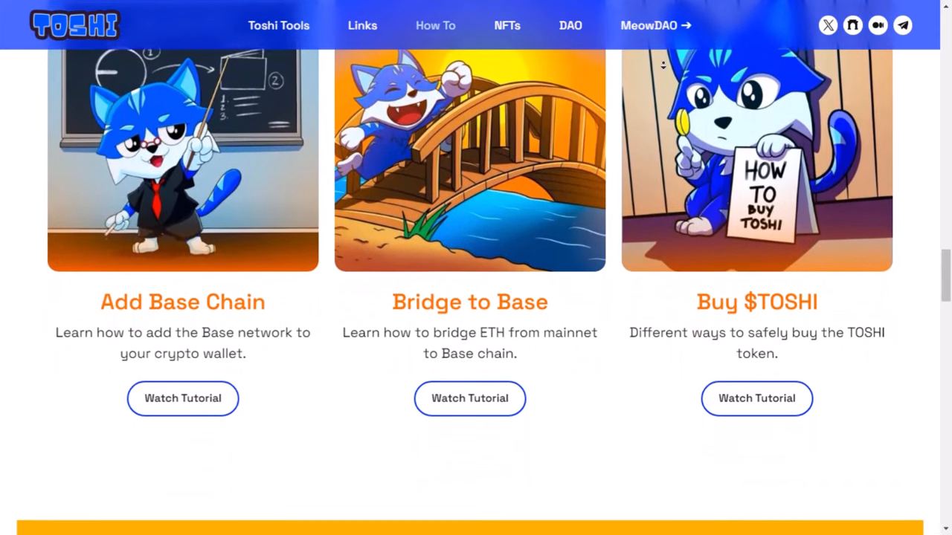
scroll(down, 3)
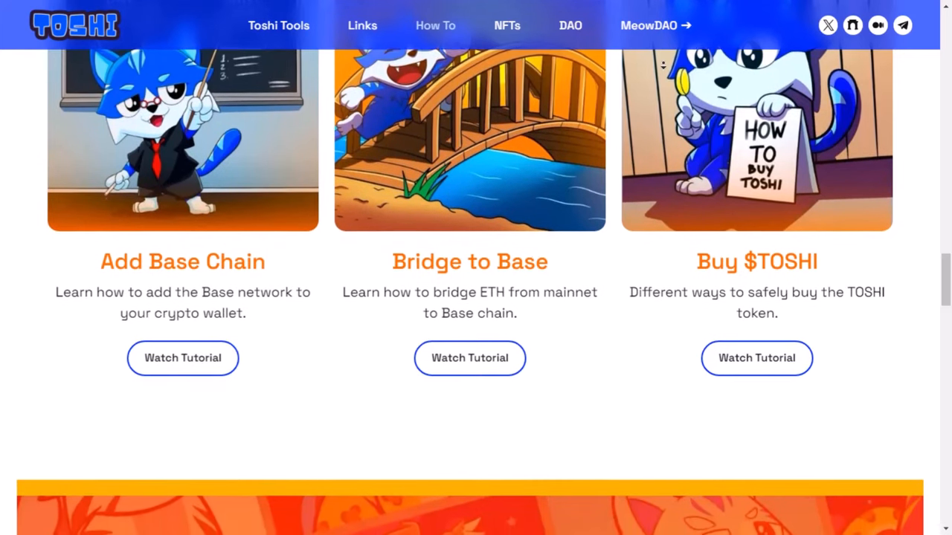
scroll(down, 3)
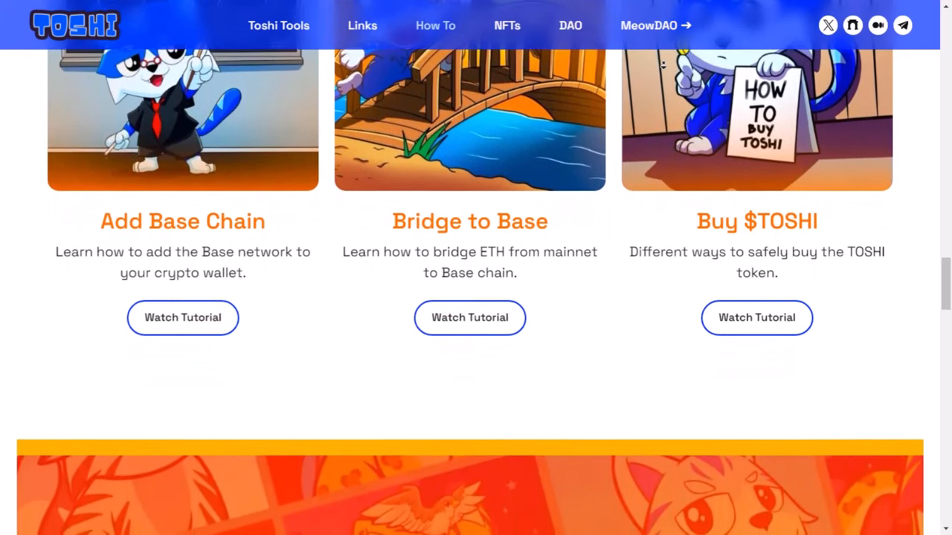
scroll(down, 3)
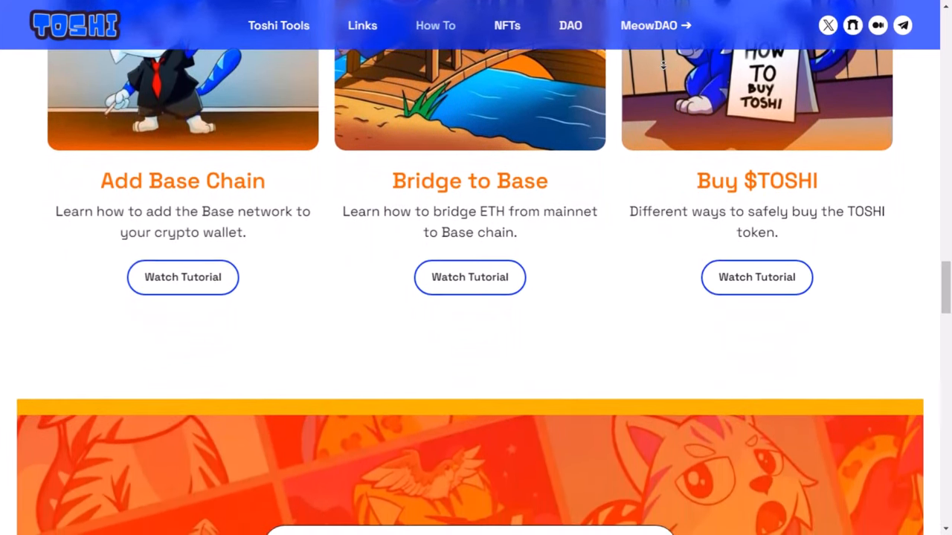
scroll(down, 3)
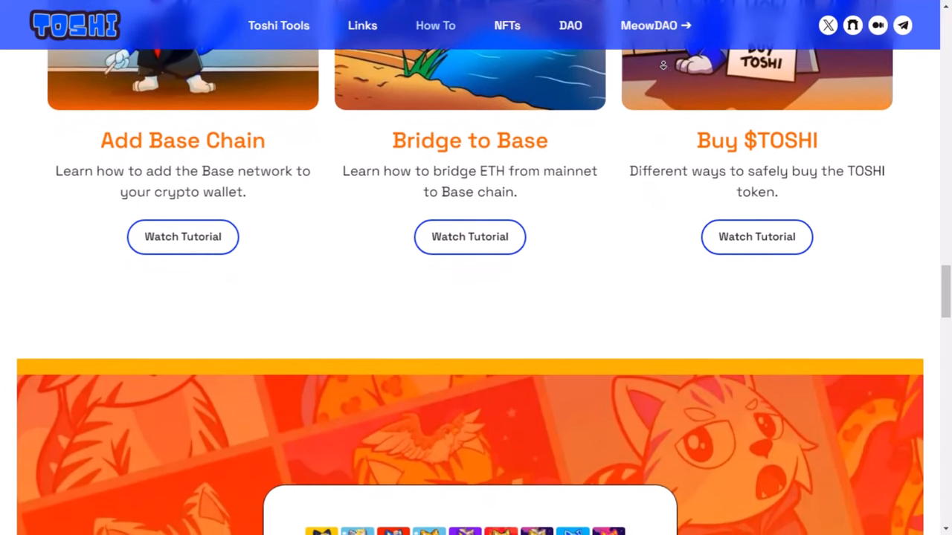
scroll(down, 3)
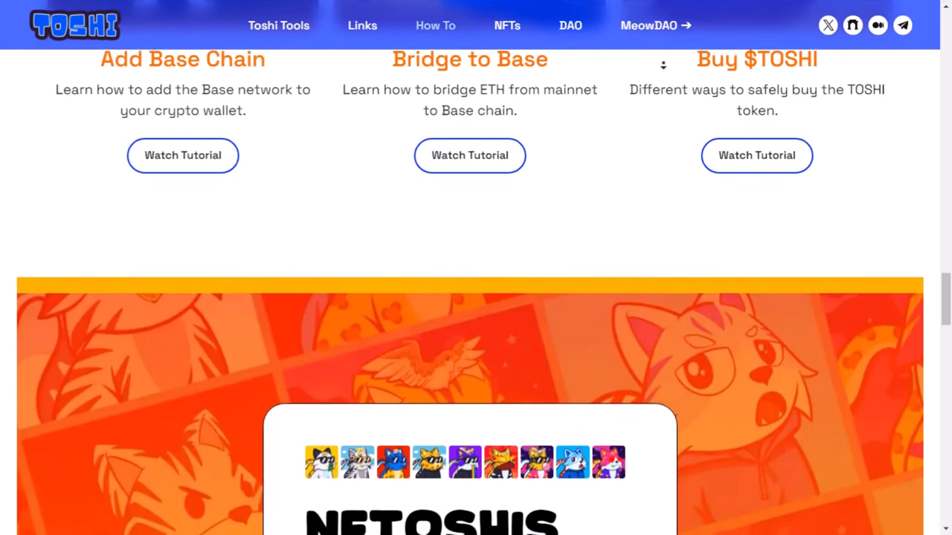
Scroll to the NFToshis section on the 3,000 Base NFTs with its View the collection button.
scroll(down, 3)
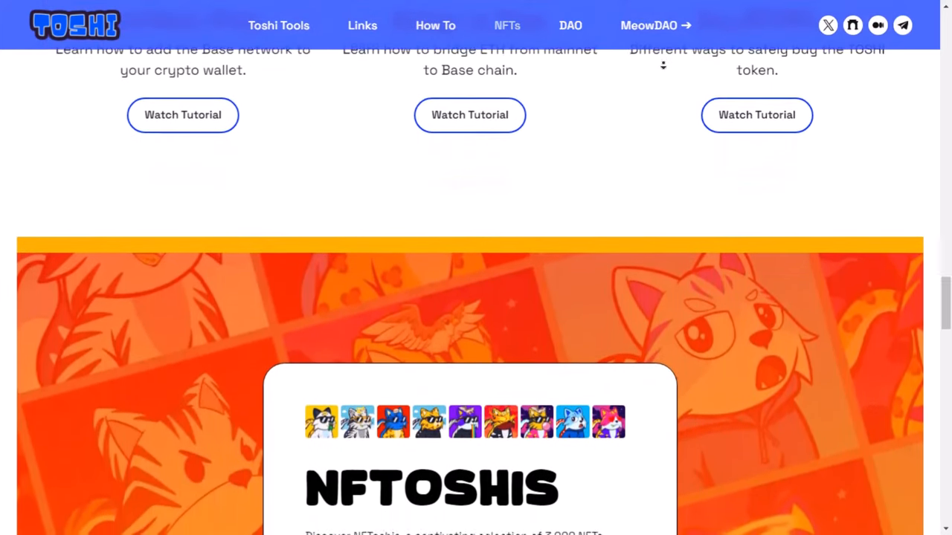
scroll(down, 3)
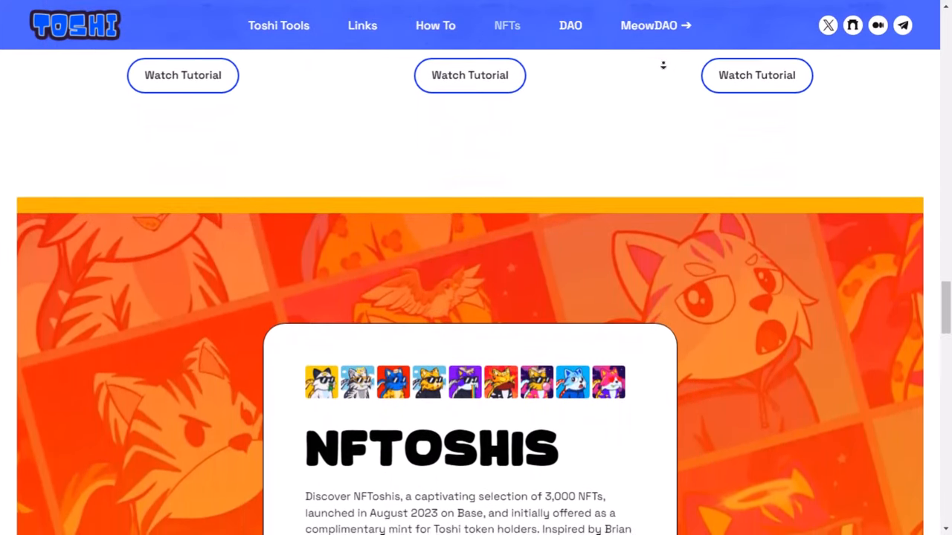
scroll(down, 3)
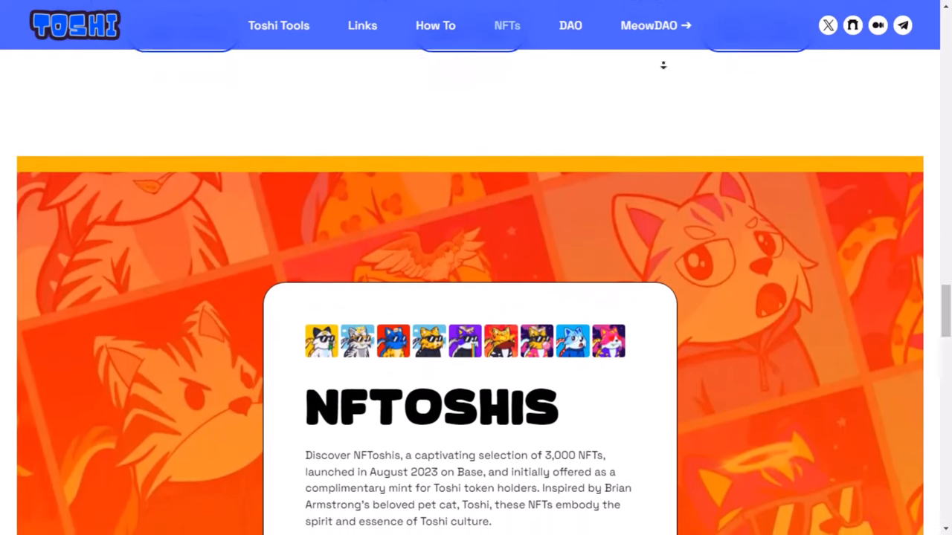
scroll(down, 3)
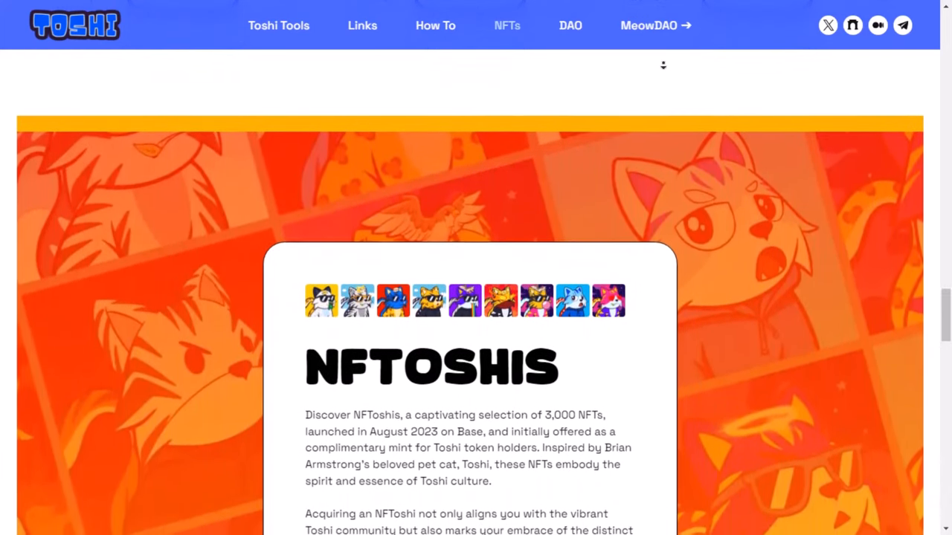
scroll(down, 3)
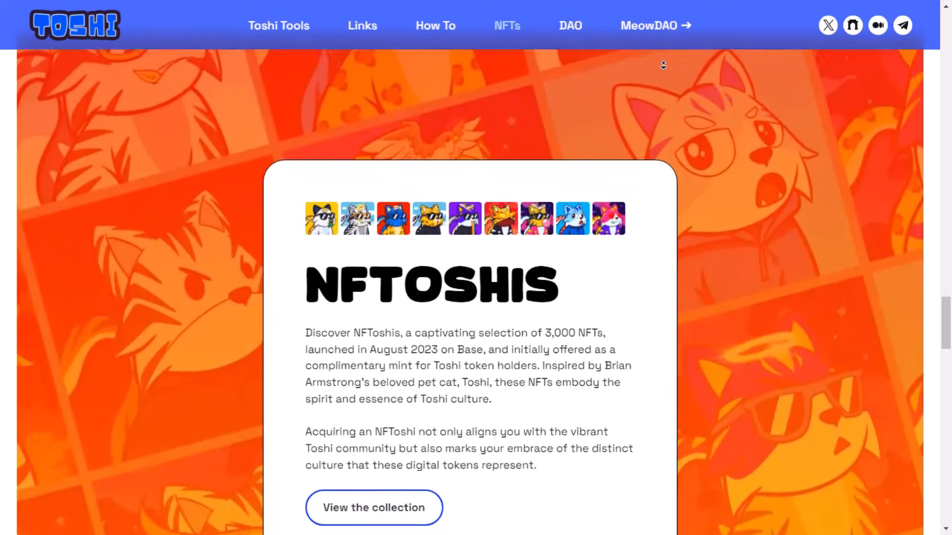
scroll(down, 3)
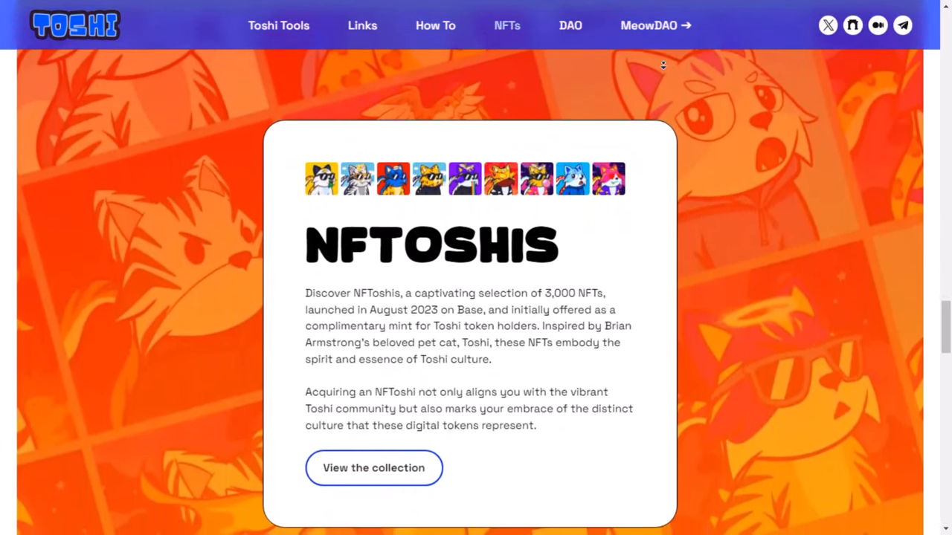
scroll(down, 3)
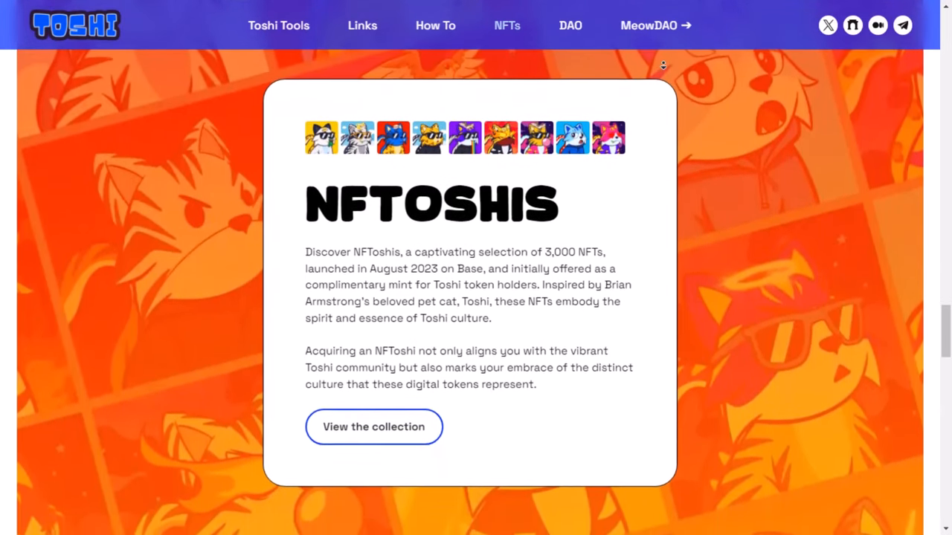
scroll(down, 3)
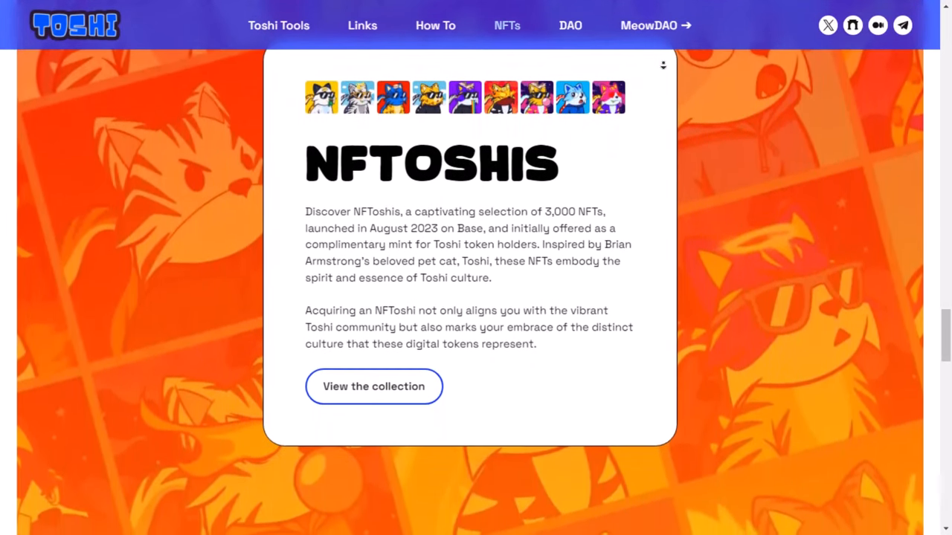
scroll(down, 3)
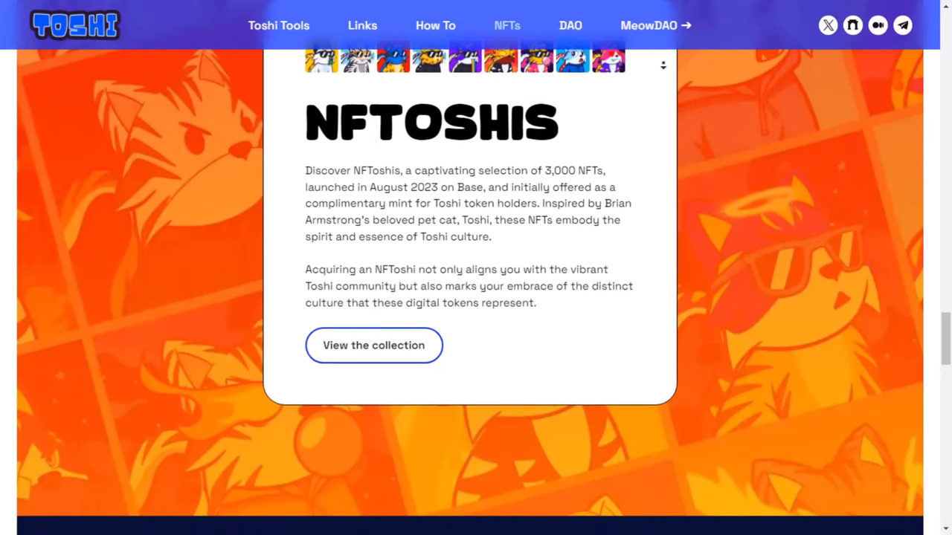
scroll(down, 3)
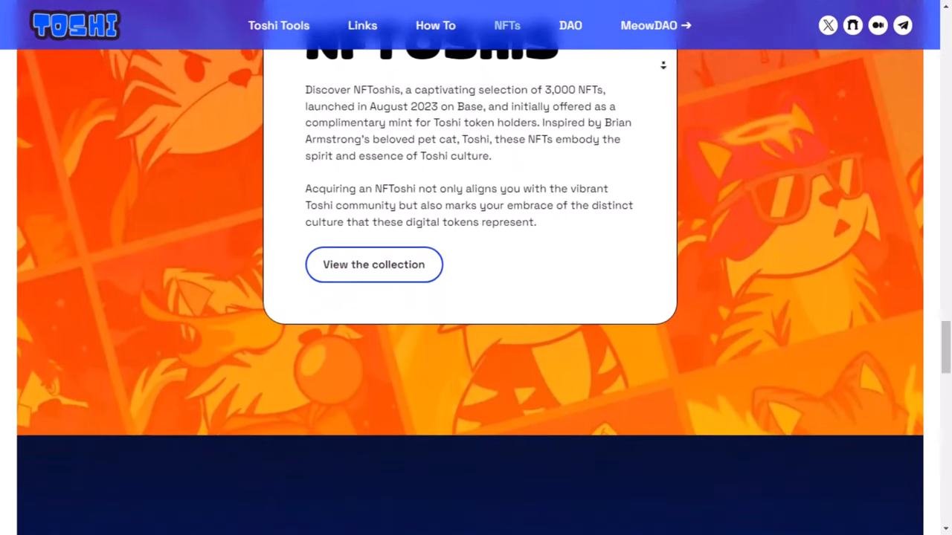
scroll(down, 3)
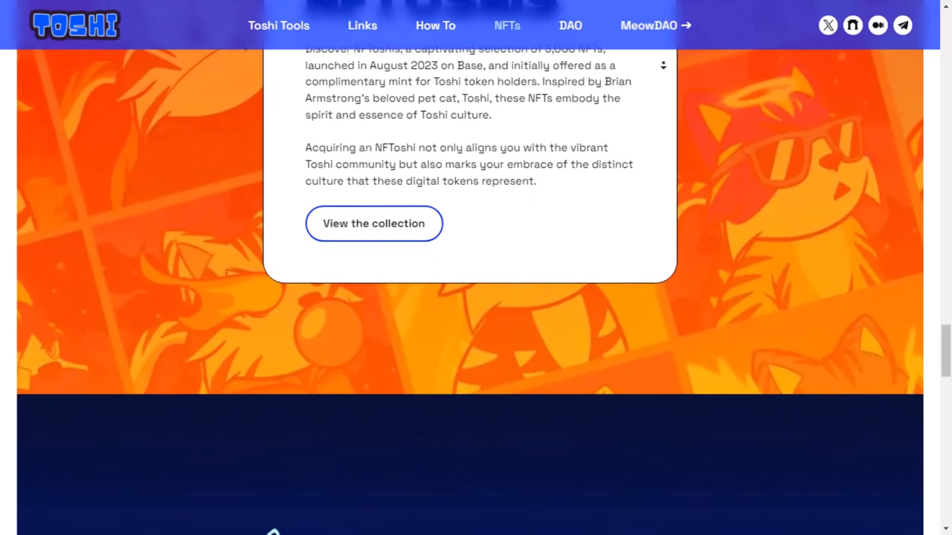
scroll(down, 3)
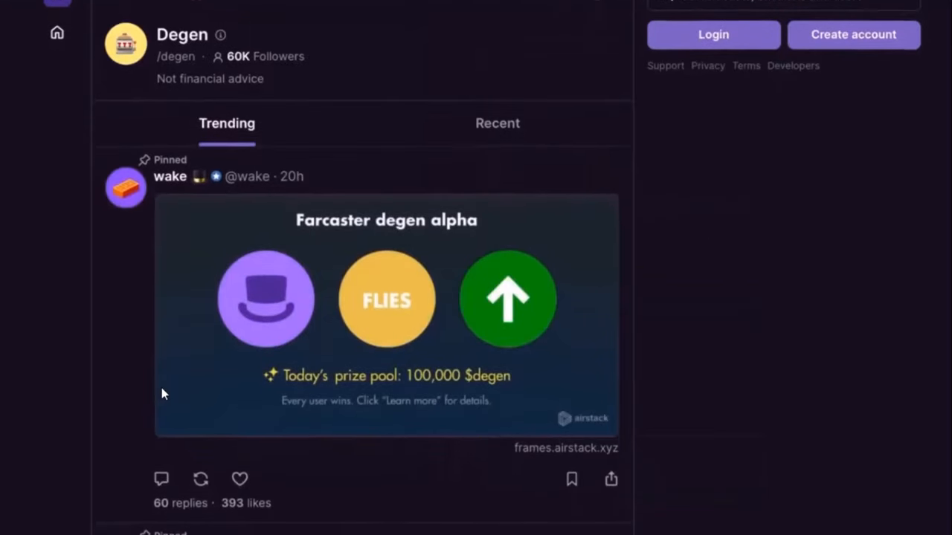
Scroll the /degen Trending feed from the pinned prize-pool cast down to the $degen price chart cast.
scroll(down, 3)
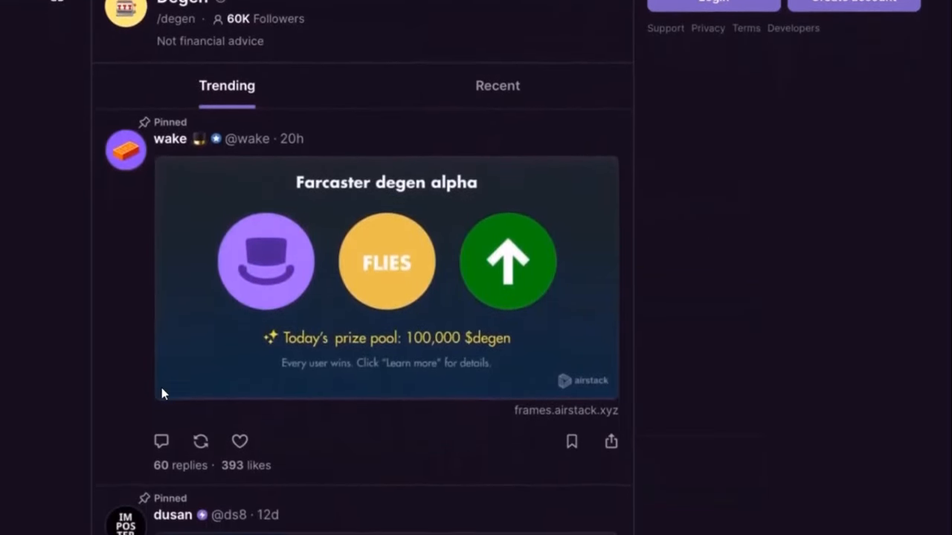
scroll(down, 3)
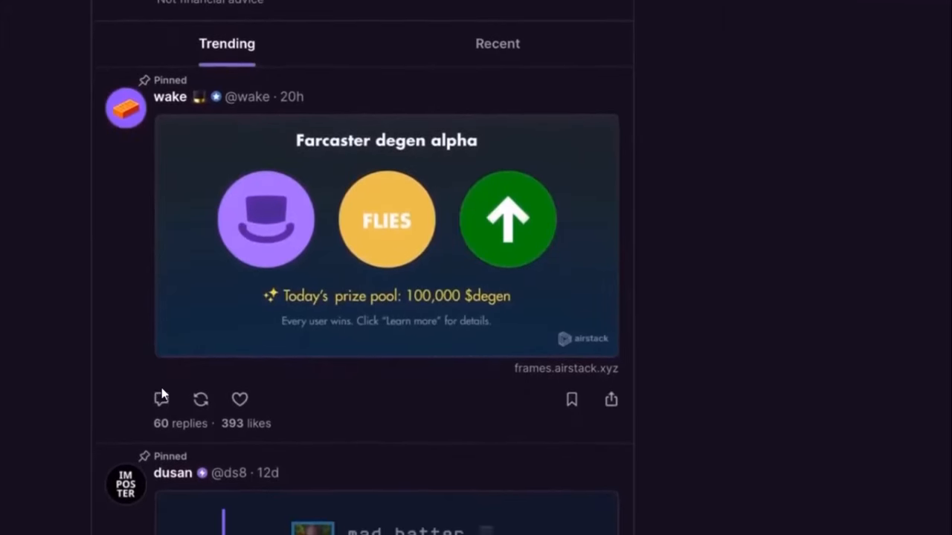
scroll(down, 3)
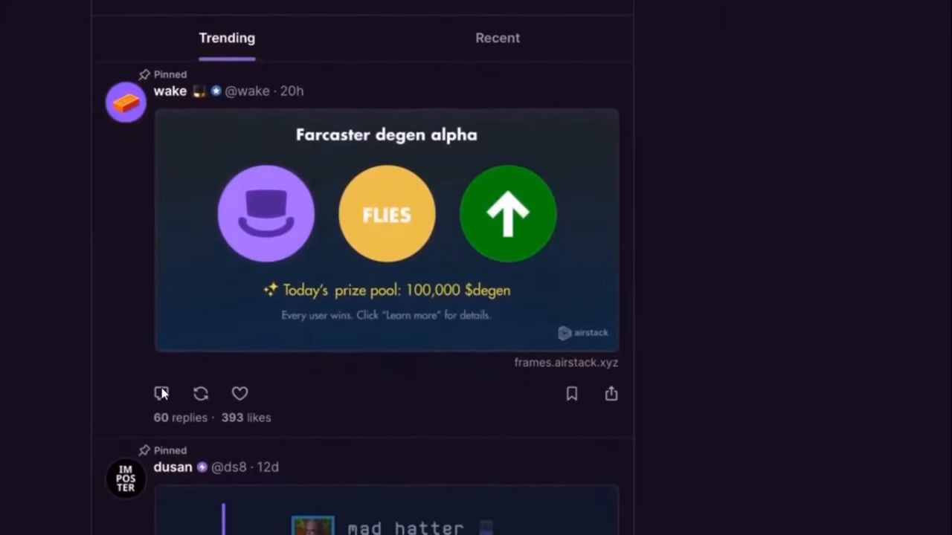
scroll(down, 3)
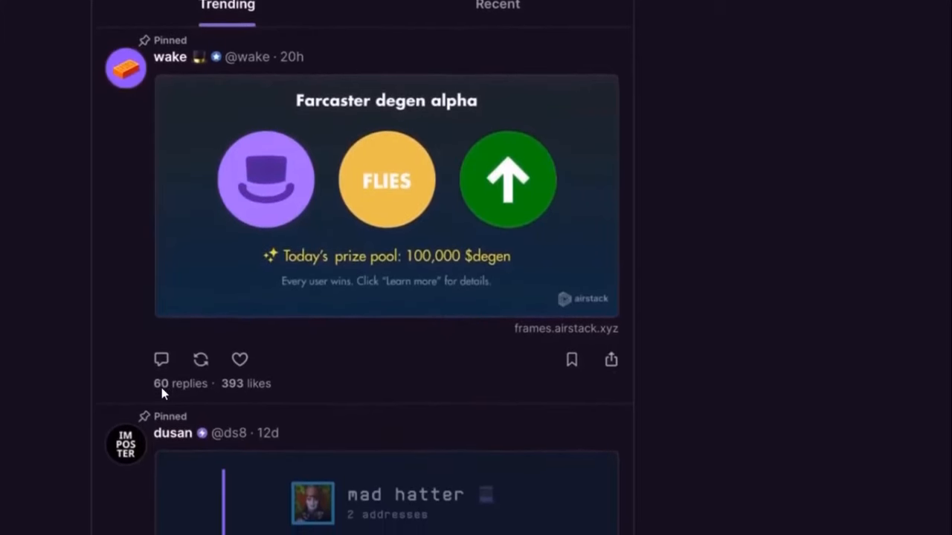
scroll(down, 3)
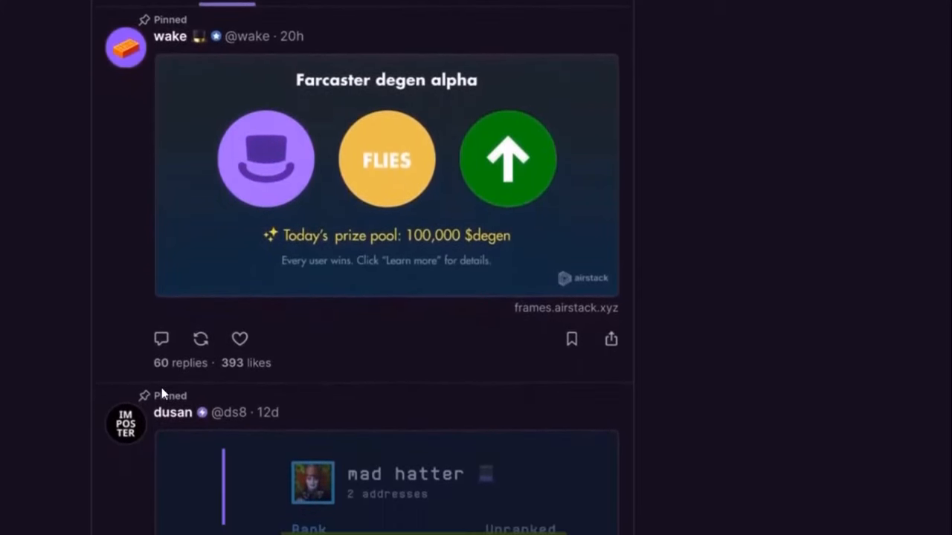
scroll(down, 3)
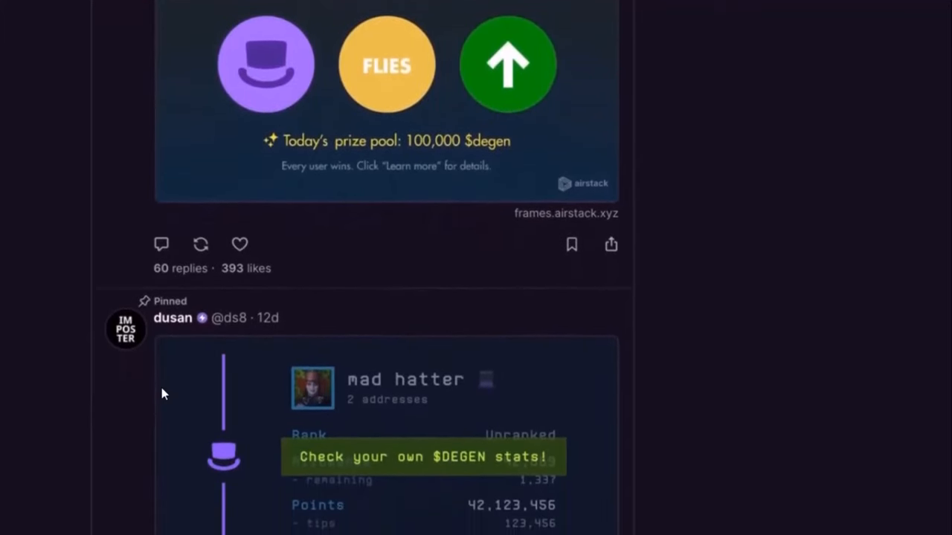
scroll(down, 3)
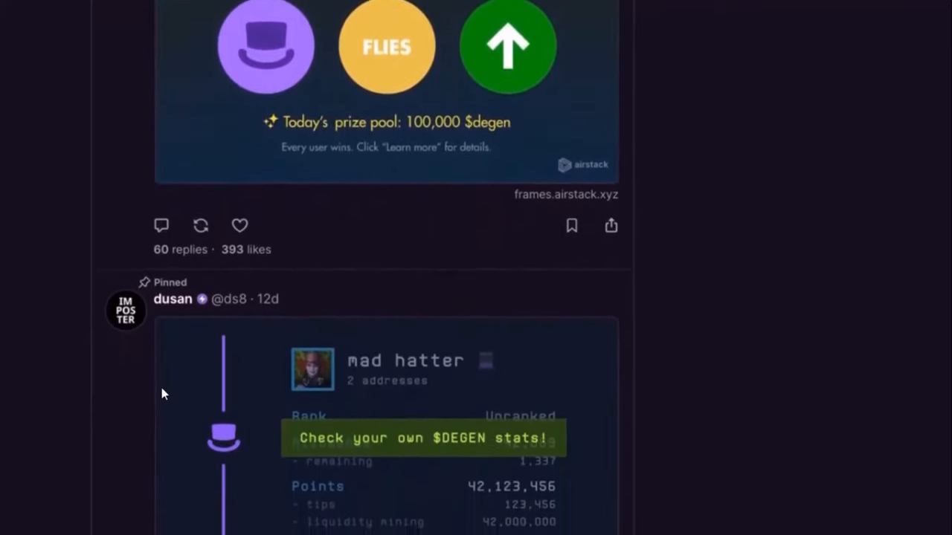
scroll(down, 3)
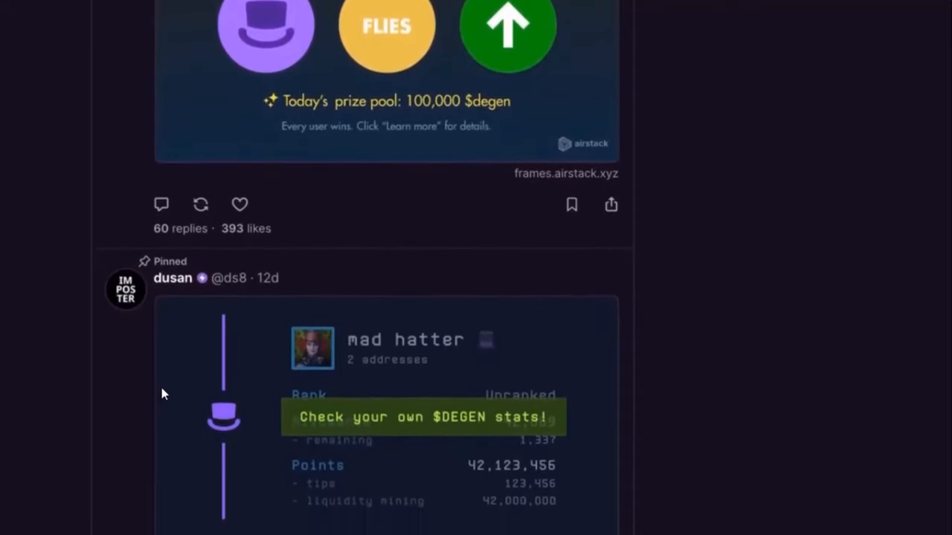
scroll(down, 3)
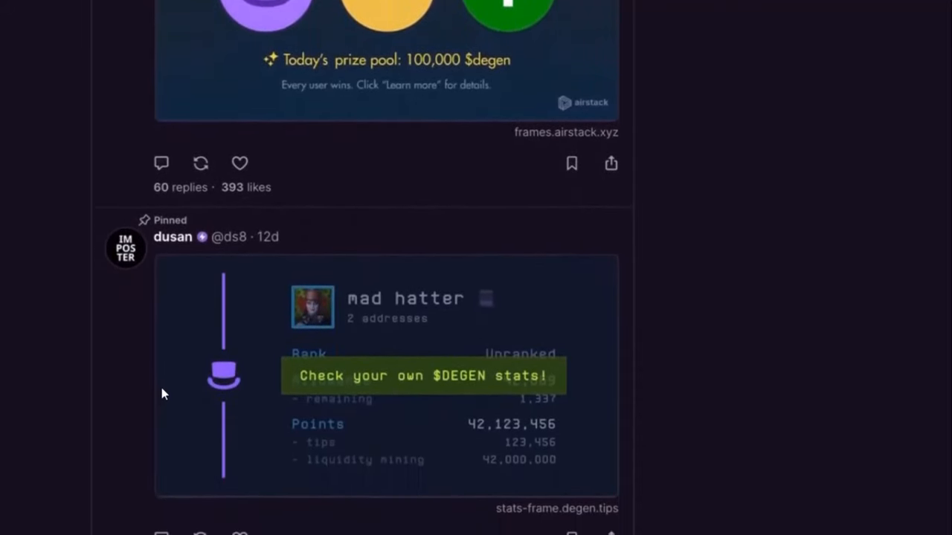
scroll(down, 3)
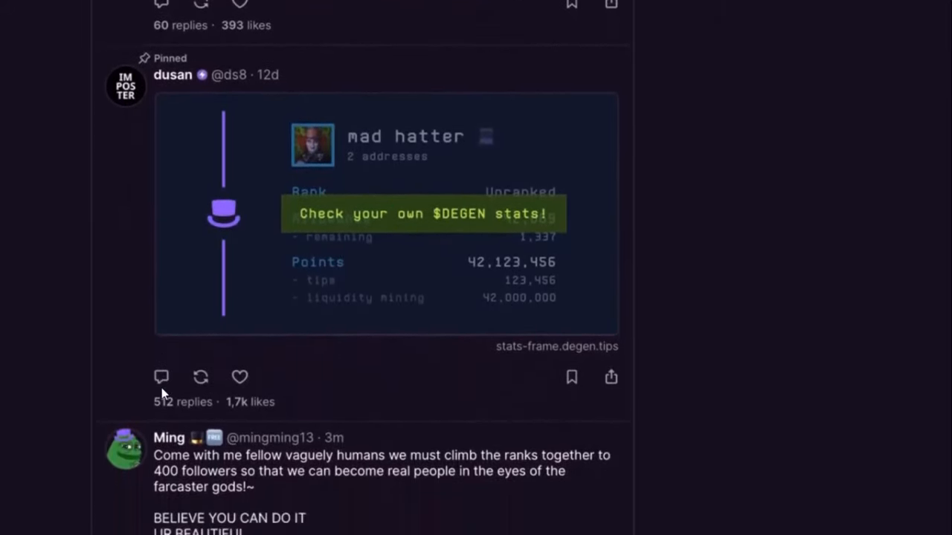
scroll(down, 3)
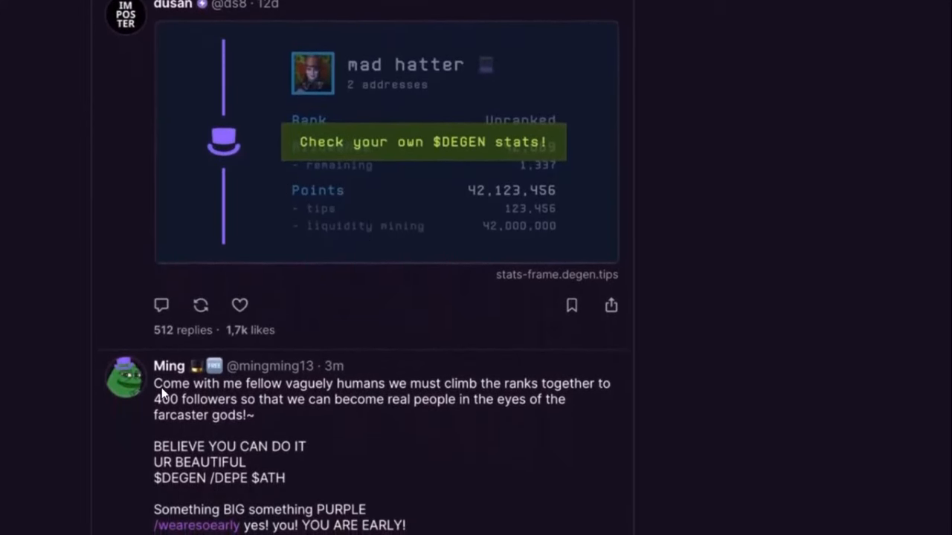
scroll(down, 3)
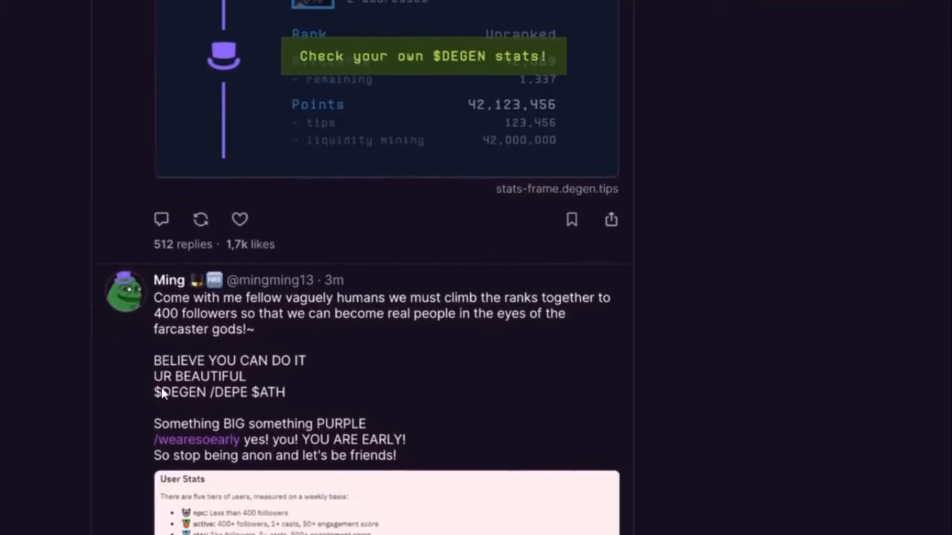
scroll(down, 3)
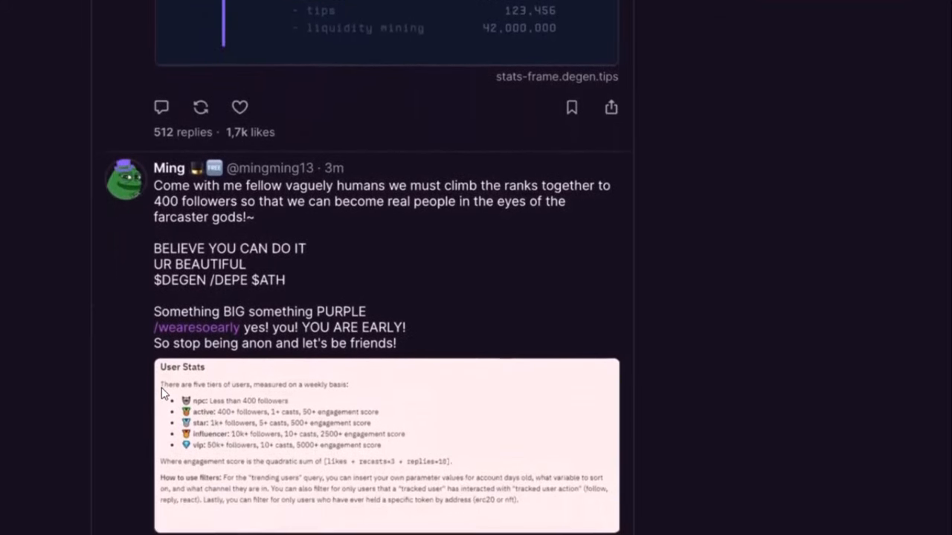
scroll(down, 3)
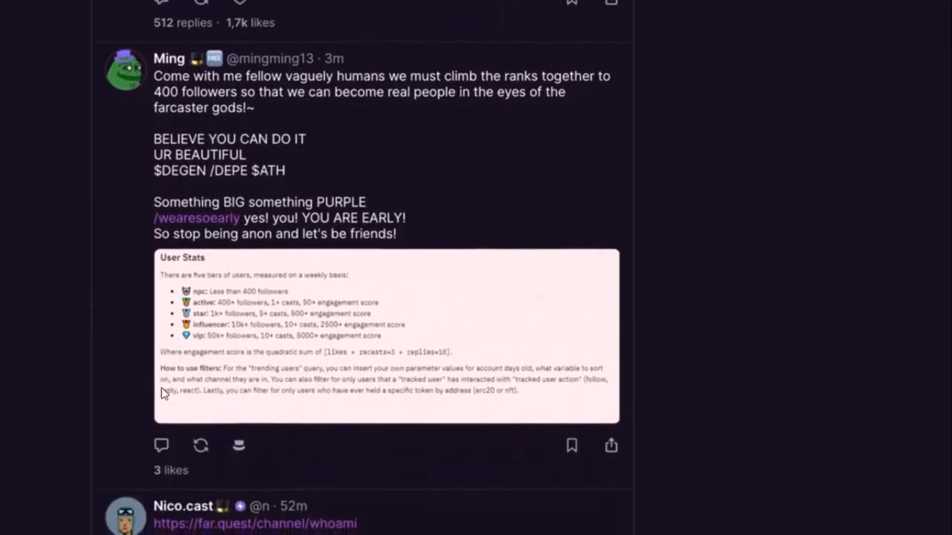
scroll(down, 3)
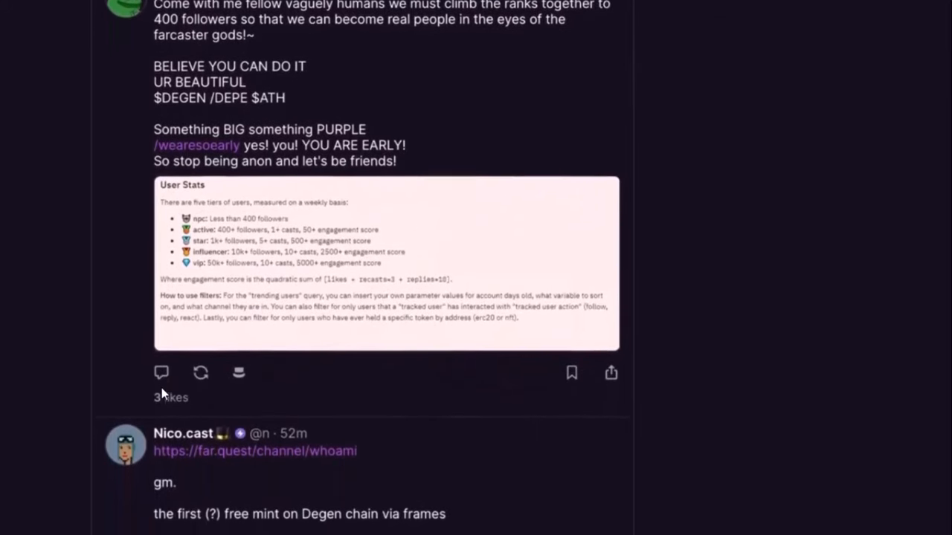
scroll(down, 3)
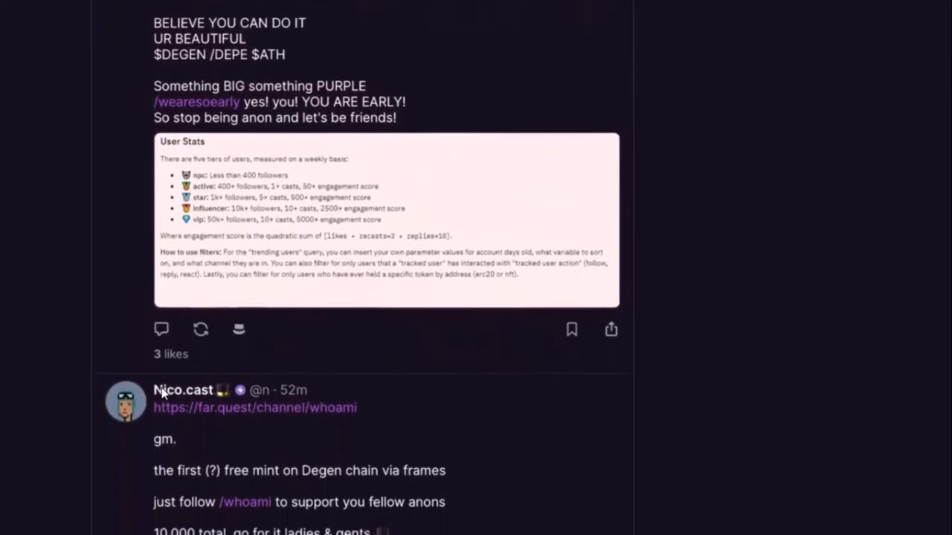
scroll(down, 3)
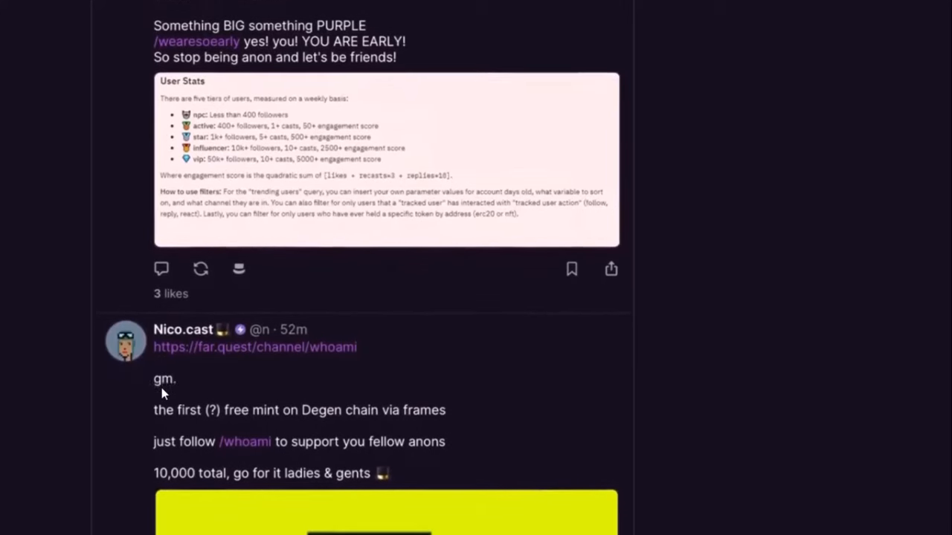
scroll(down, 3)
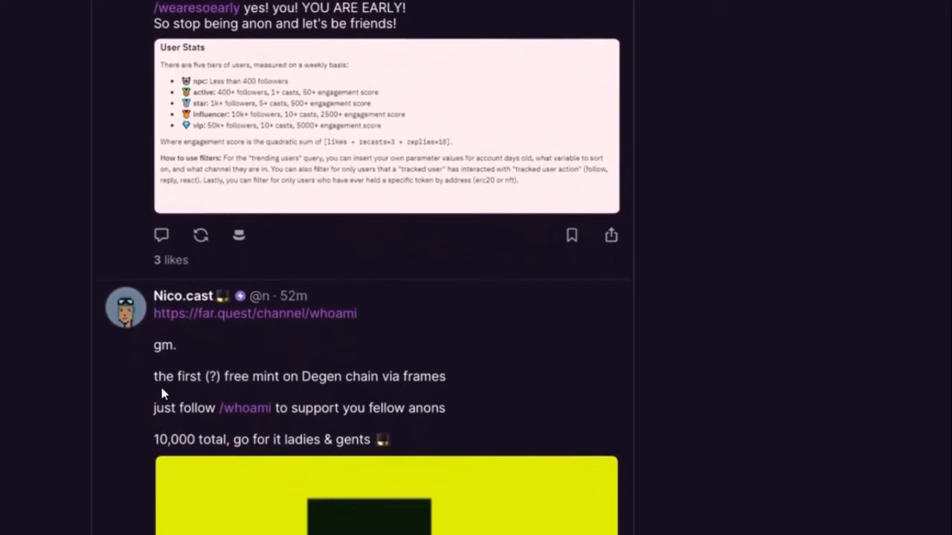
scroll(down, 3)
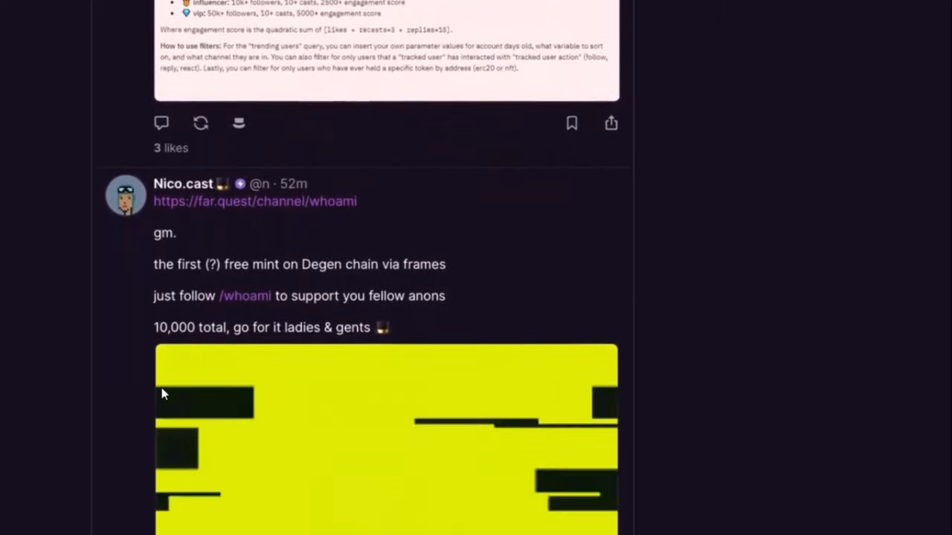
scroll(down, 3)
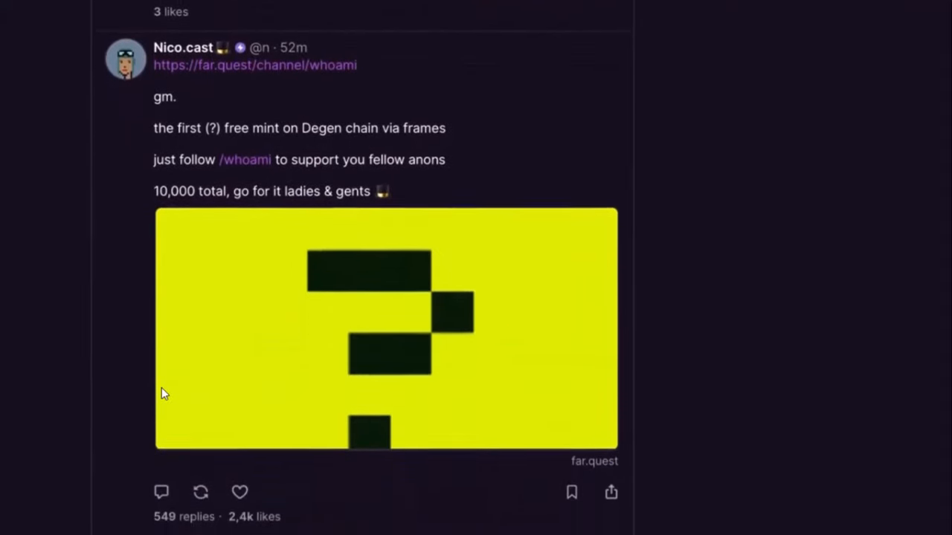
scroll(down, 3)
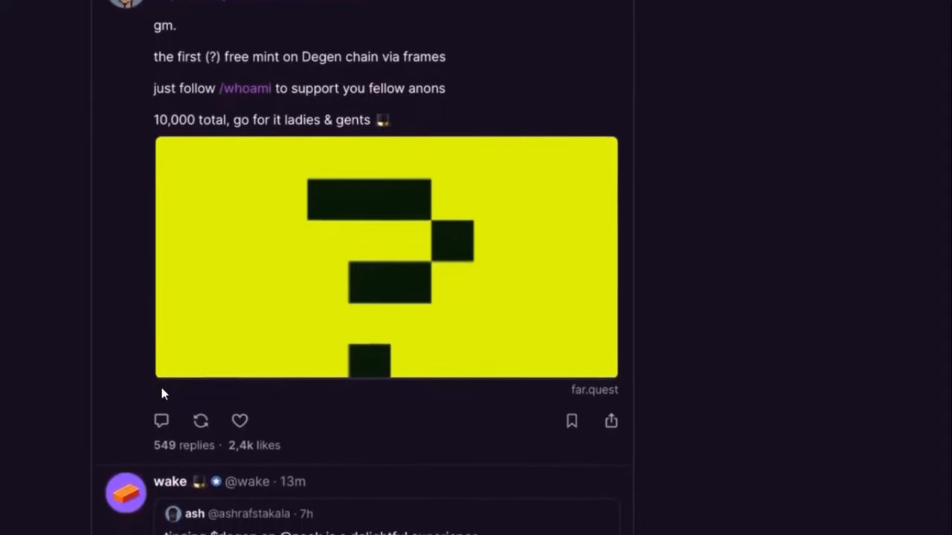
scroll(down, 3)
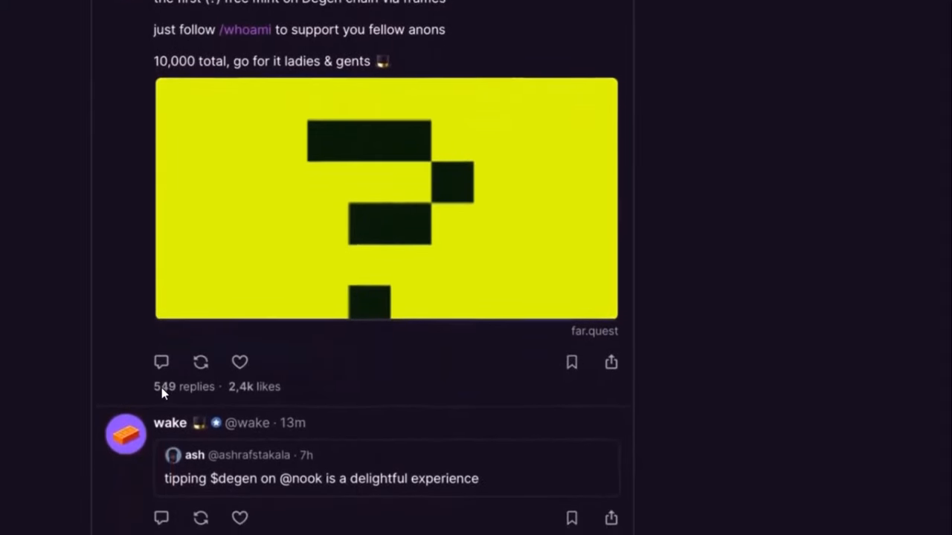
scroll(down, 3)
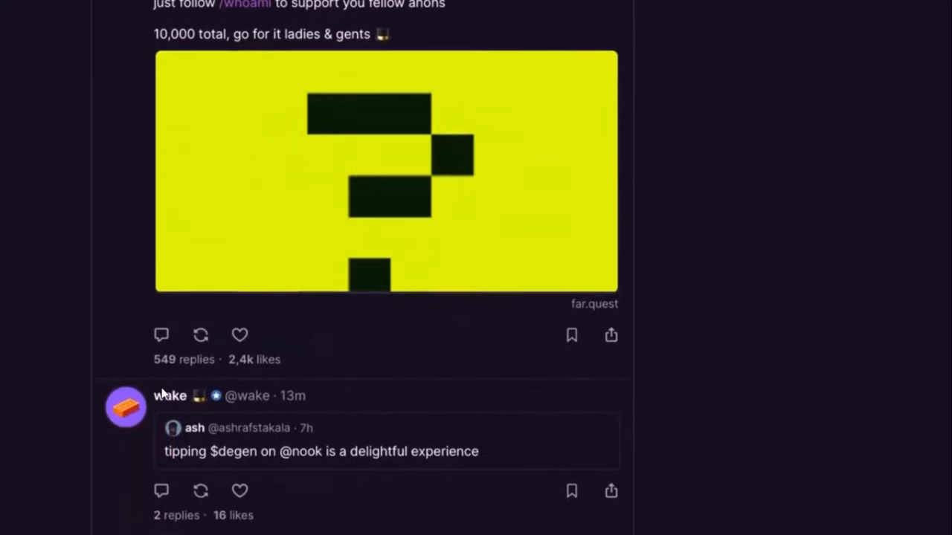
scroll(down, 3)
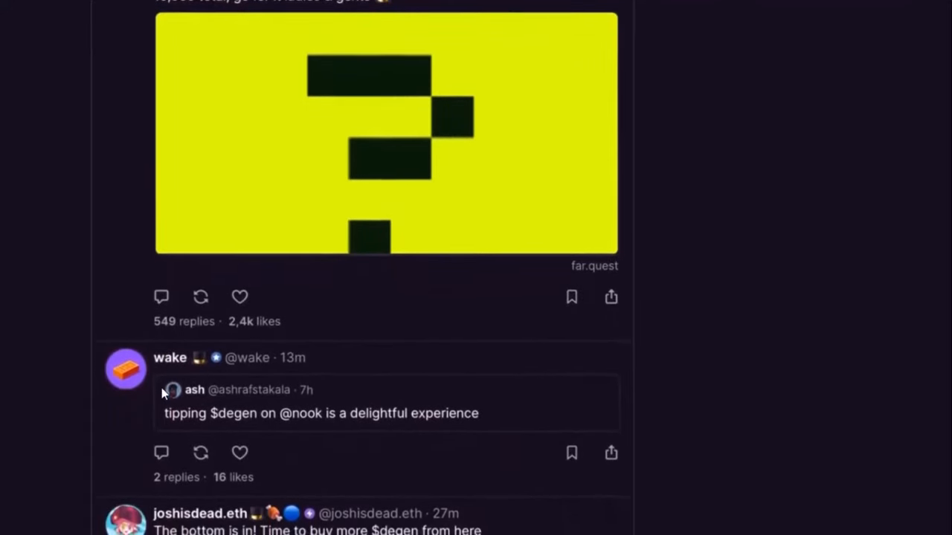
scroll(down, 3)
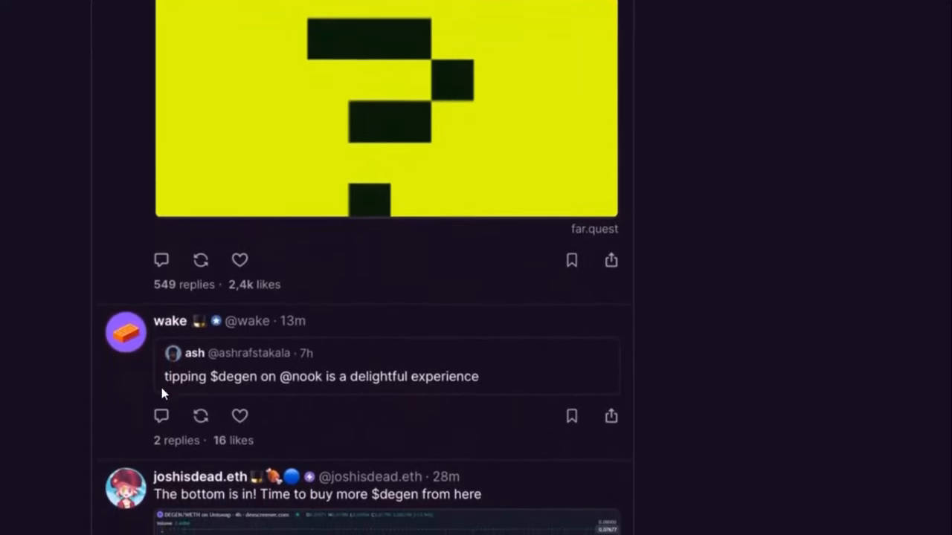
scroll(down, 3)
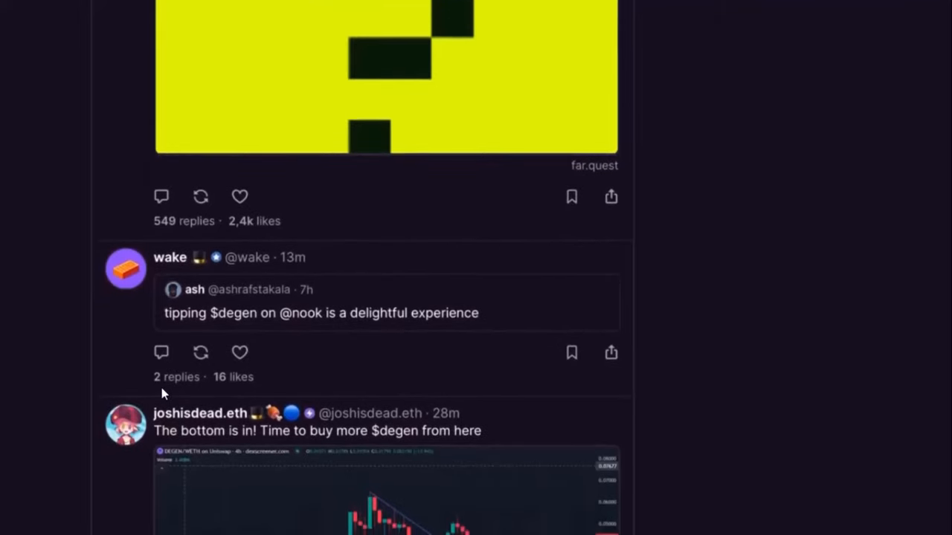
scroll(down, 3)
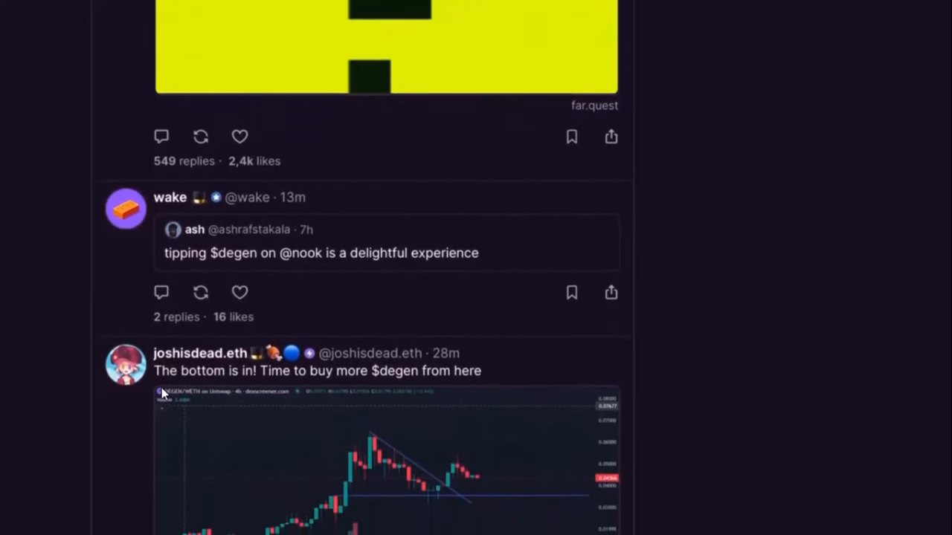
scroll(down, 3)
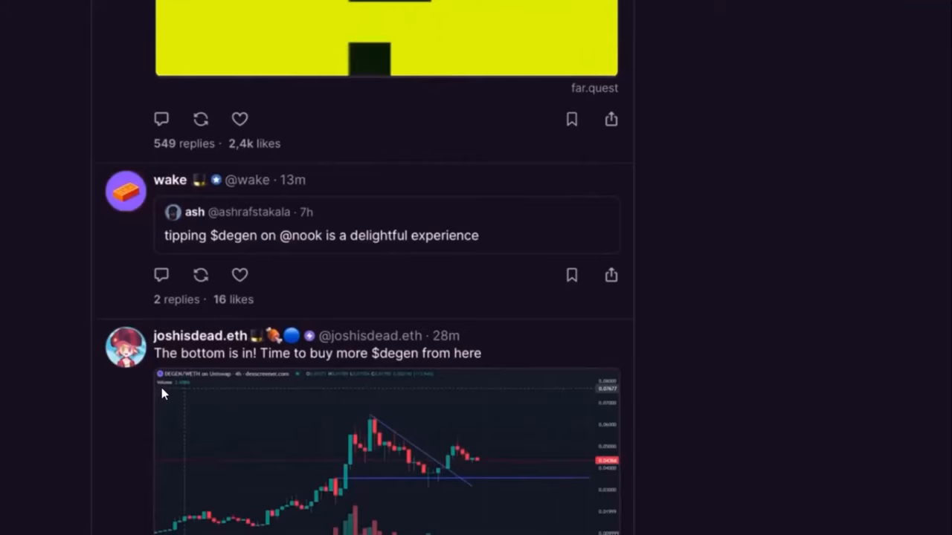
scroll(up, 3)
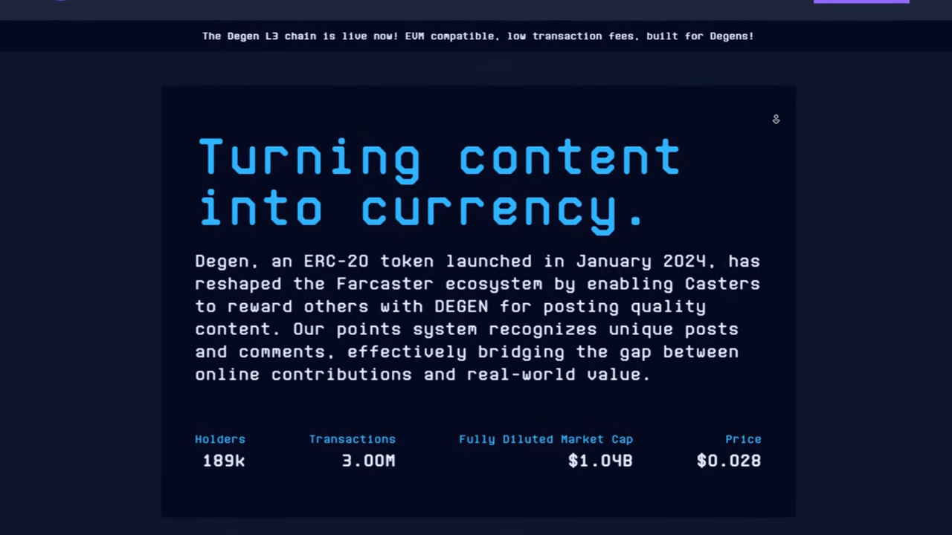
Scroll to Degen's ERC-20 overview showing 189k holders and a $1.04B market cap.
scroll(down, 3)
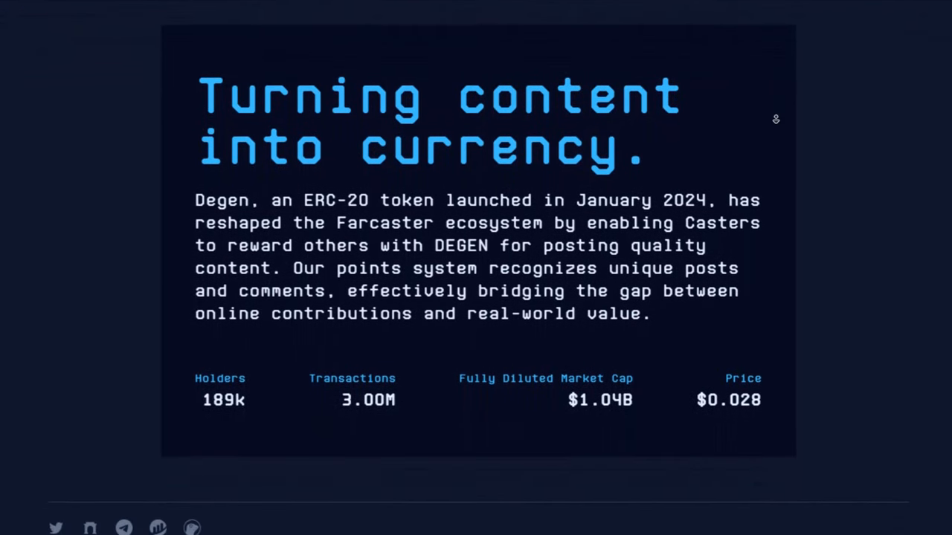
scroll(down, 3)
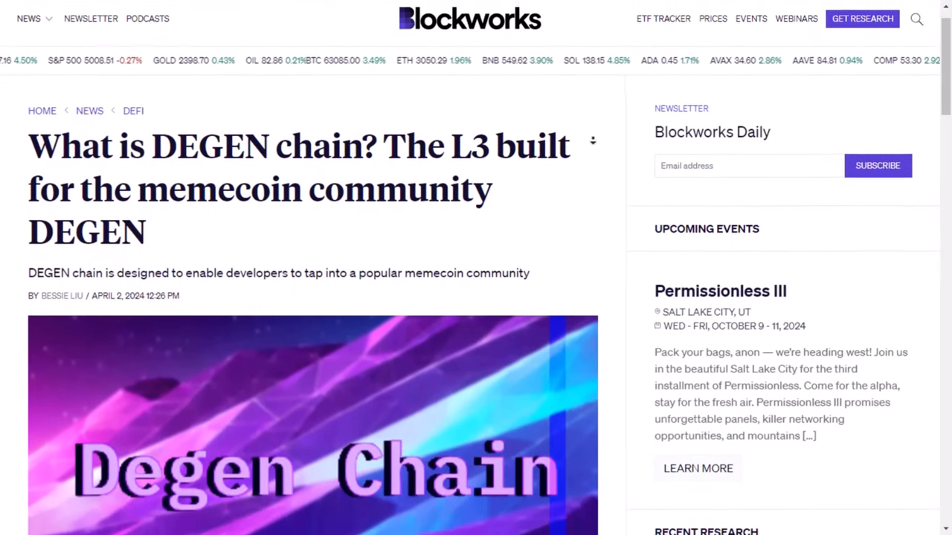
Scroll the DEGEN chain article through Trociński's origin story and layer-3 customization remarks.
scroll(down, 3)
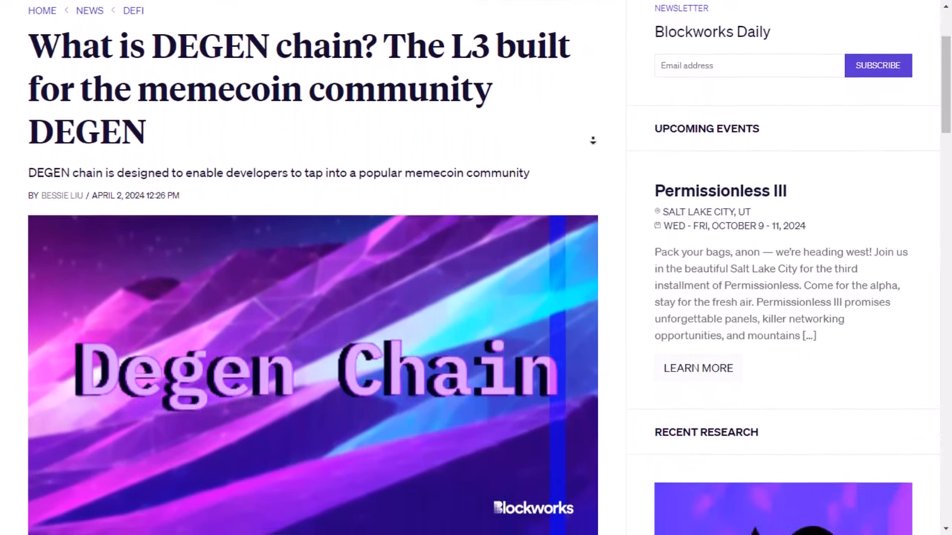
scroll(down, 3)
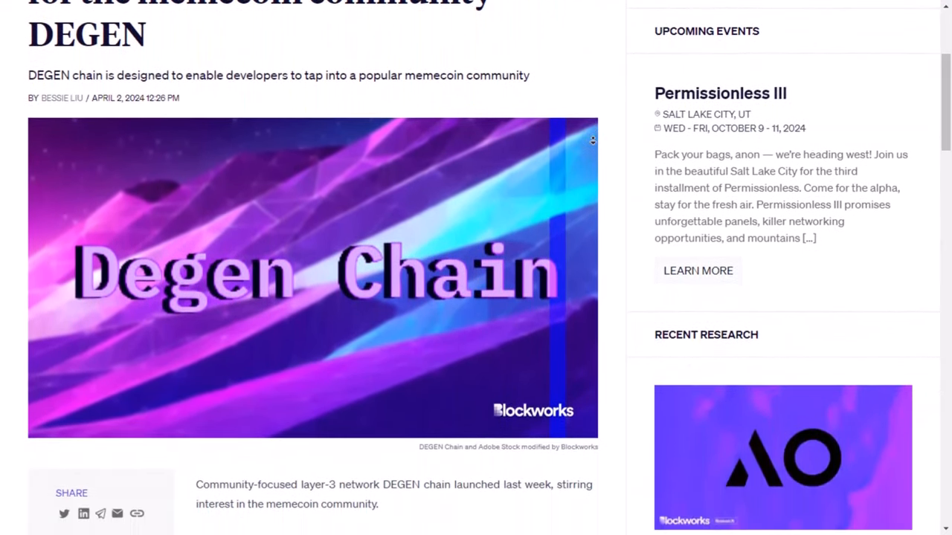
scroll(down, 3)
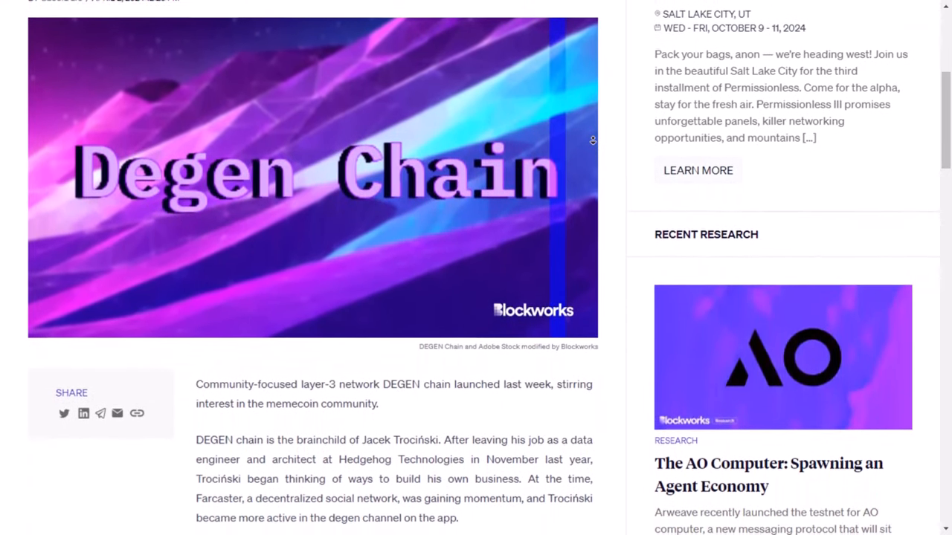
scroll(down, 3)
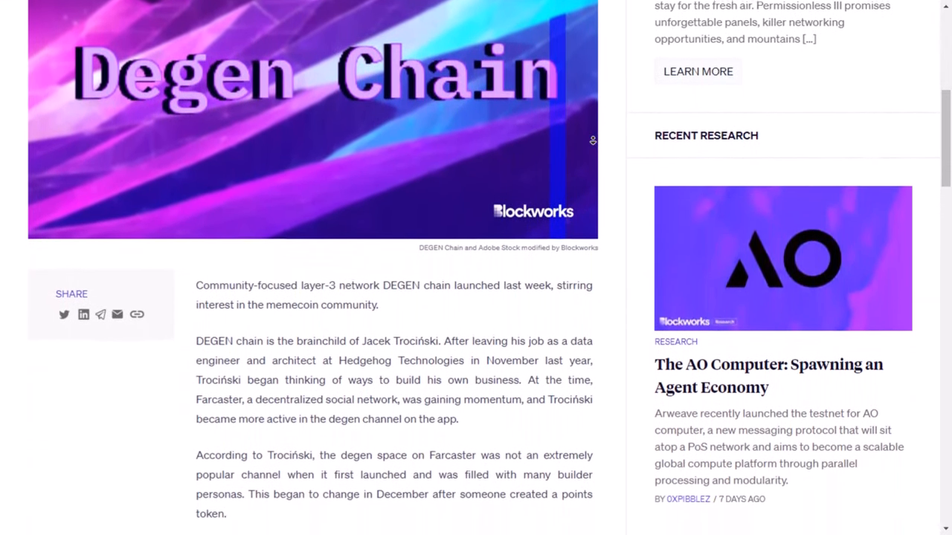
scroll(down, 3)
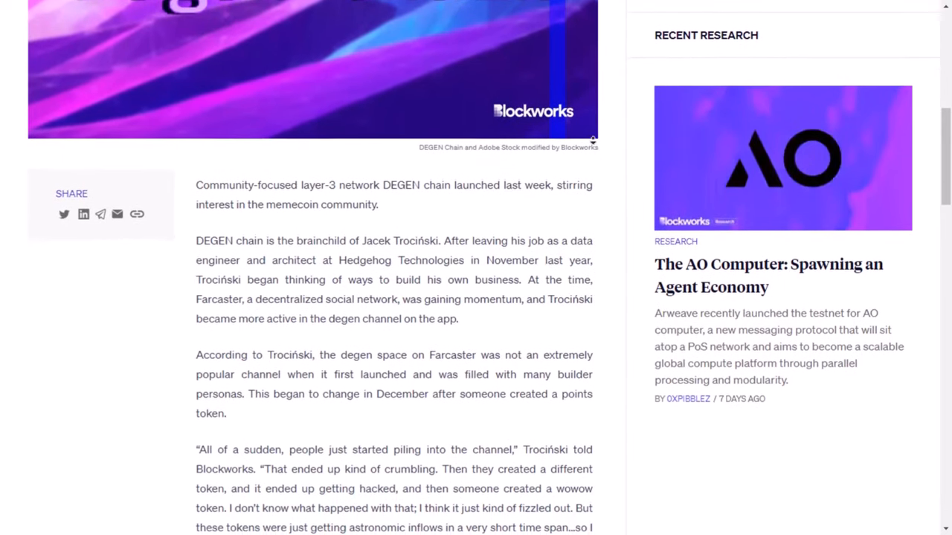
scroll(down, 3)
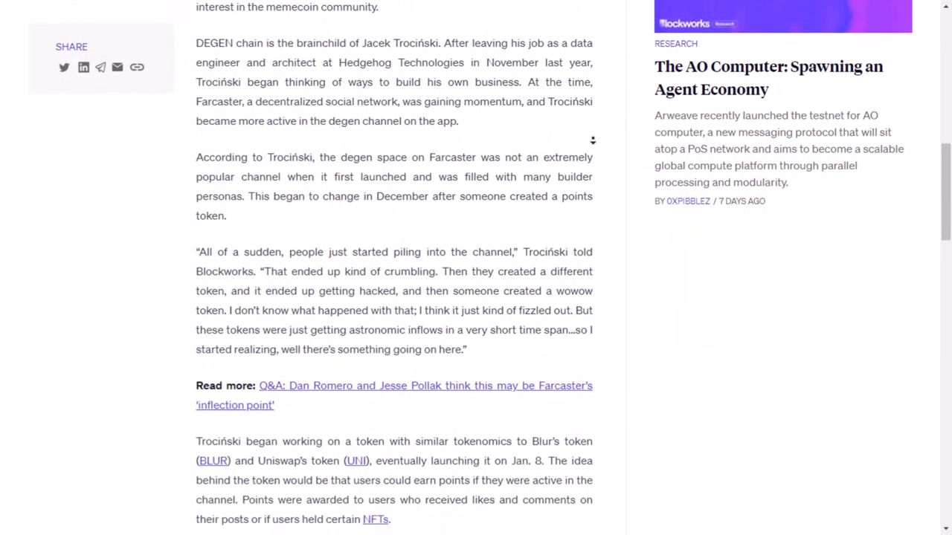
scroll(down, 3)
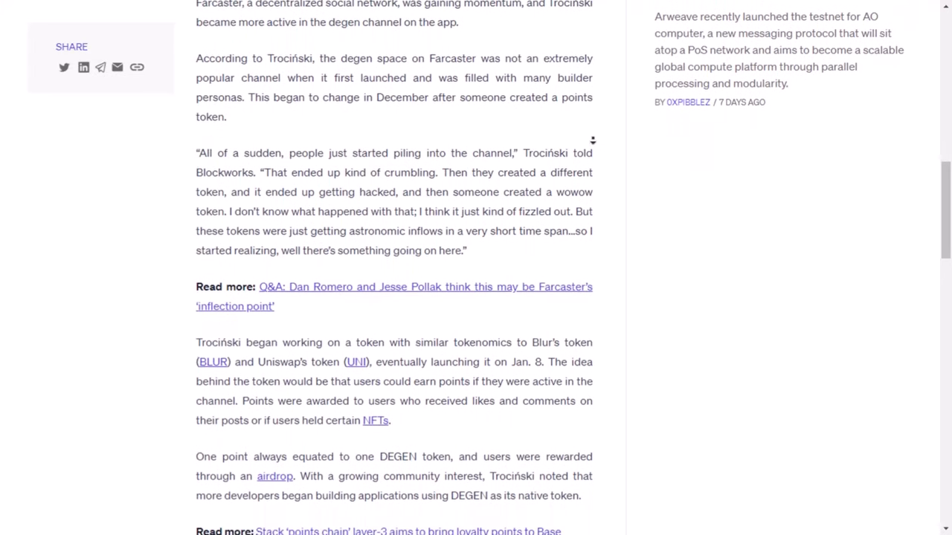
scroll(down, 3)
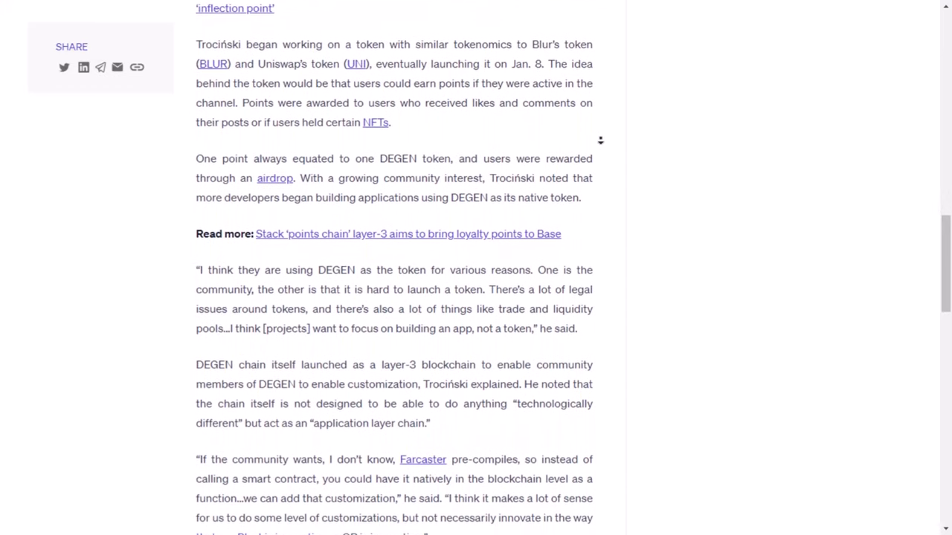
scroll(down, 3)
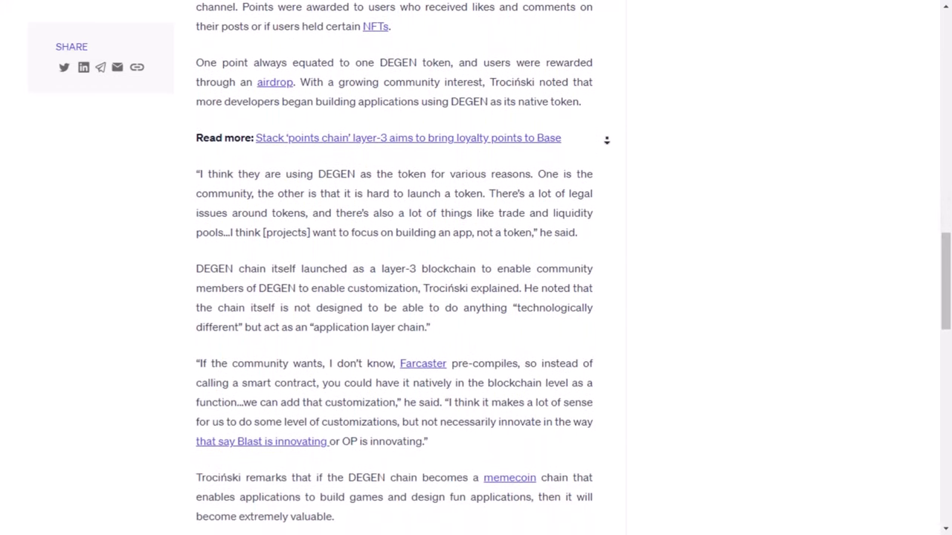
scroll(down, 3)
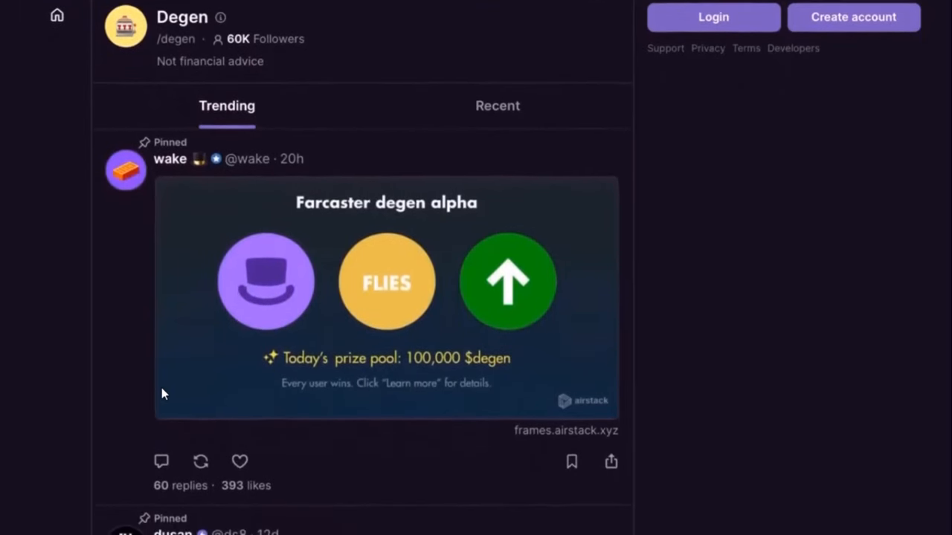
Scroll the /degen Trending feed past the pinned casts to Ming's 400-followers cast and Nico.cast's mint post.
scroll(down, 3)
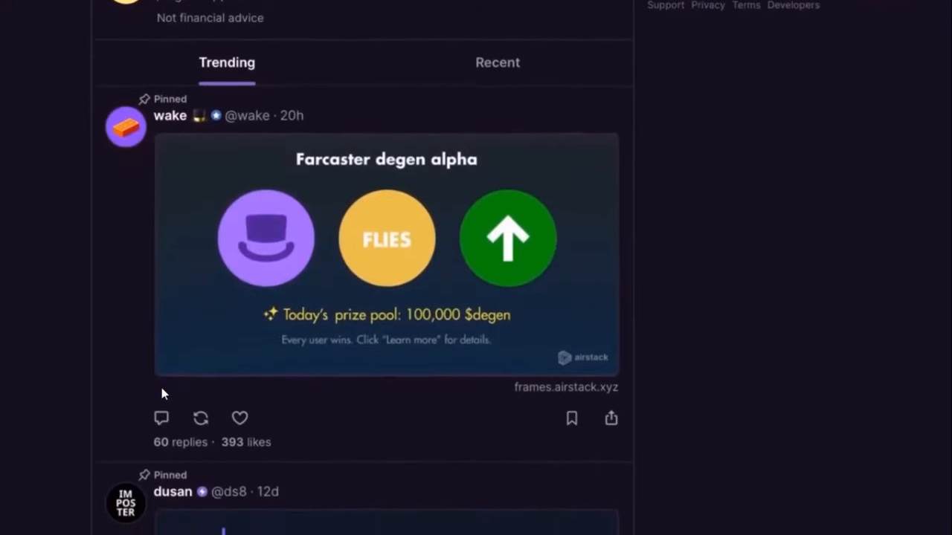
scroll(down, 3)
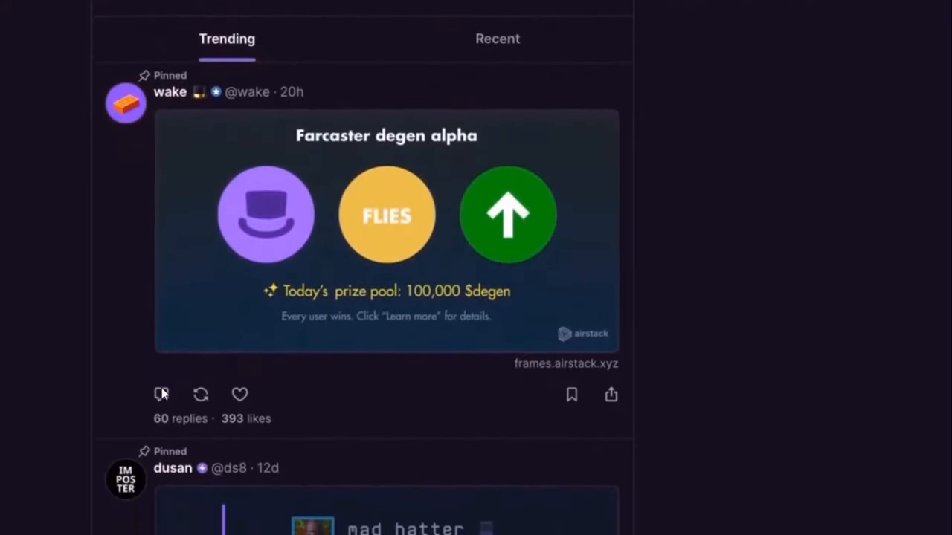
scroll(down, 3)
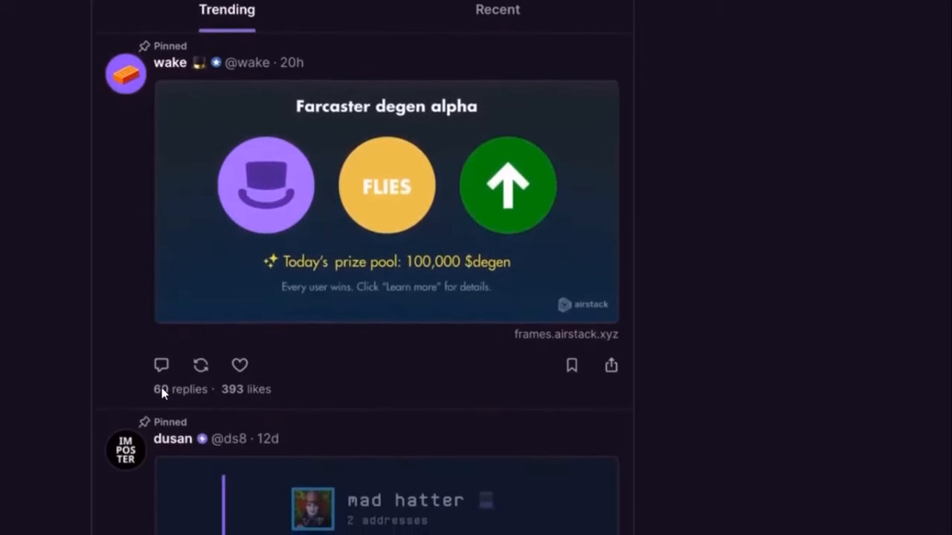
scroll(down, 3)
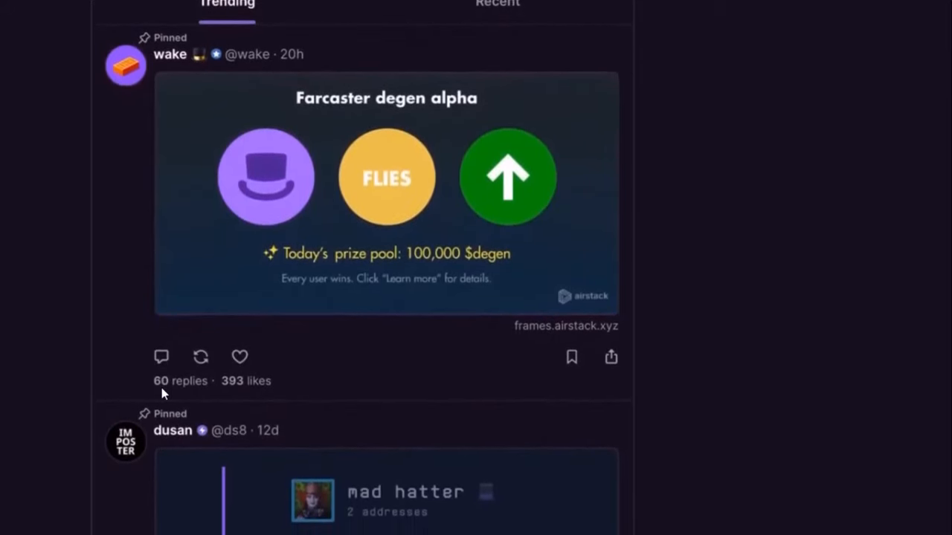
scroll(down, 3)
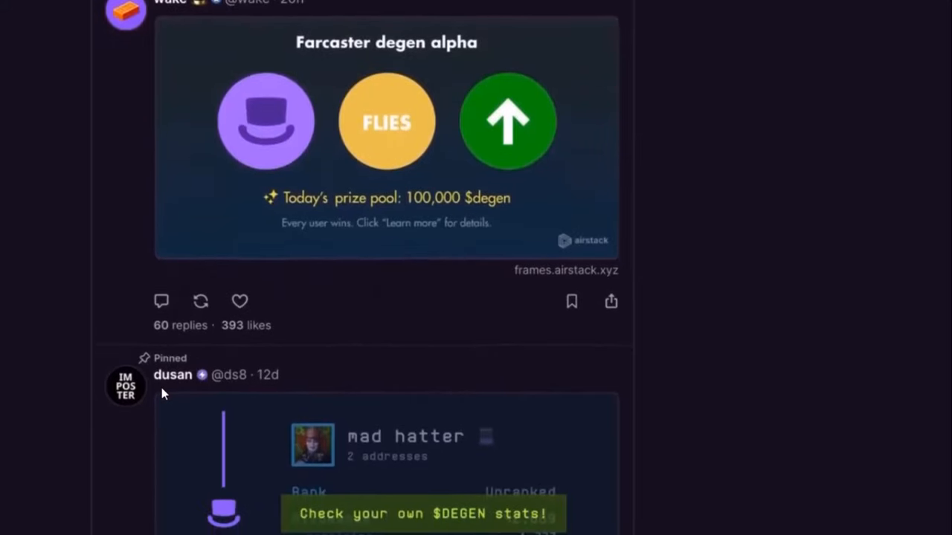
scroll(down, 3)
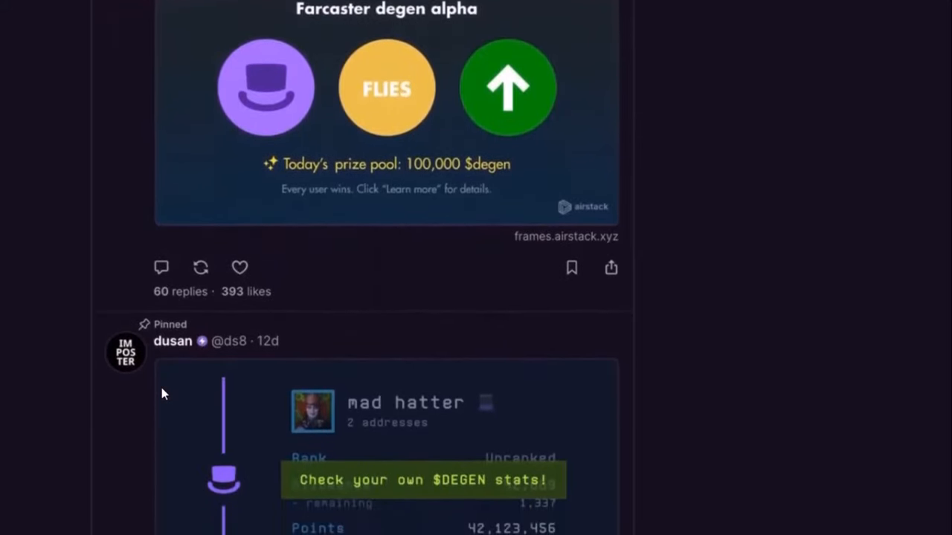
scroll(down, 3)
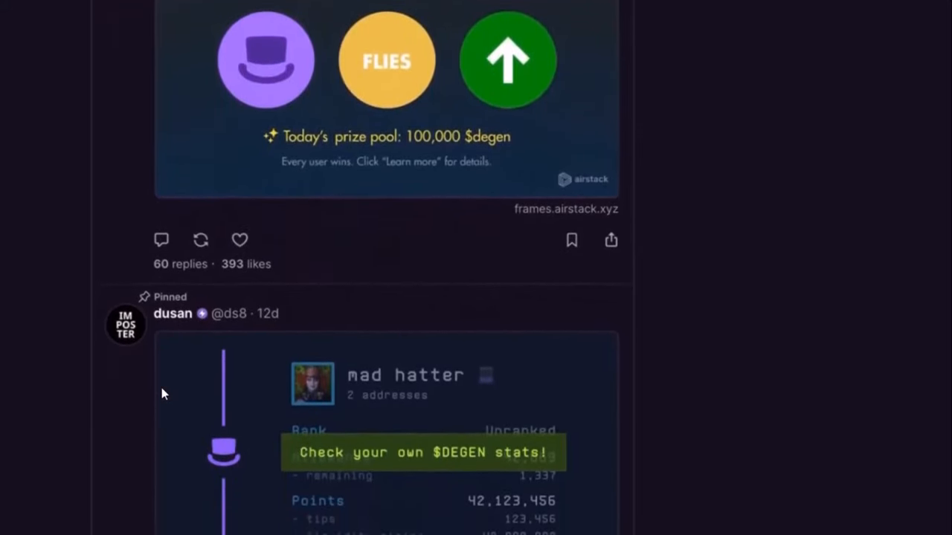
scroll(down, 3)
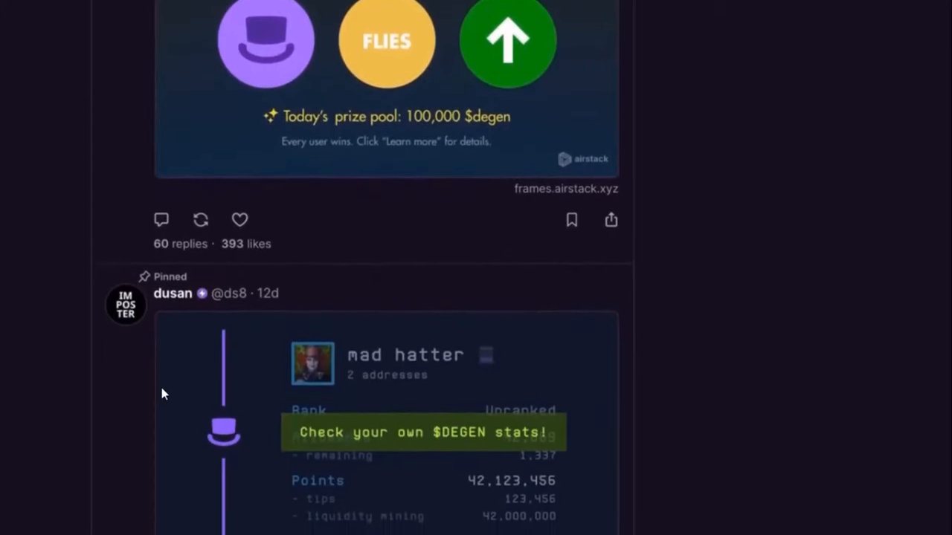
scroll(down, 3)
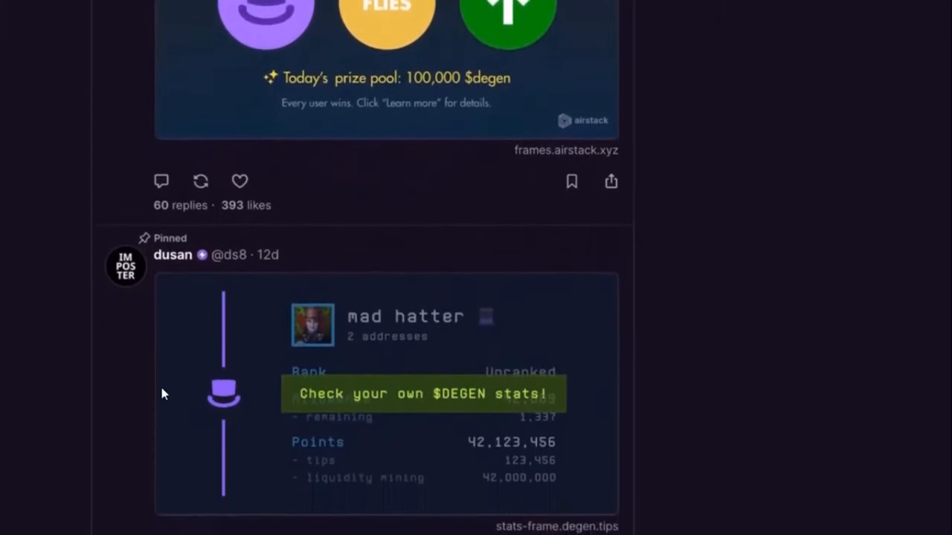
scroll(down, 3)
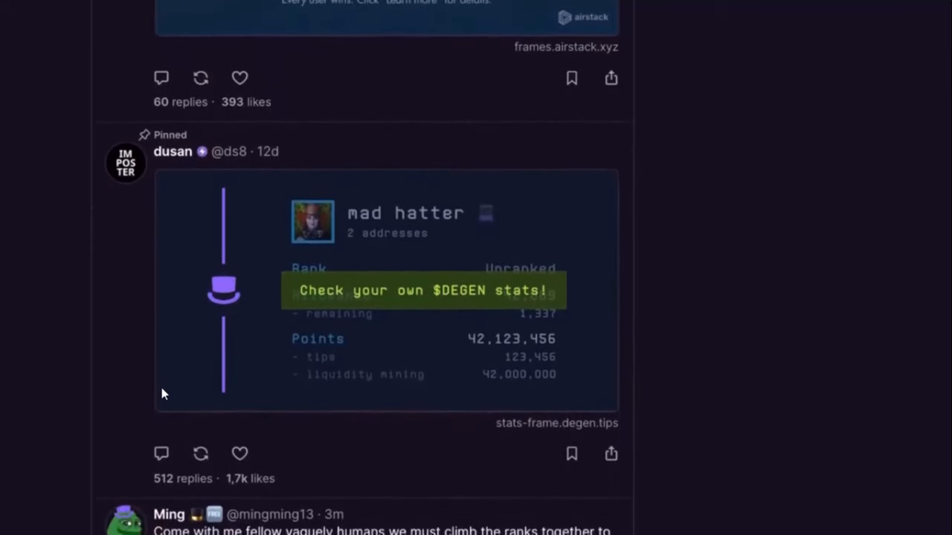
scroll(down, 3)
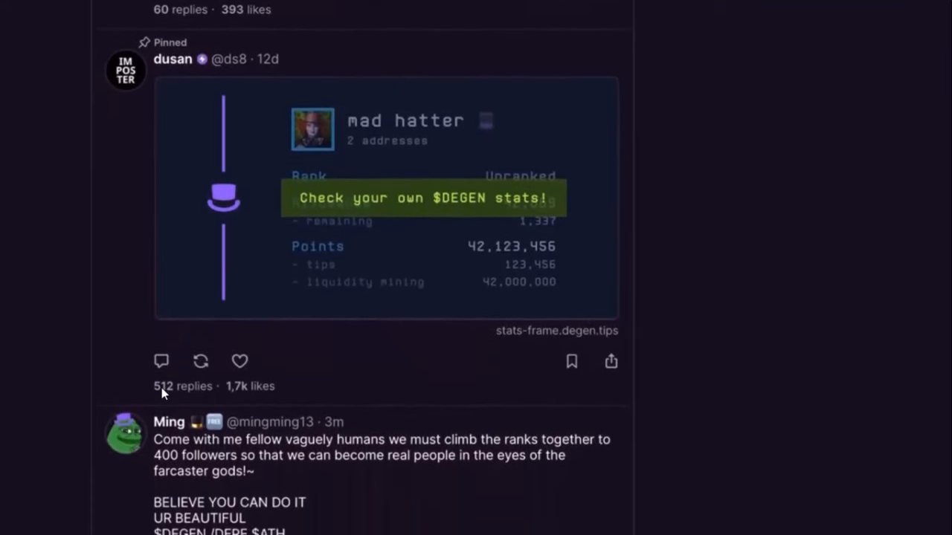
scroll(down, 3)
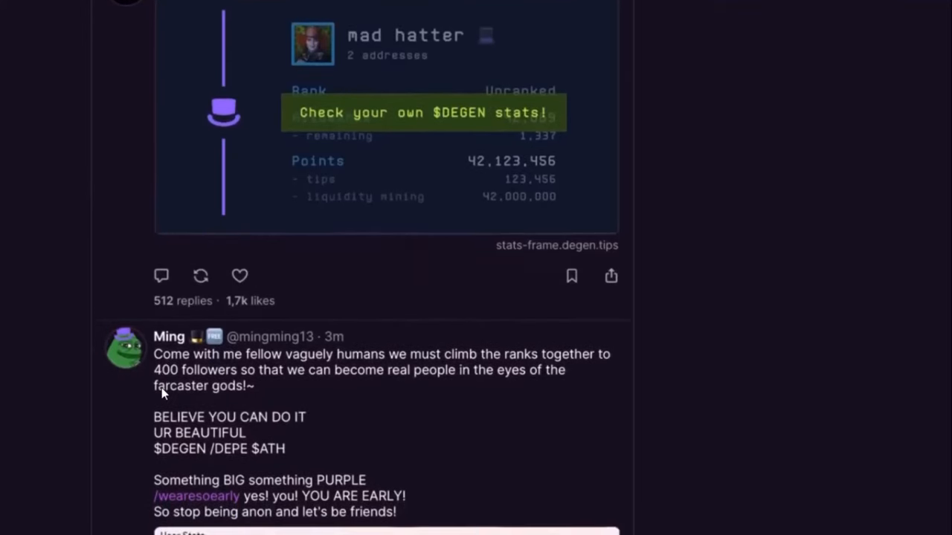
scroll(down, 3)
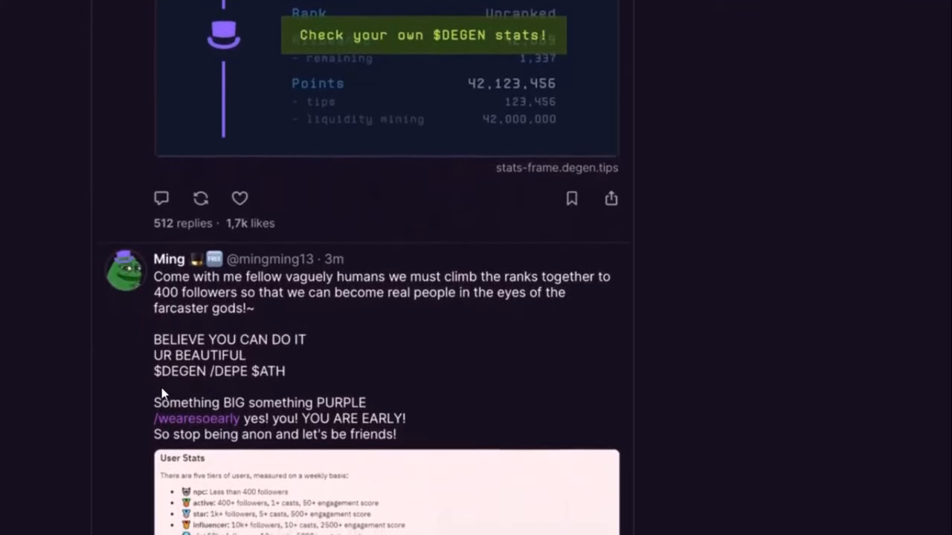
scroll(down, 3)
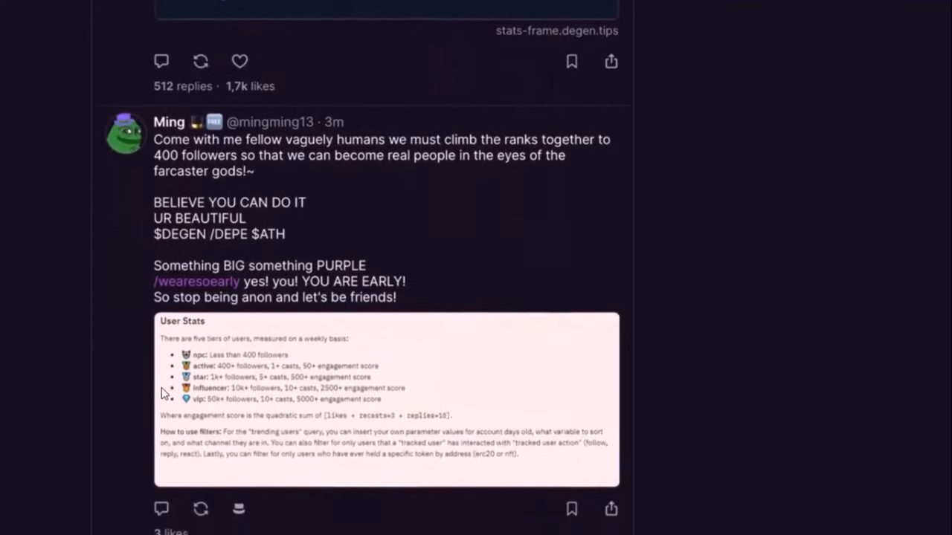
scroll(down, 3)
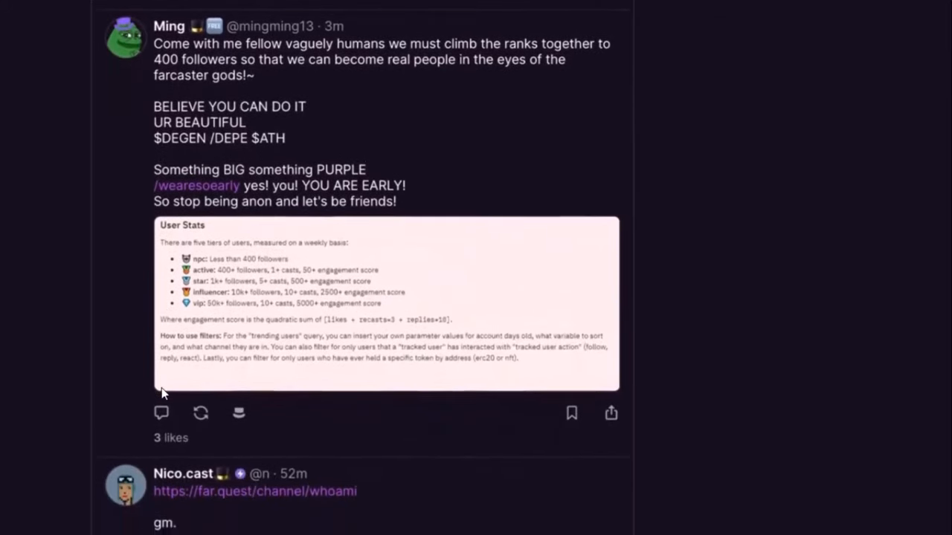
scroll(down, 3)
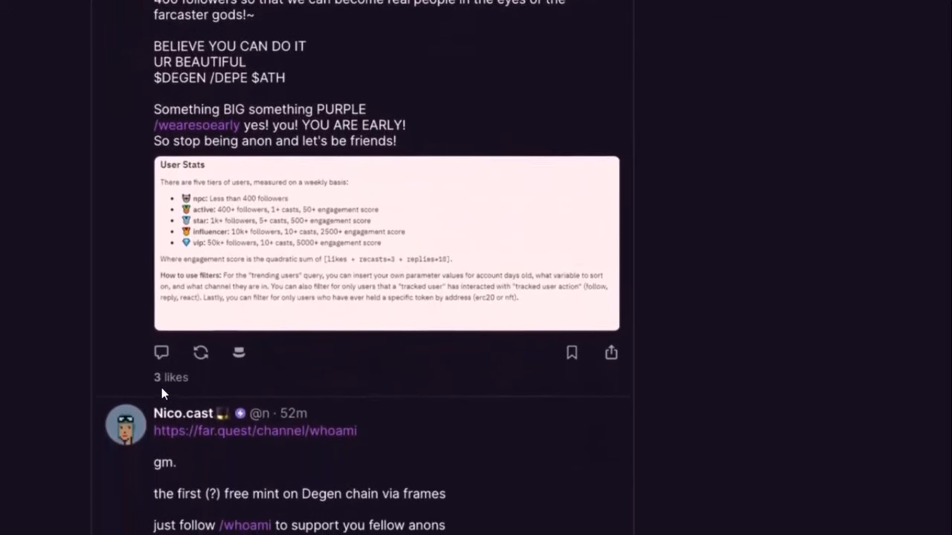
scroll(down, 3)
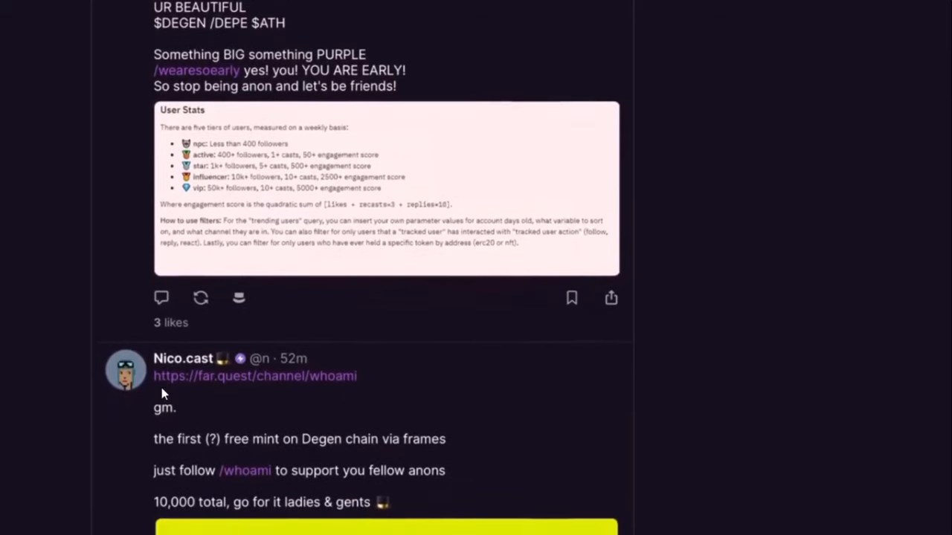
scroll(down, 3)
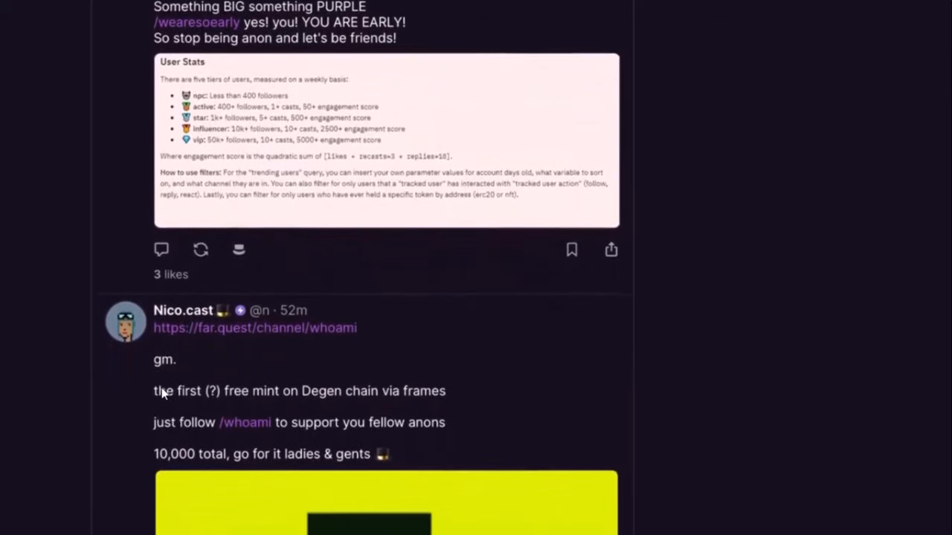
scroll(down, 3)
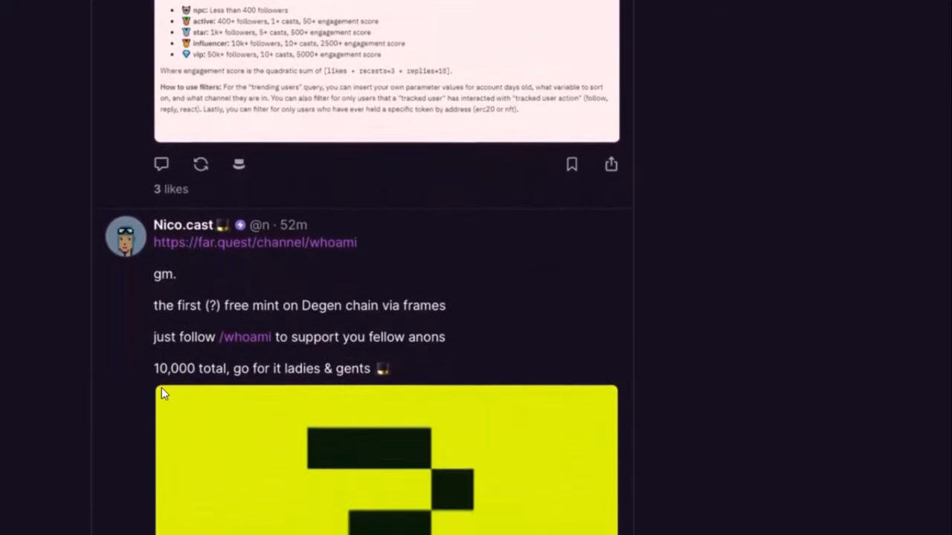